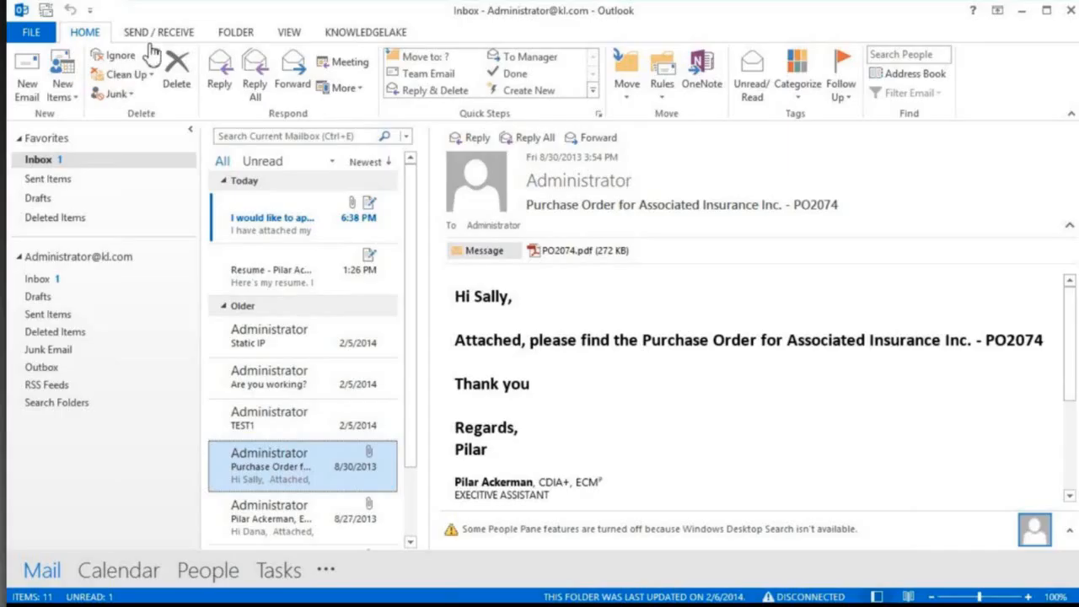
Step: Select the Ackerman Resume.docx attachment in the application email and bring up KnowledgeLake Connect sites
click(364, 32)
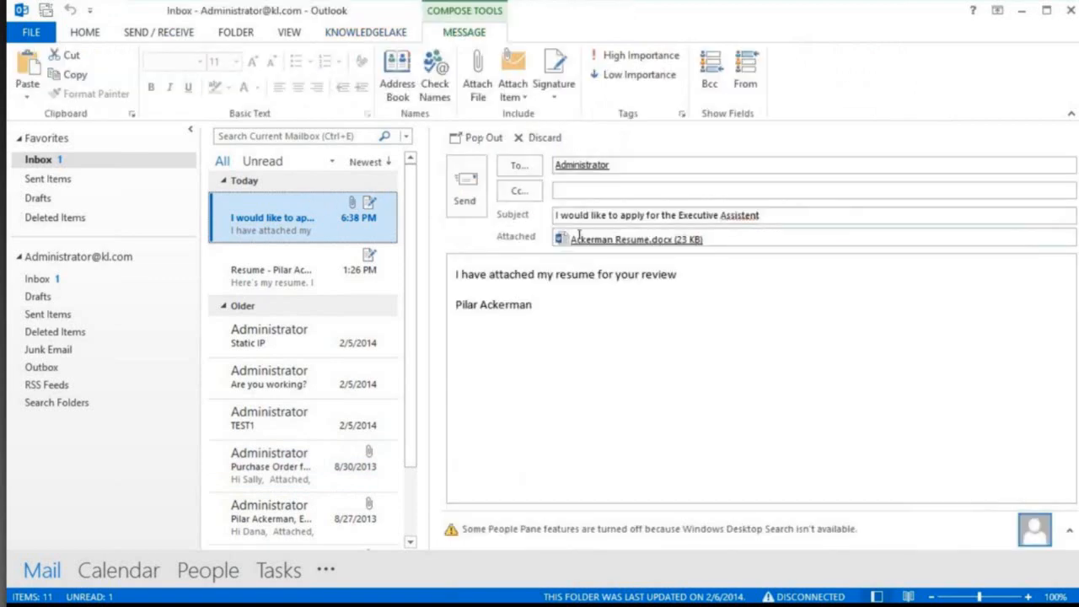
click(632, 239)
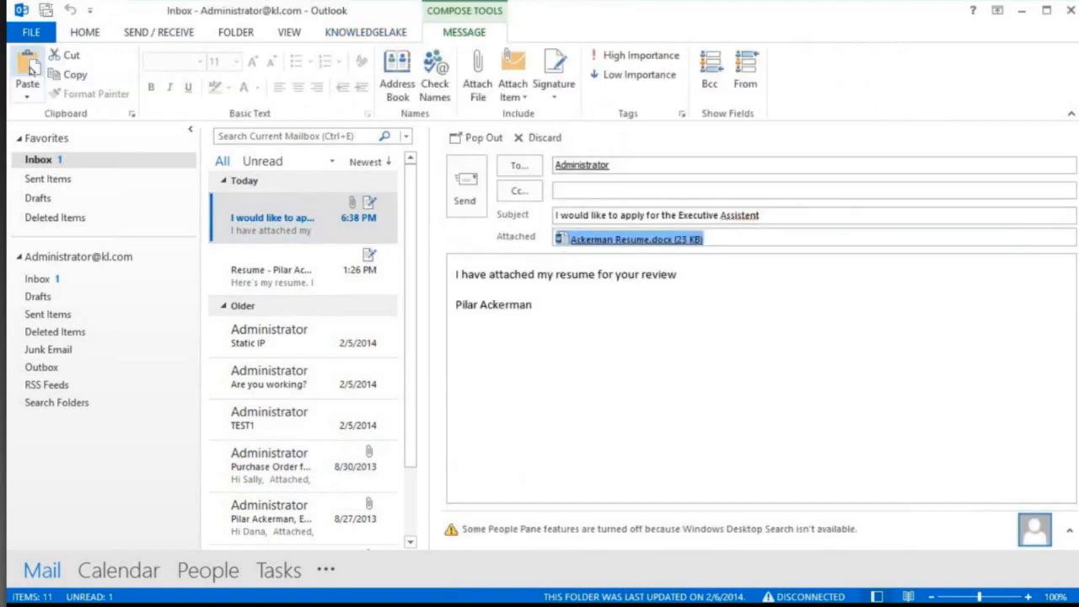
click(364, 32)
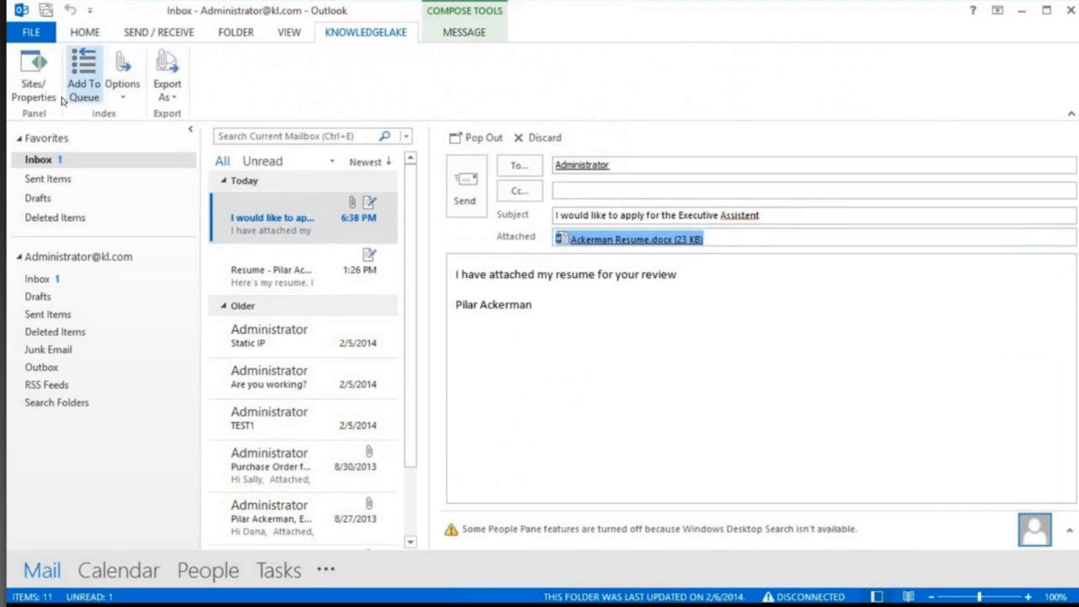
click(33, 76)
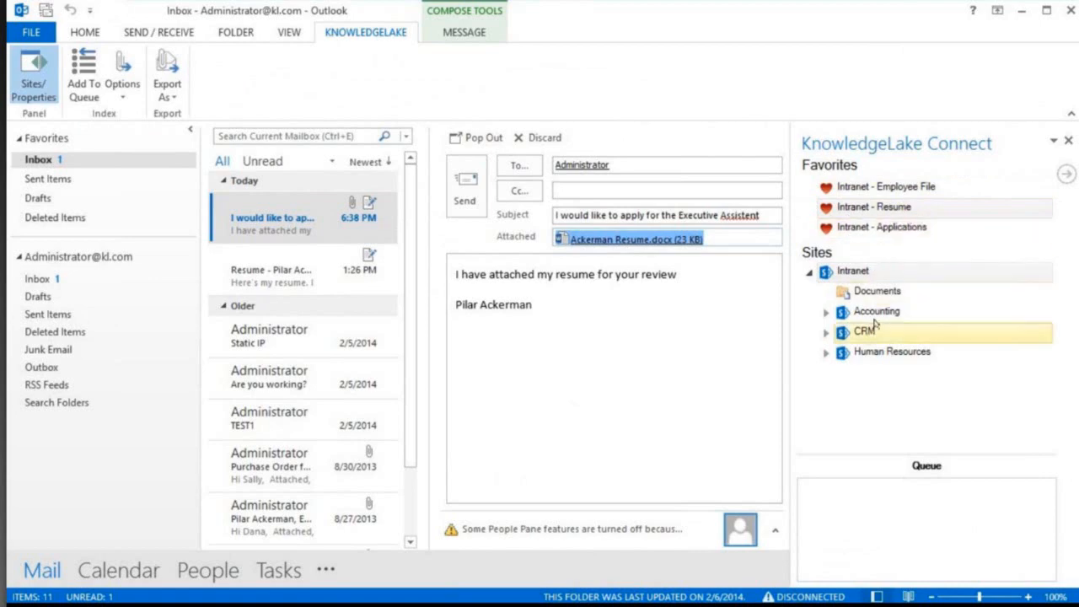
mouse_move(823, 354)
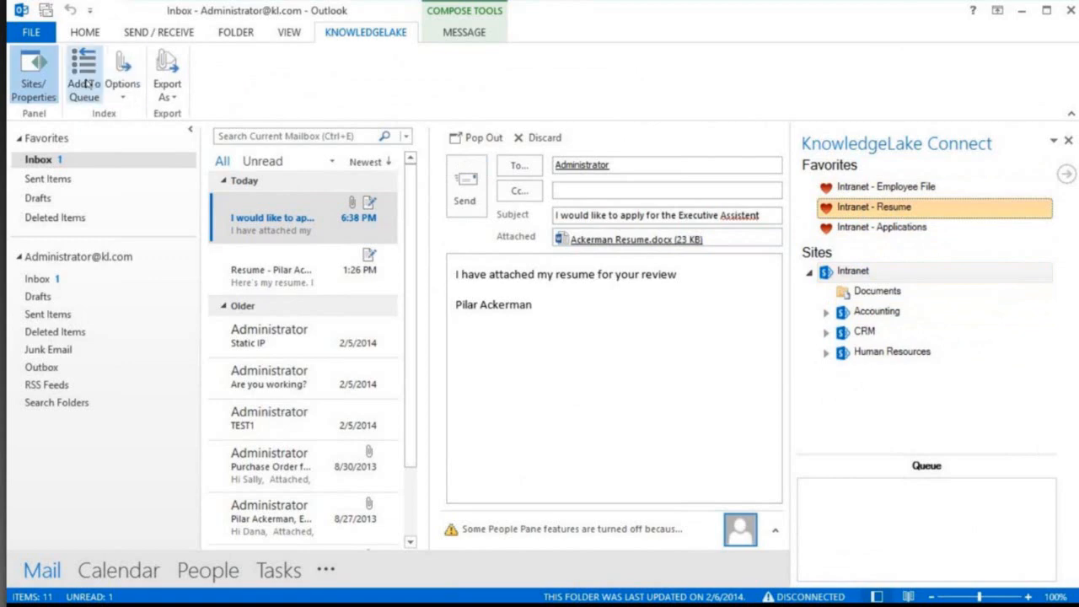
Step: Queue the resume attachment for the Intranet - Resume library
click(634, 240)
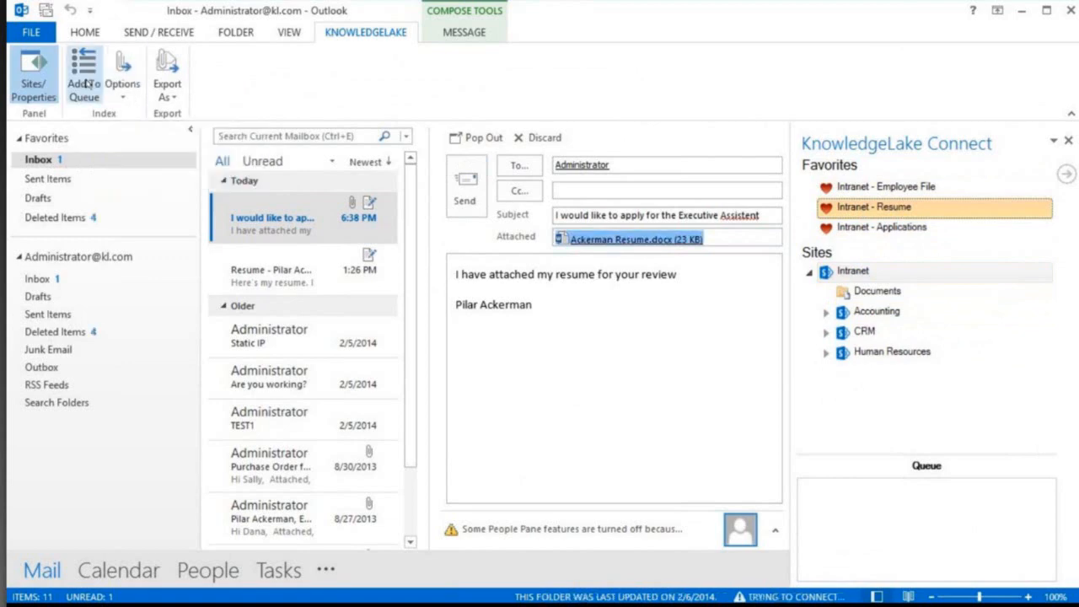
click(83, 75)
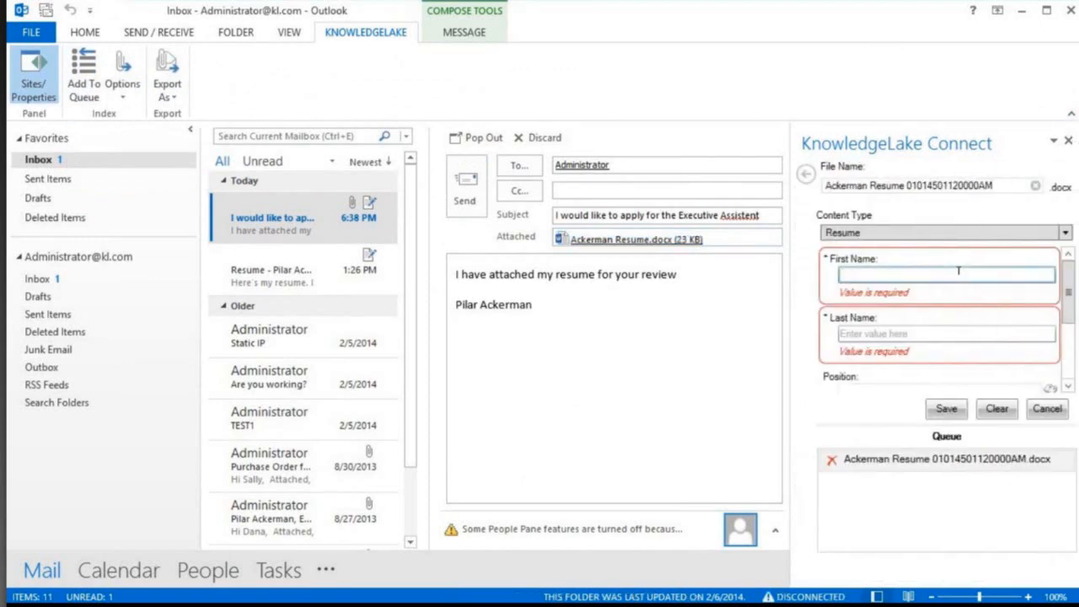
Step: Enter first name Pilar, last name Ackerman and pick Executive Assistant under Operations as position
text(Pilar)
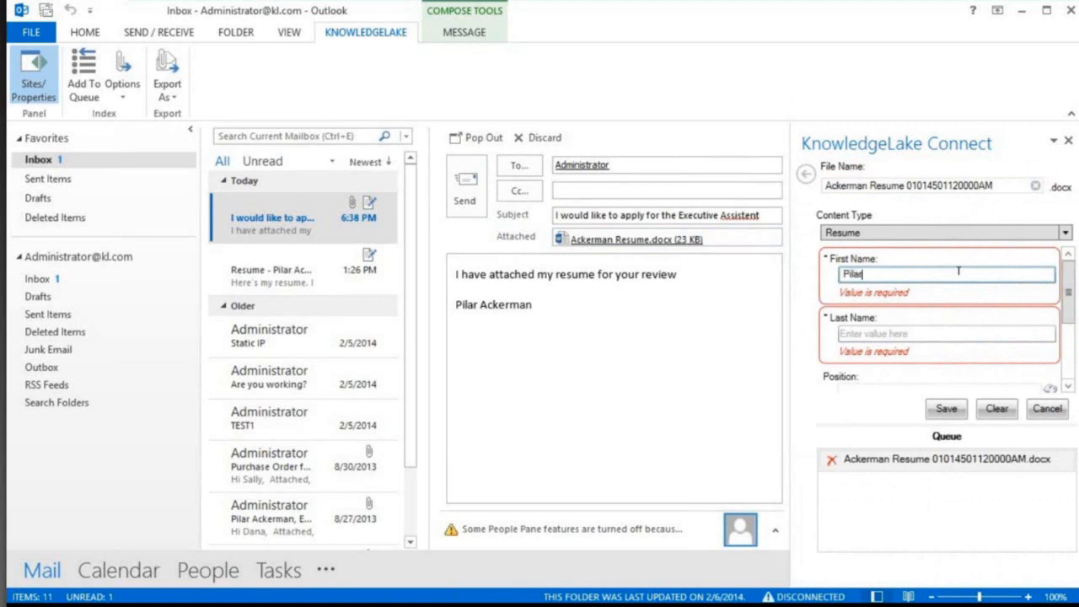
text(Ackerman)
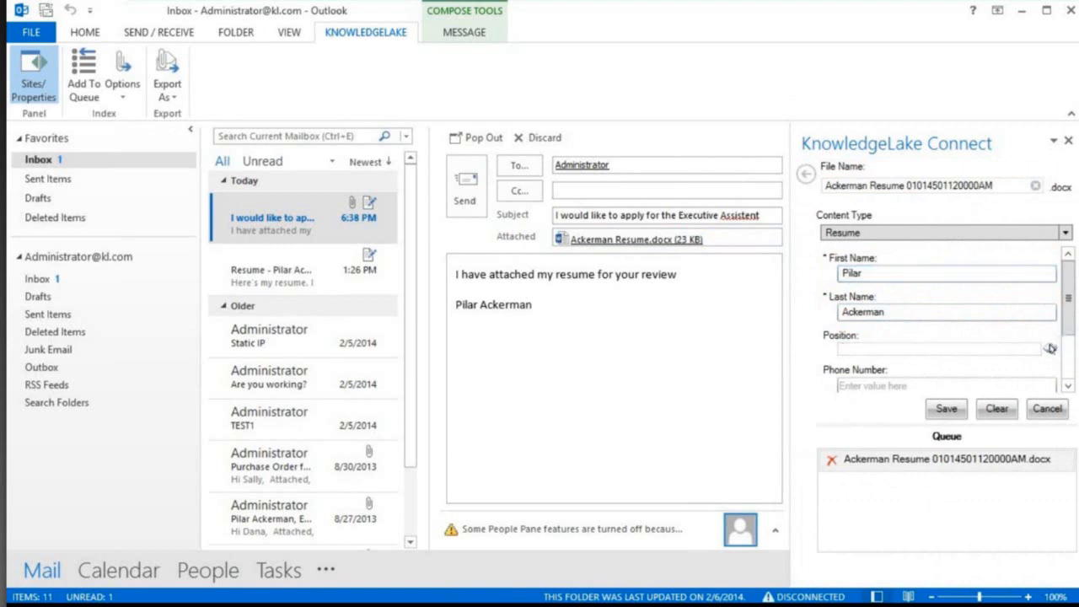
click(1049, 348)
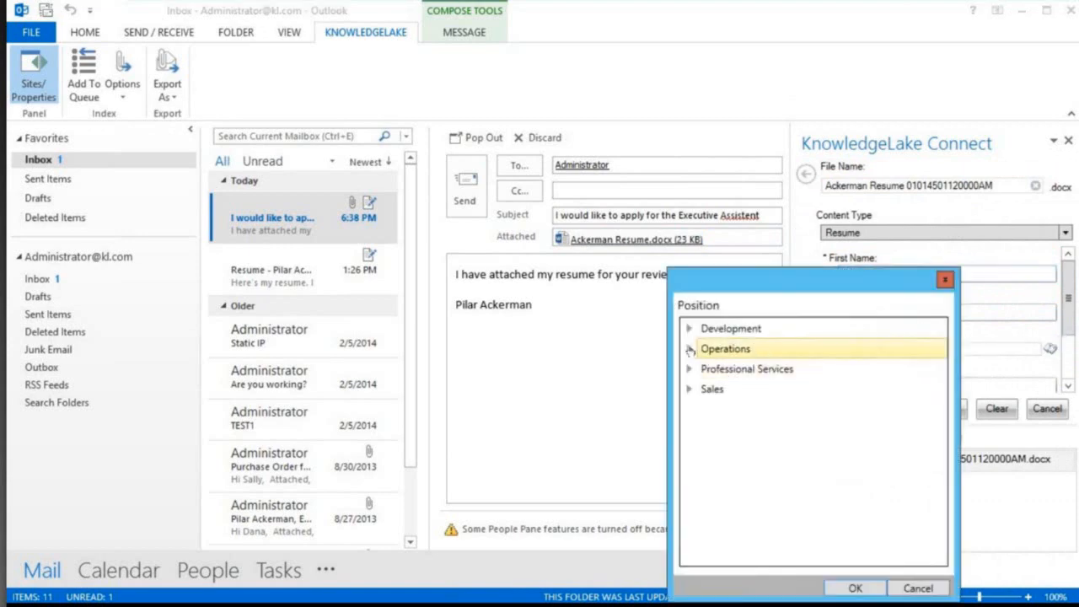
click(689, 348)
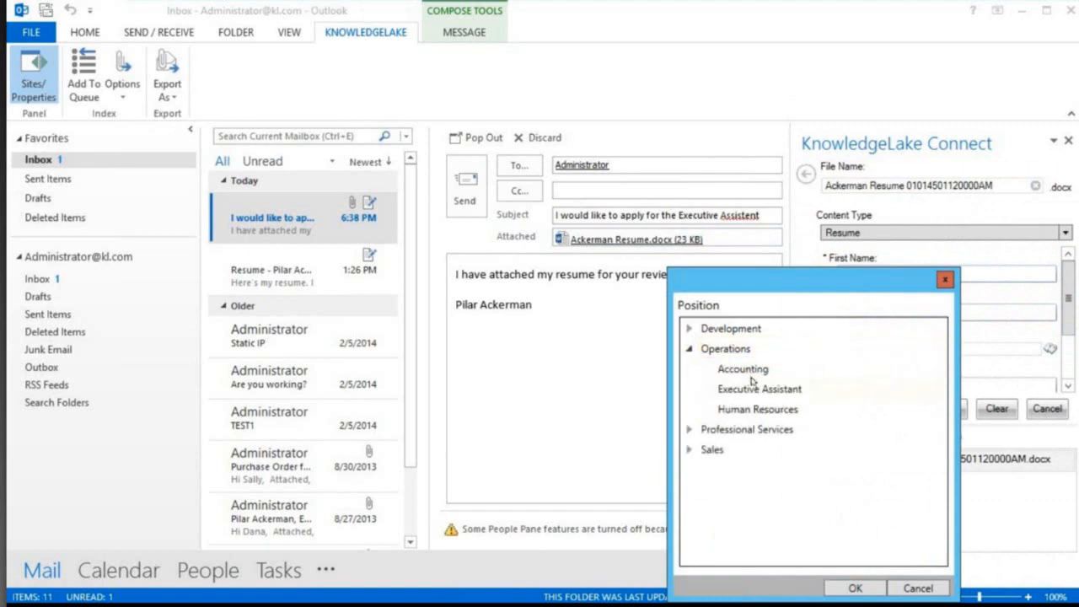
click(759, 387)
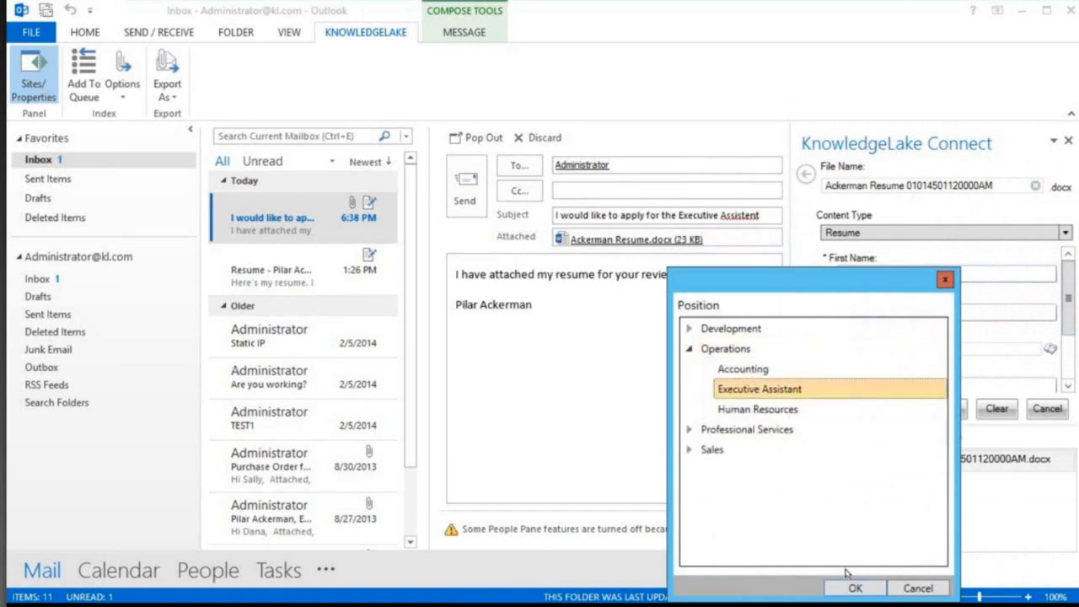
click(853, 586)
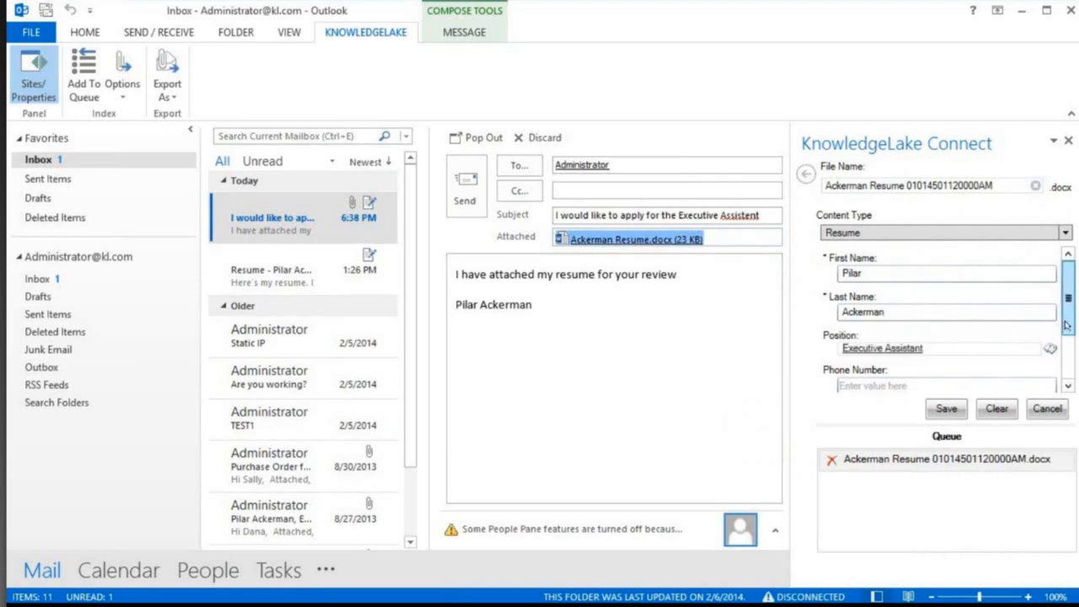
Step: Enter the phone number starting 123 further down the Resume metadata form
scroll(down, 3)
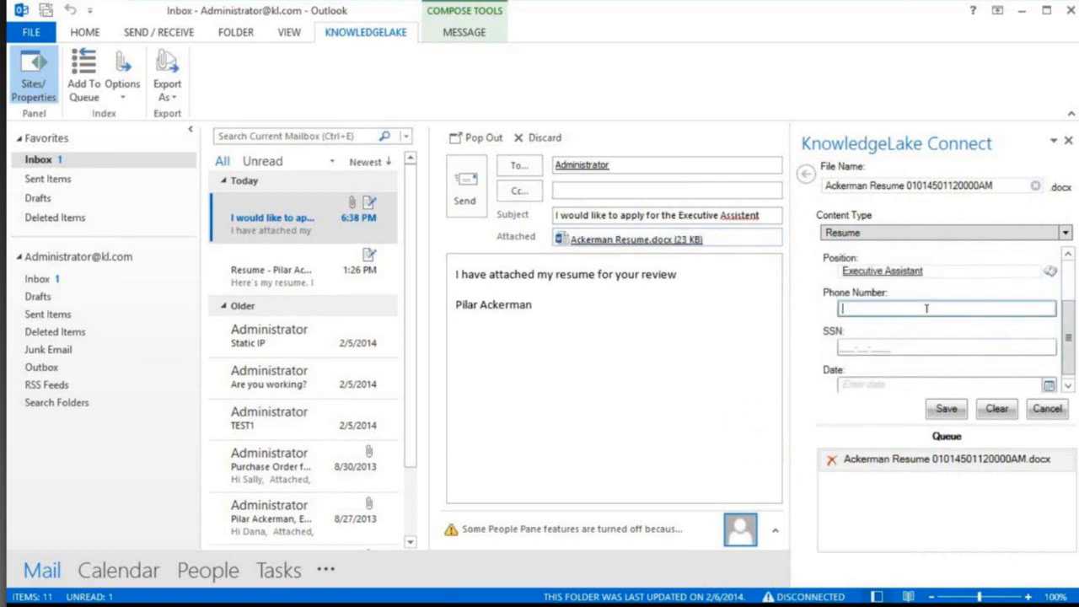
text(123)
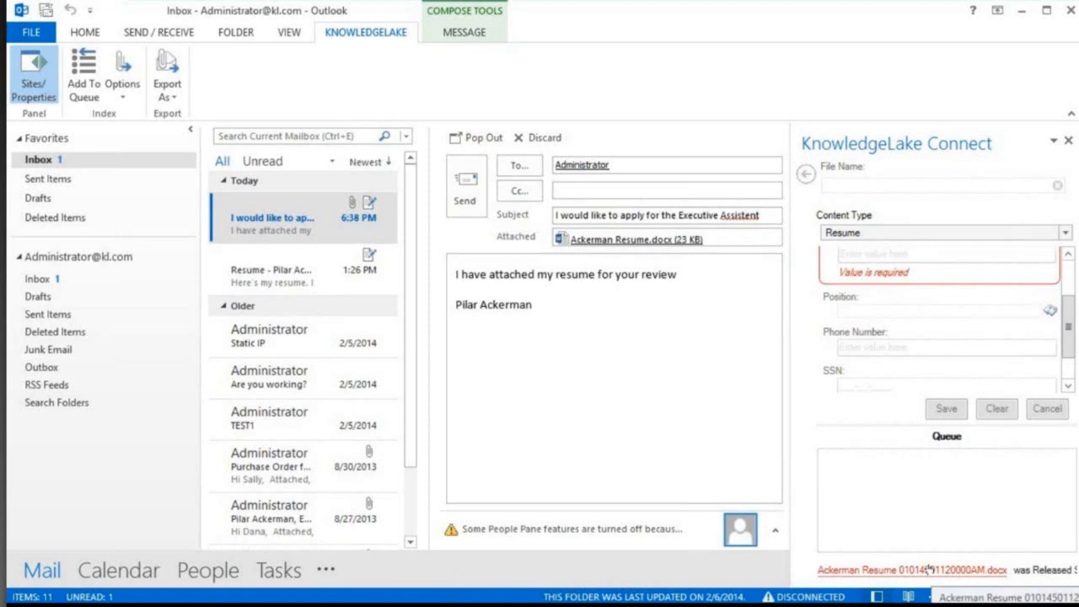
mouse_move(930, 573)
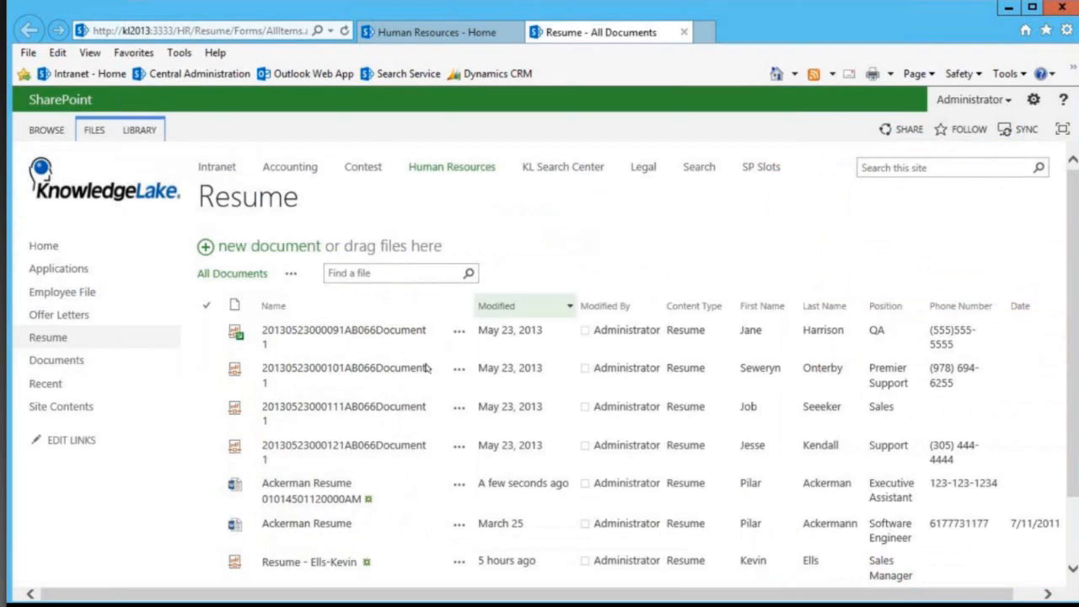
mouse_move(307, 482)
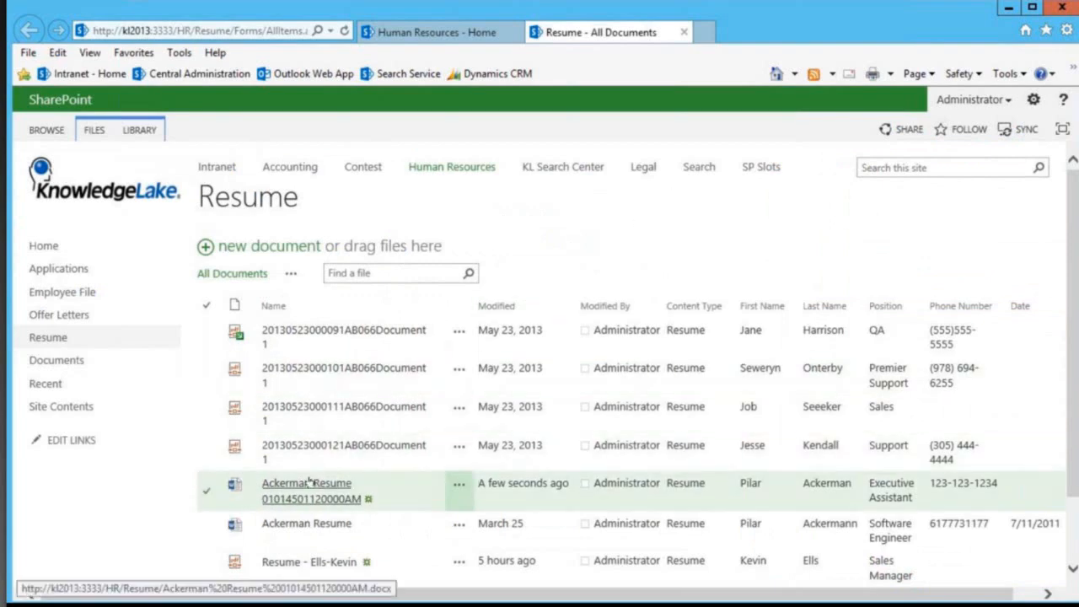
Step: Preview the Ackerman Resume item in the Resume library and view it in the document viewer
click(459, 489)
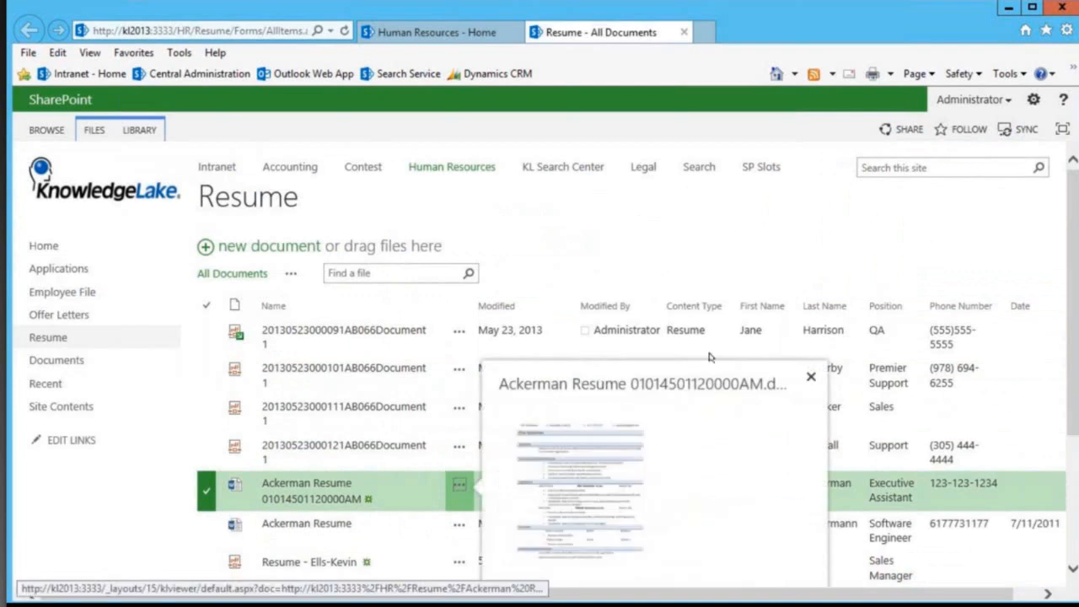
click(811, 376)
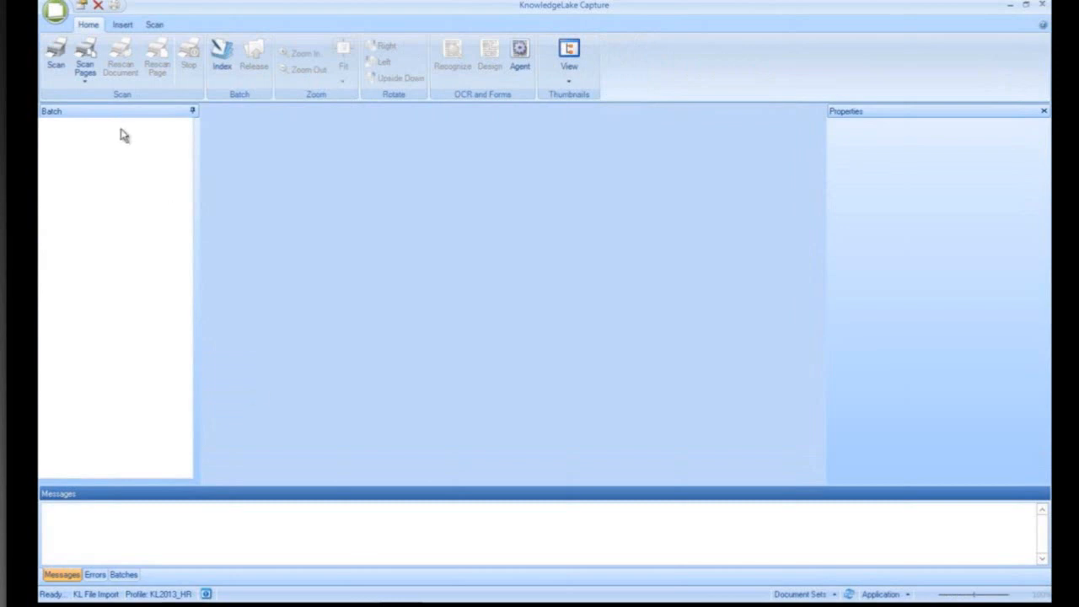
mouse_move(594, 167)
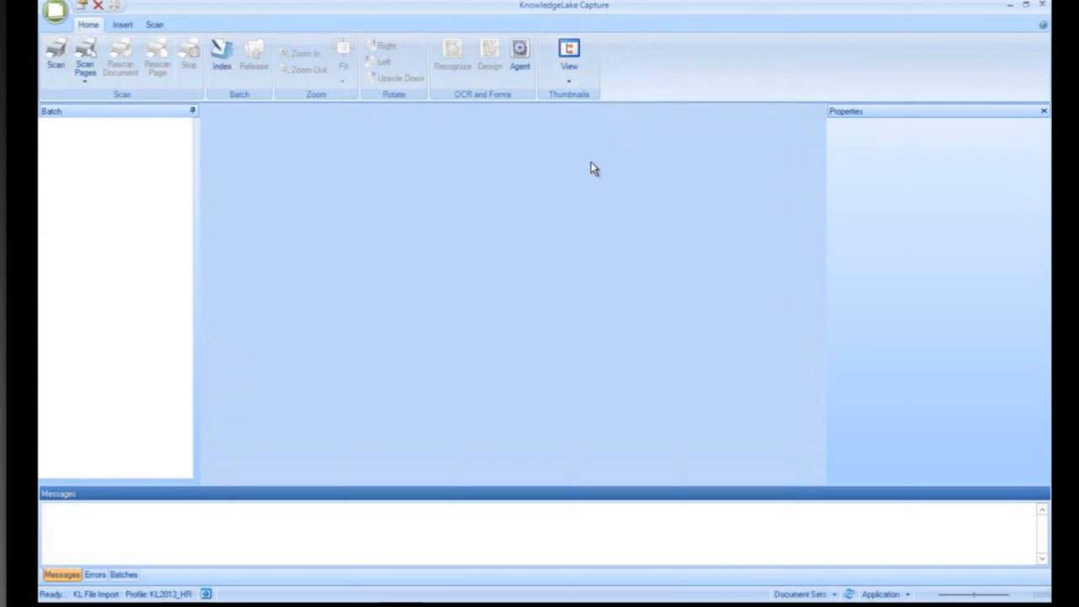
mouse_move(104, 142)
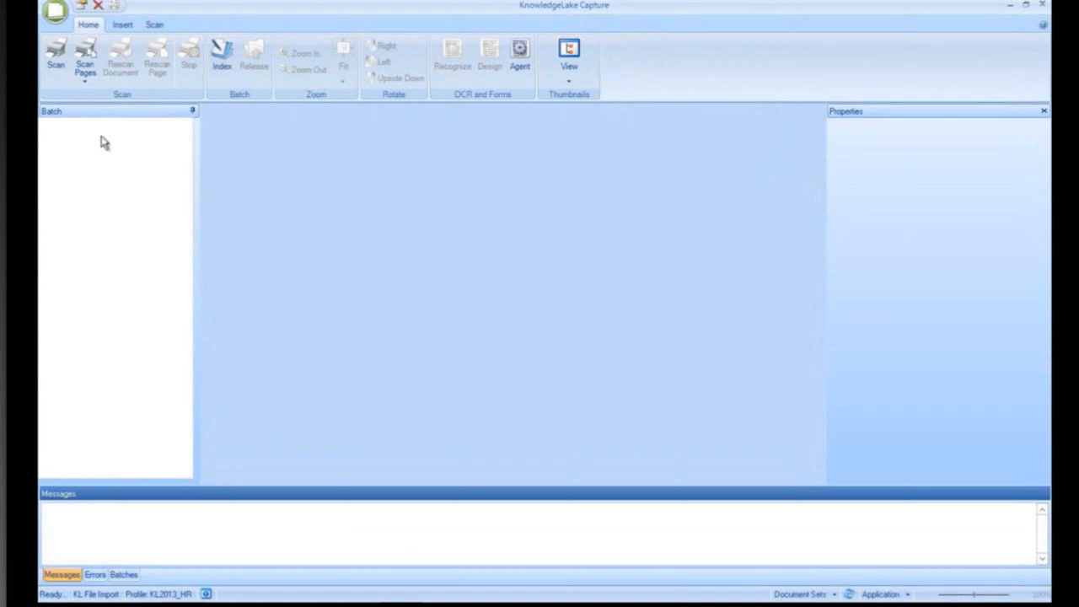
mouse_move(56, 57)
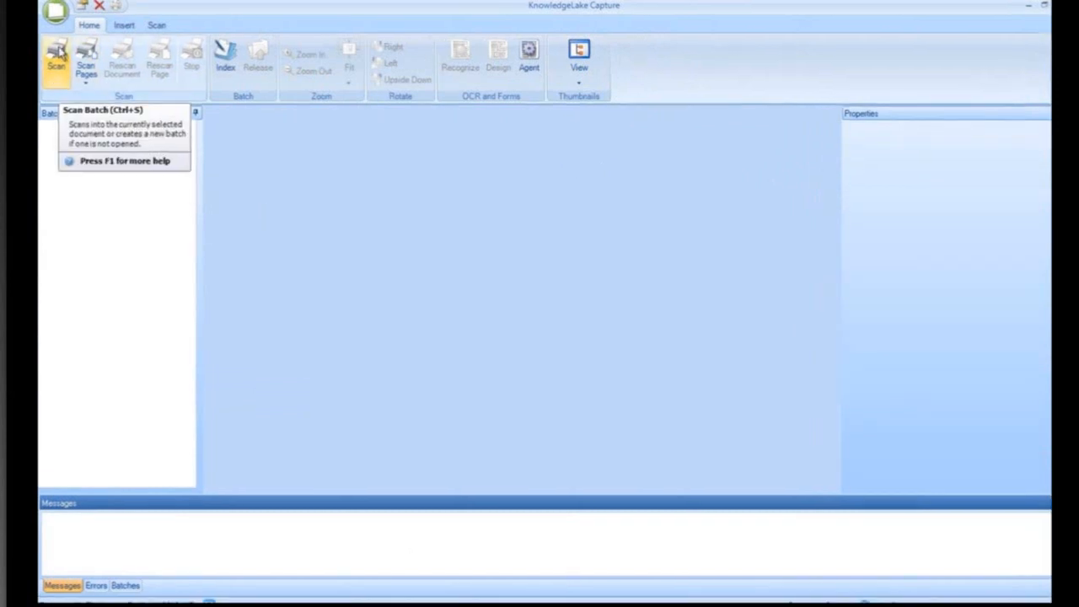
Step: Scan a new batch of documents from the Home ribbon
click(57, 61)
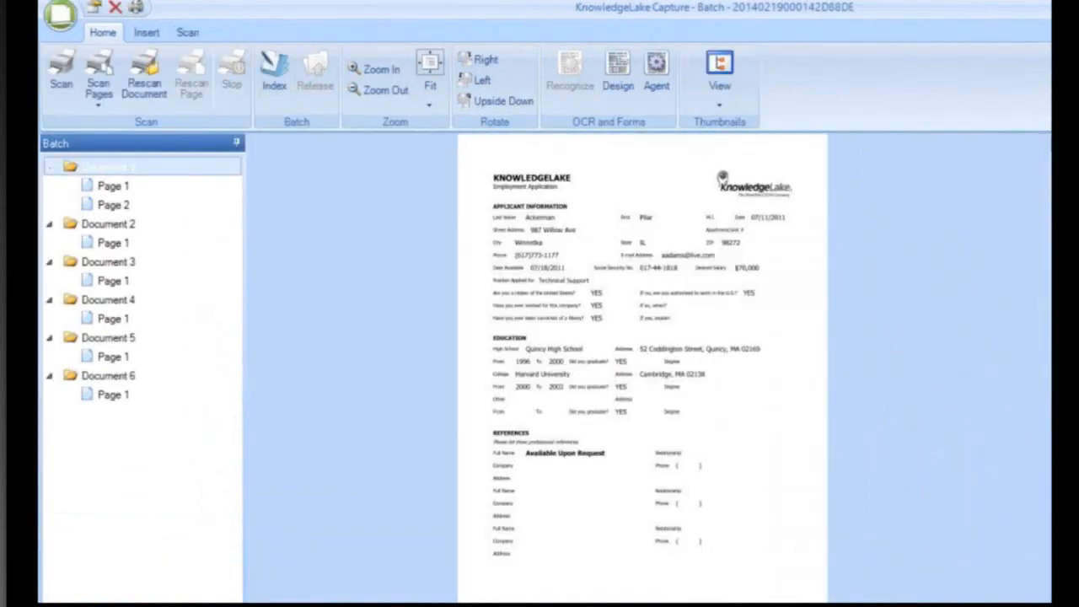
Step: Fit the displayed page to the window height
click(430, 100)
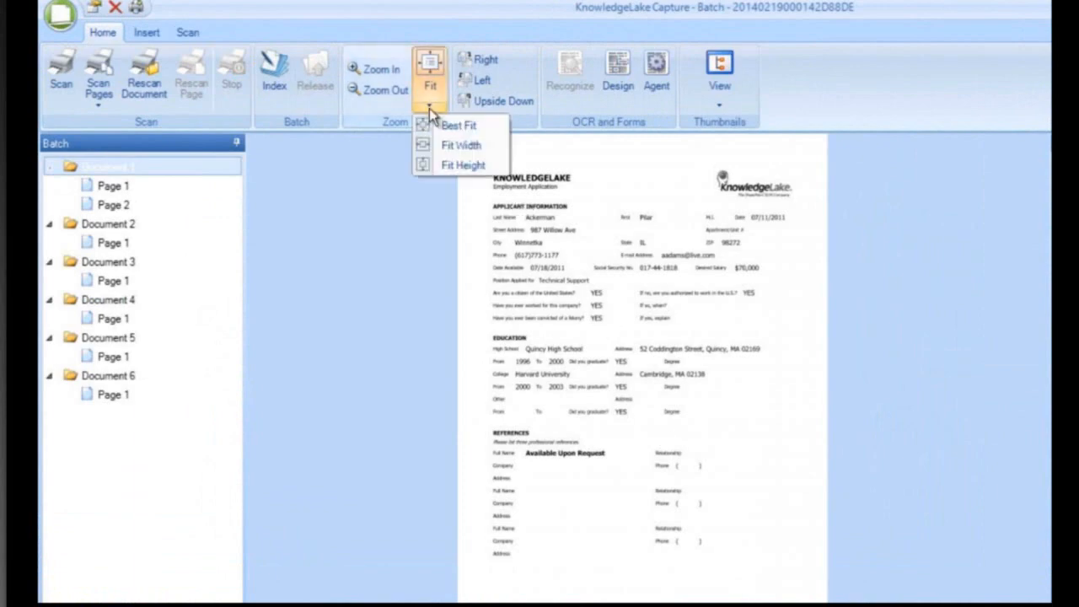
mouse_move(455, 145)
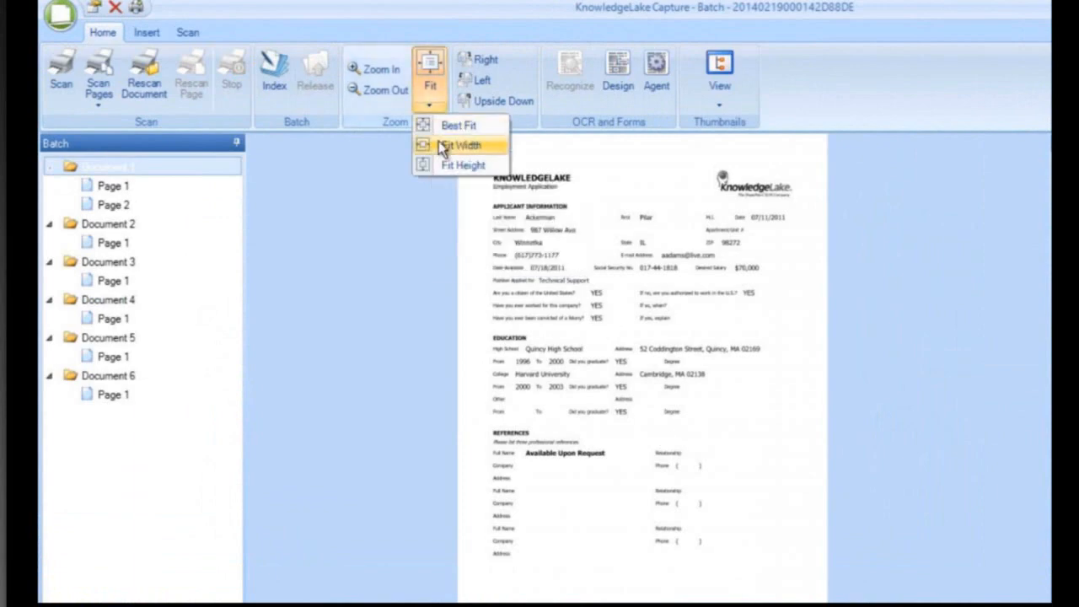
mouse_move(455, 165)
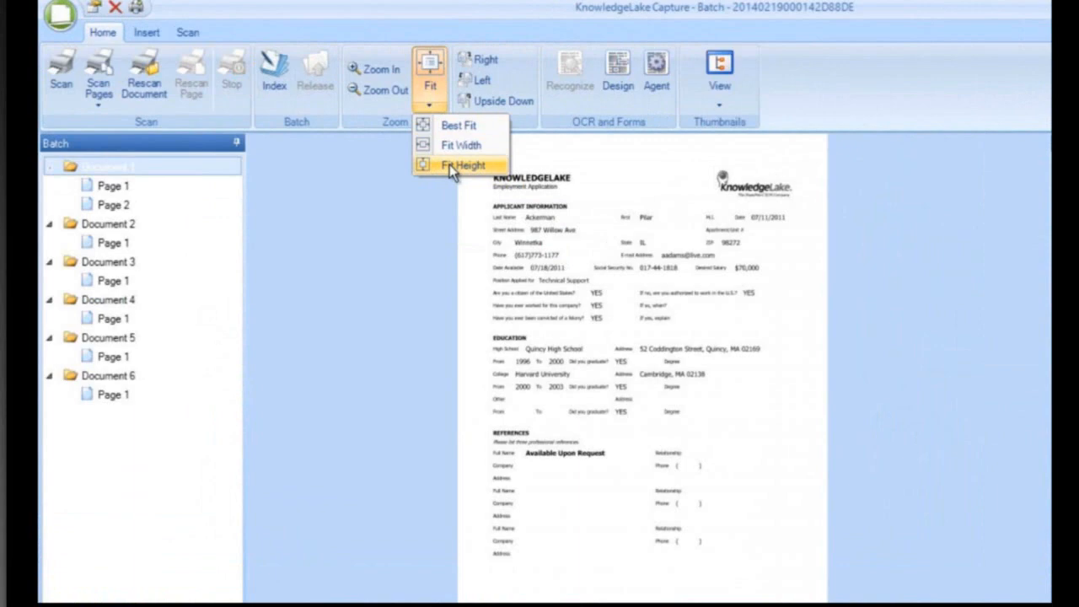
click(462, 165)
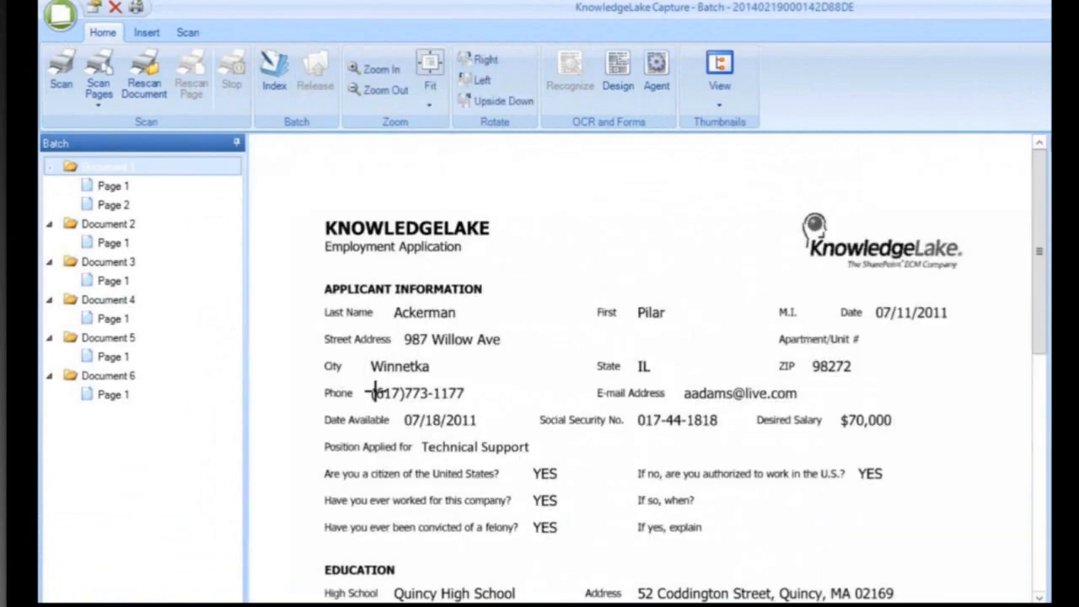
Step: Select the first document in the batch and start indexing its fields
click(273, 74)
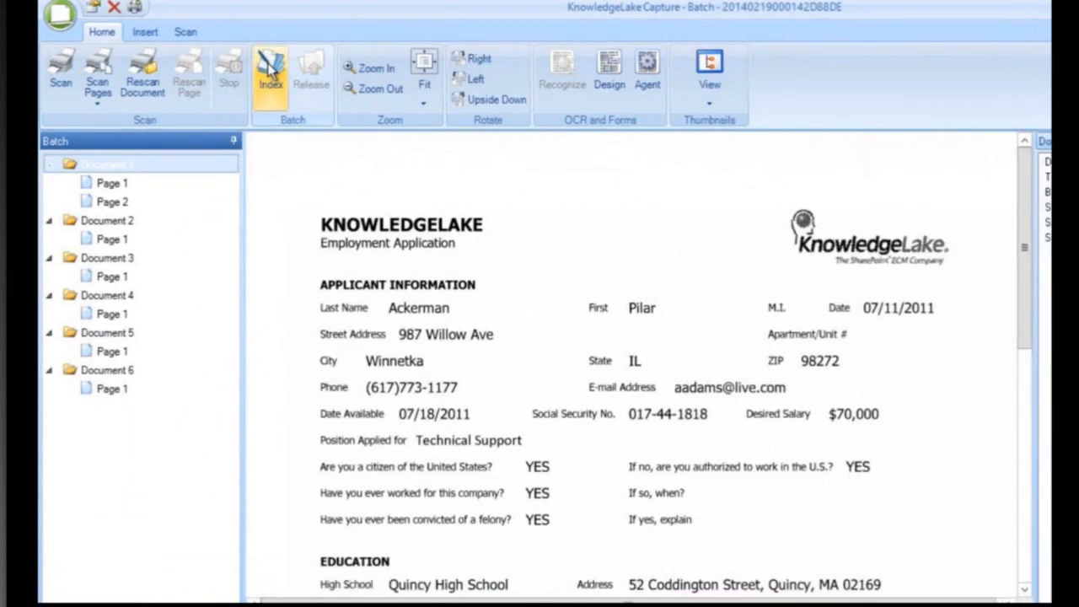
click(269, 74)
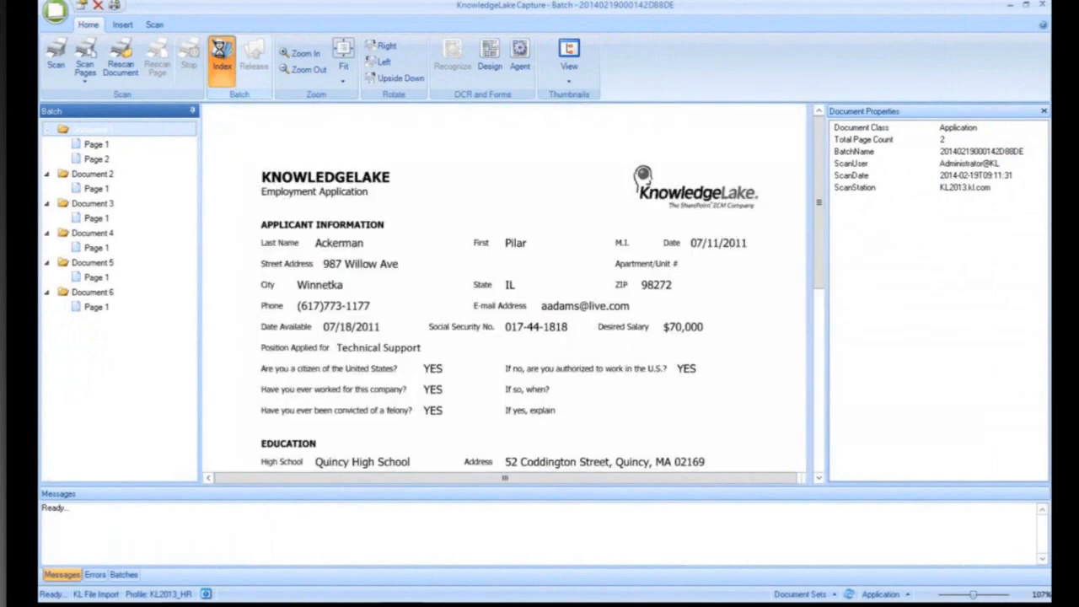
click(220, 59)
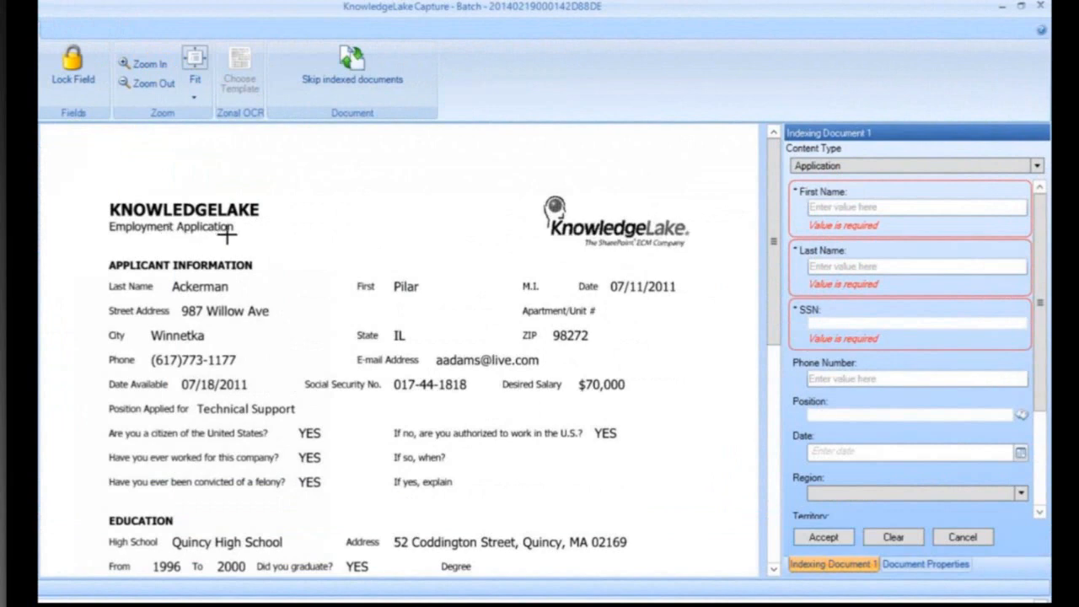
Step: Enter first name Pilar and move on to the last name Ackerman
click(913, 206)
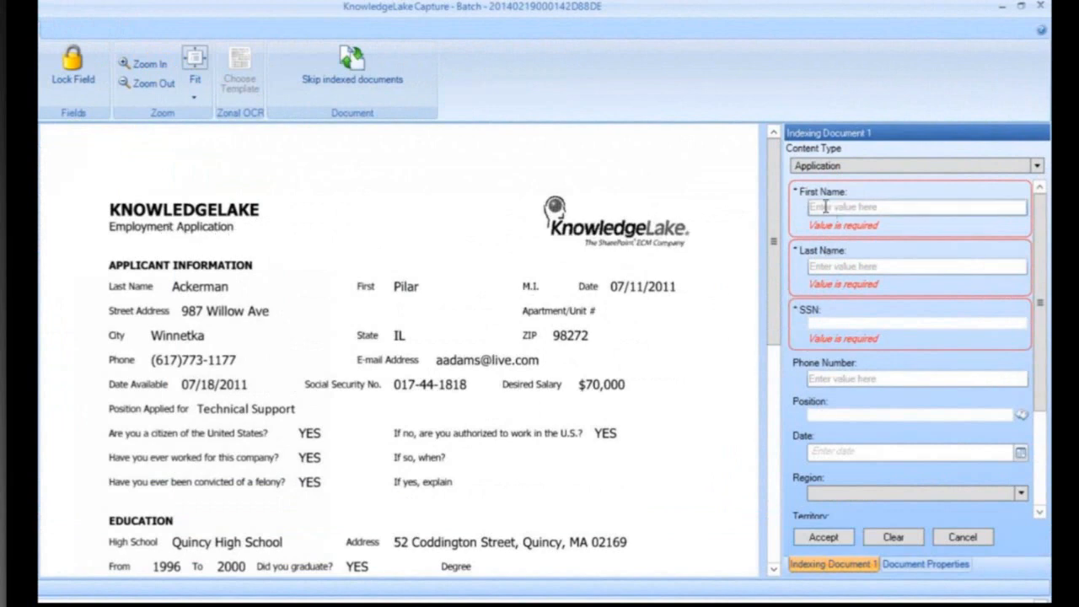
click(917, 206)
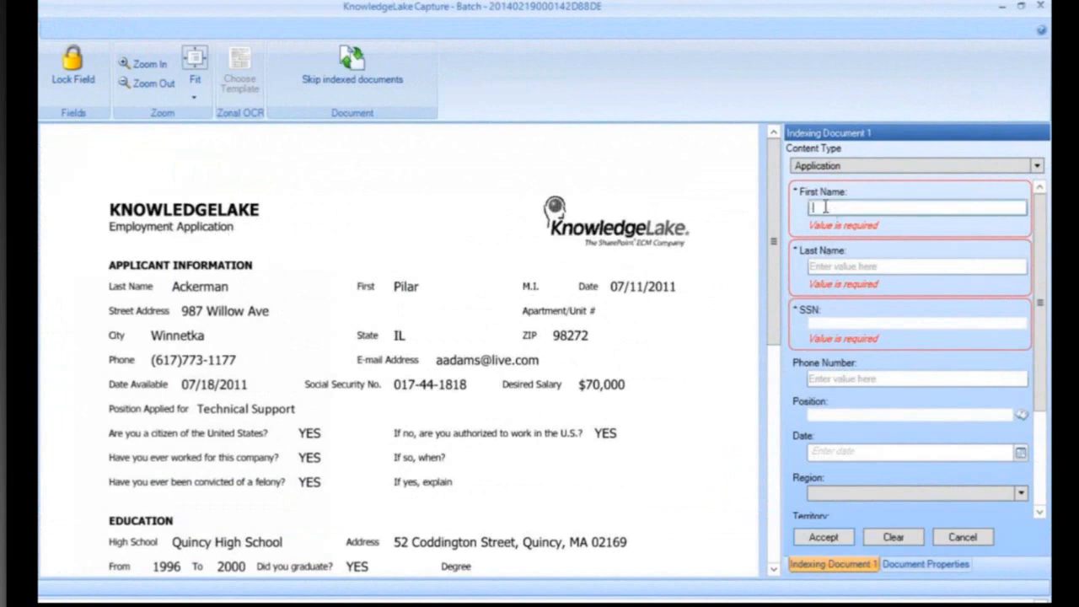
text(Pilar)
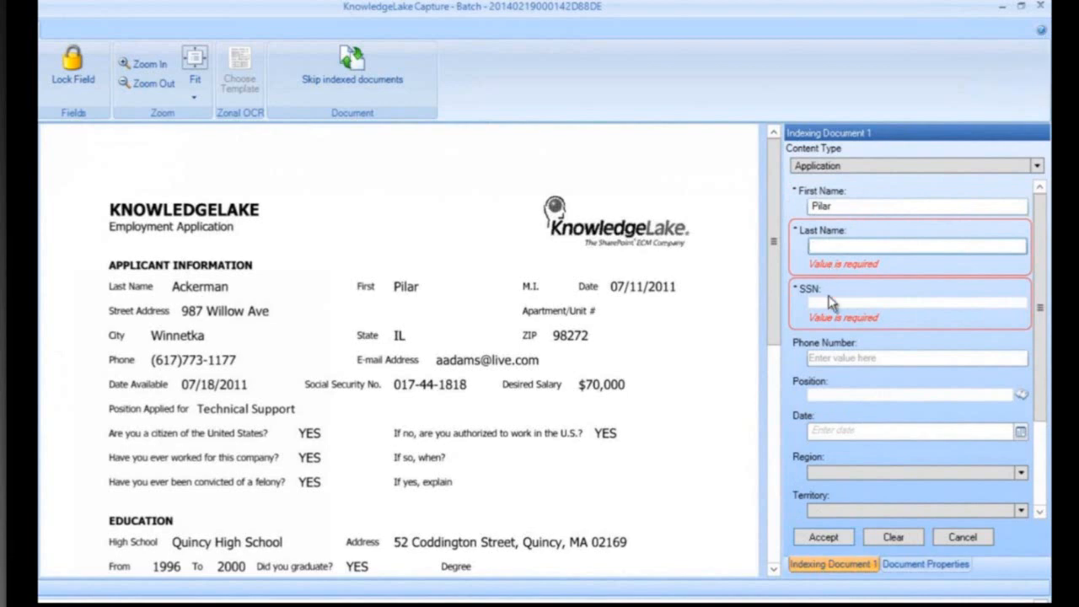
click(917, 246)
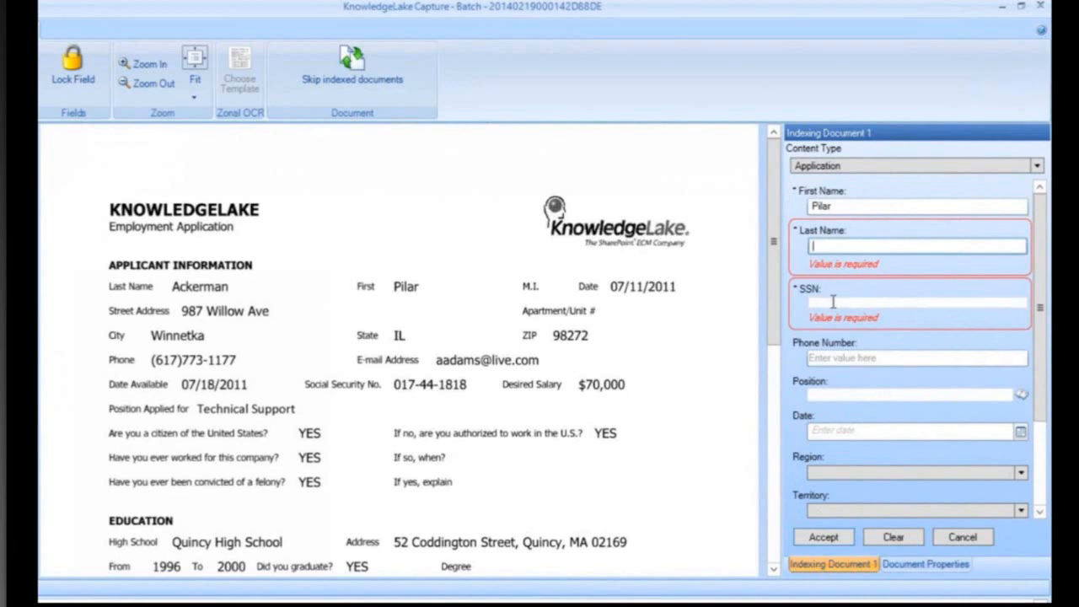
click(917, 301)
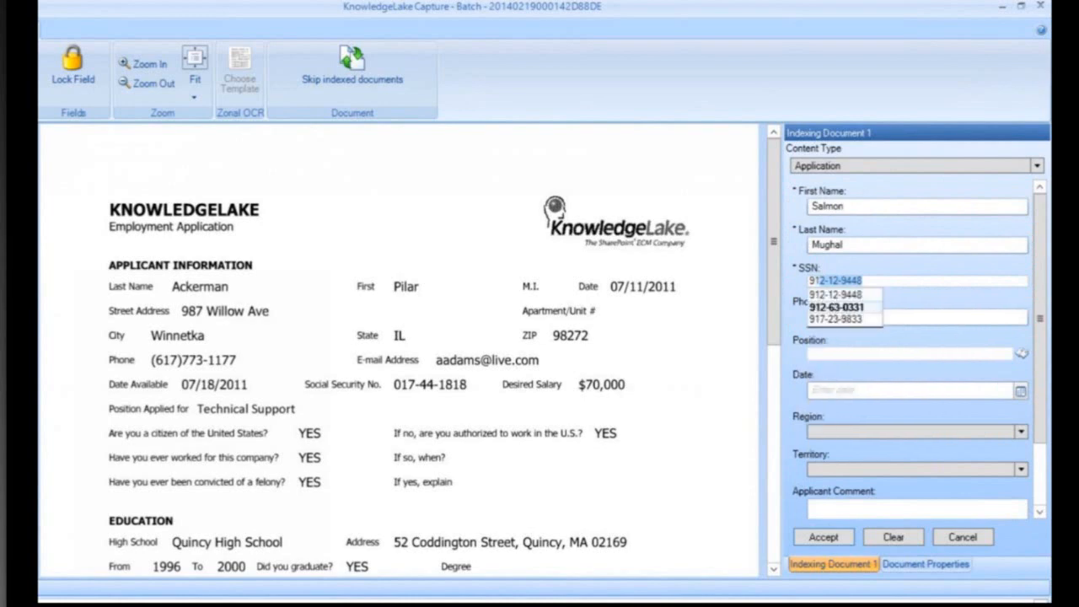
click(835, 318)
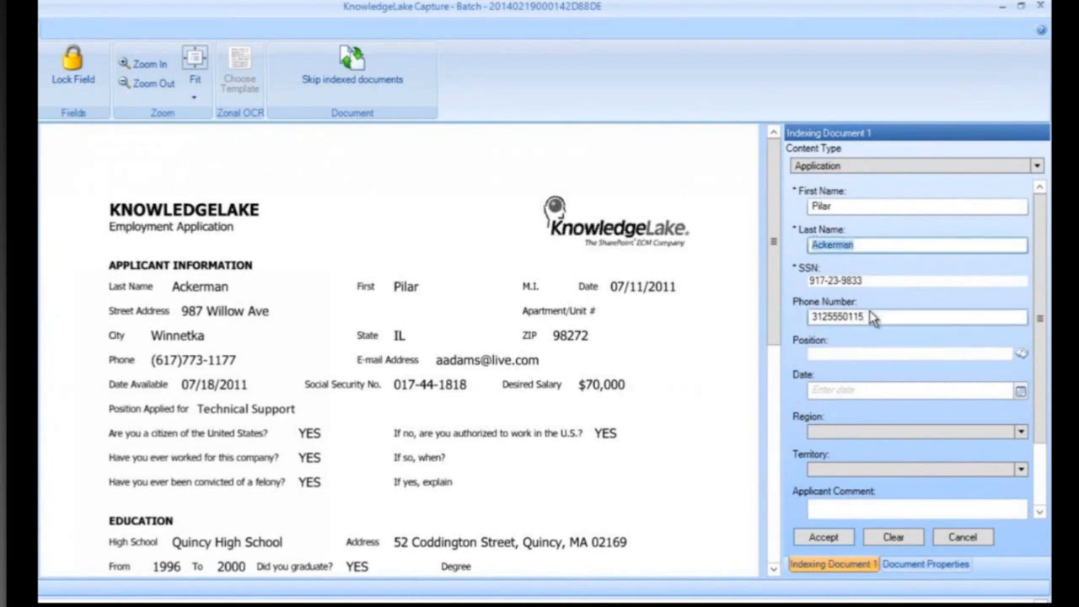
click(842, 317)
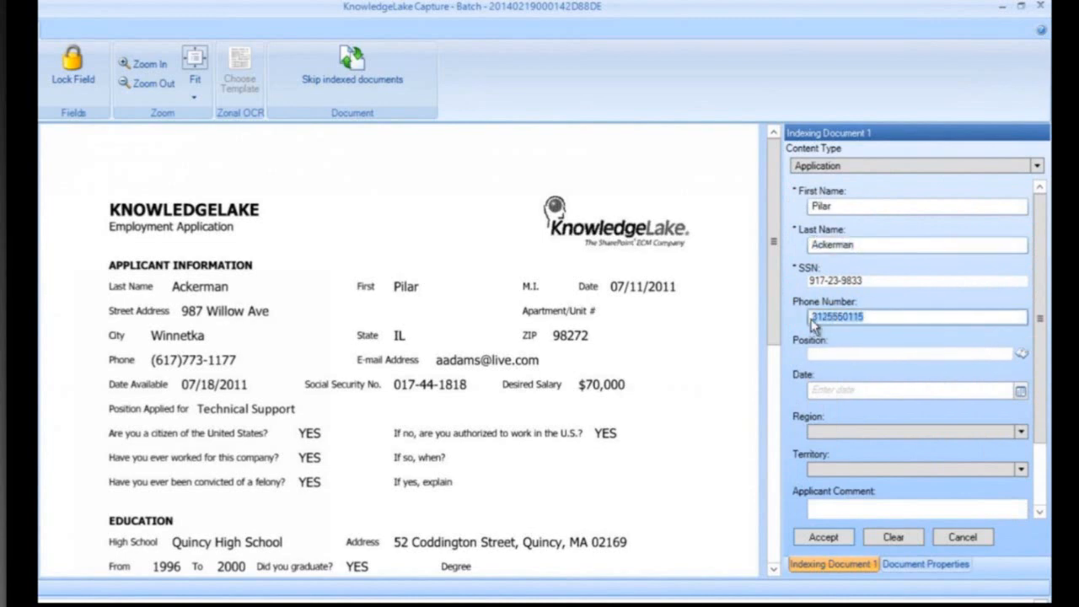
mouse_move(910, 349)
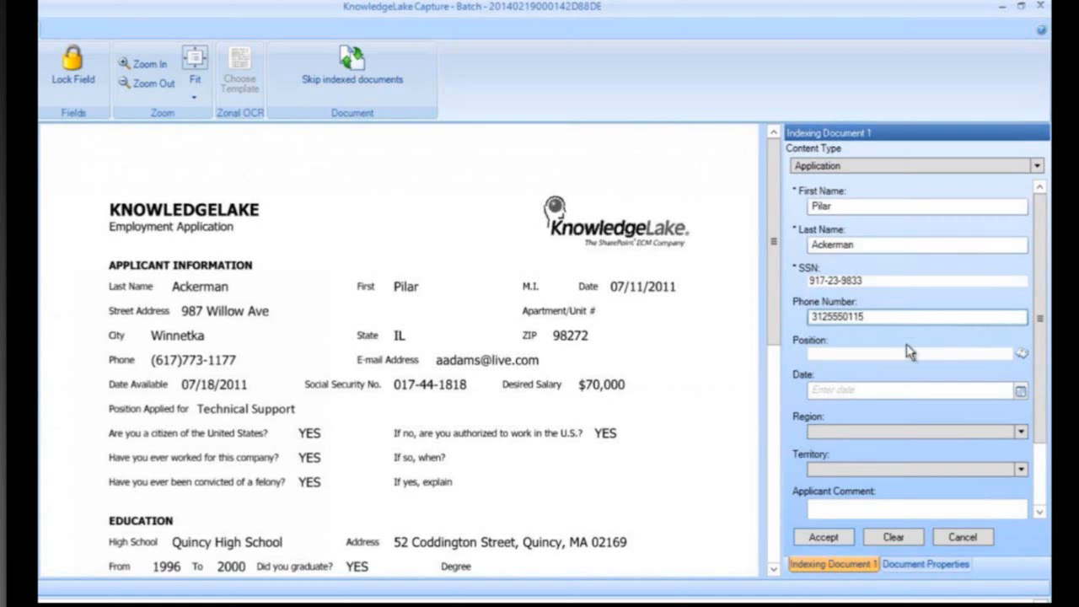
mouse_move(1027, 361)
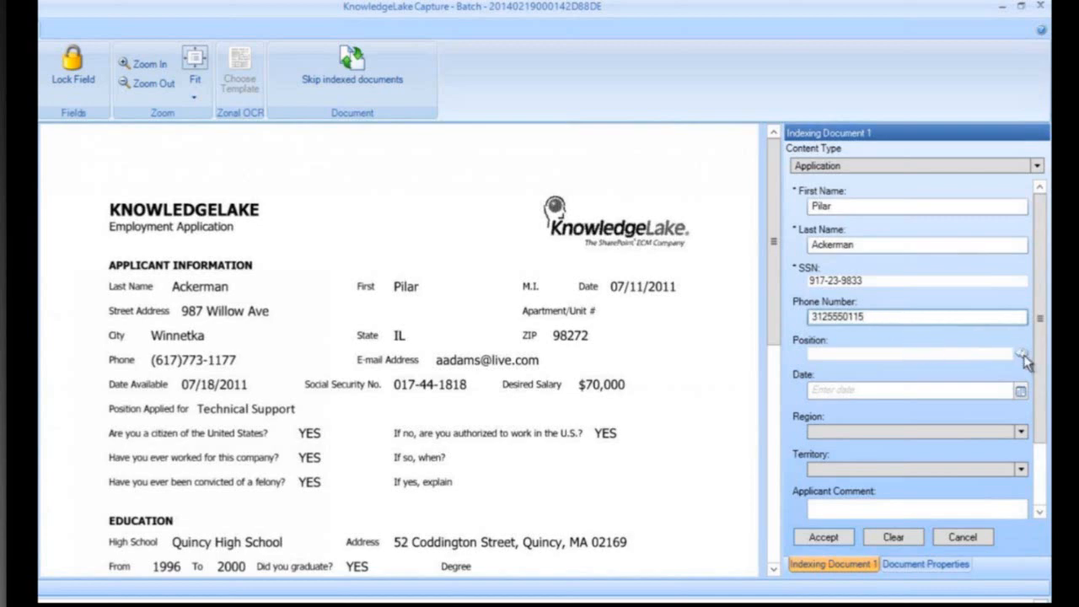
click(1022, 354)
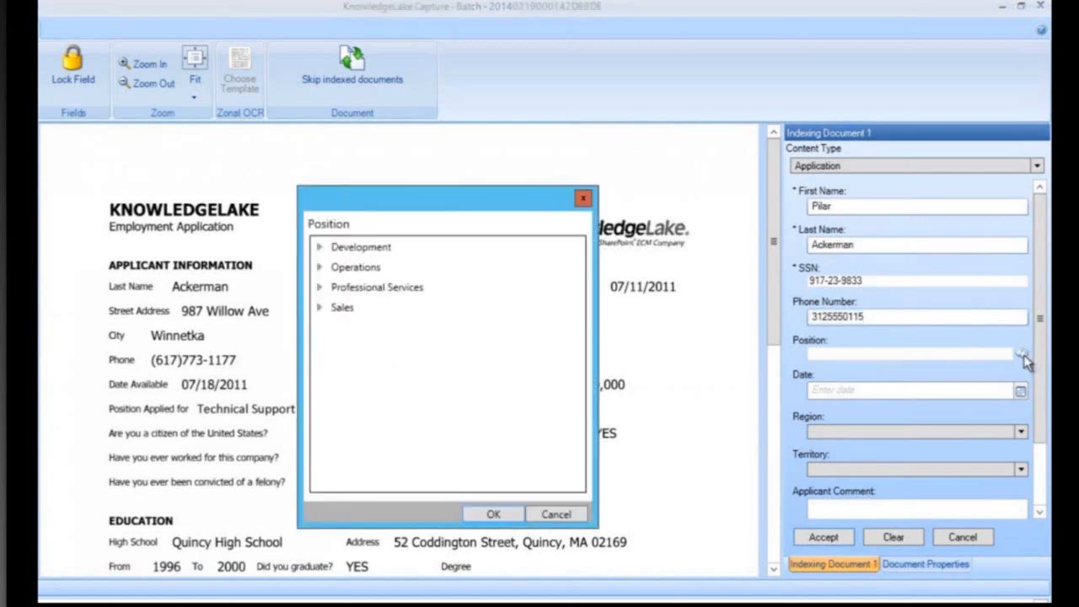
Step: Set position to Support Specialist under Development > Support, then outline the form's date 07/11/2011
click(360, 246)
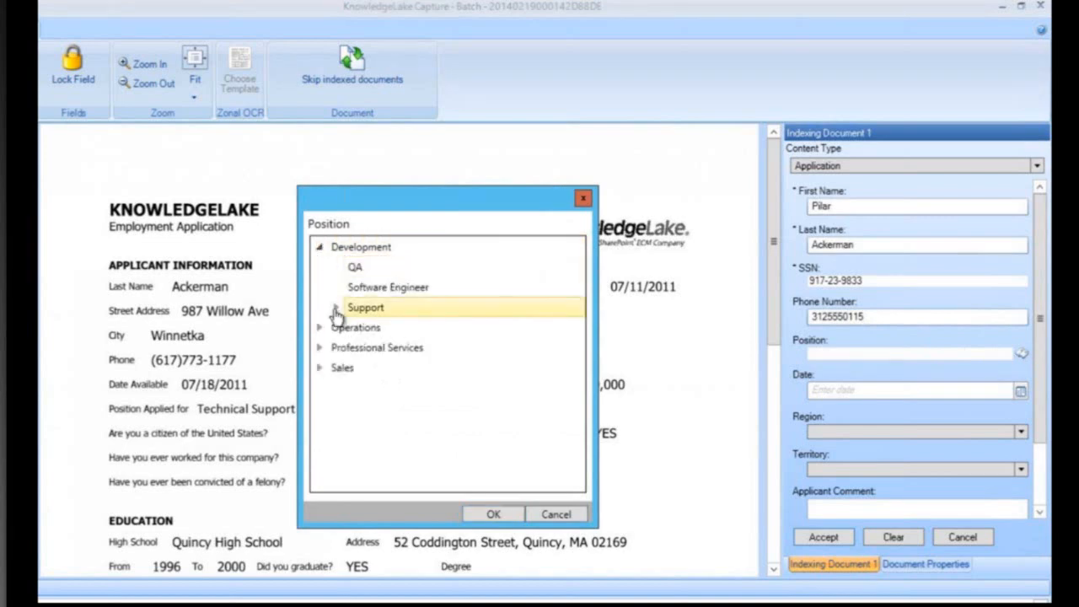
click(336, 307)
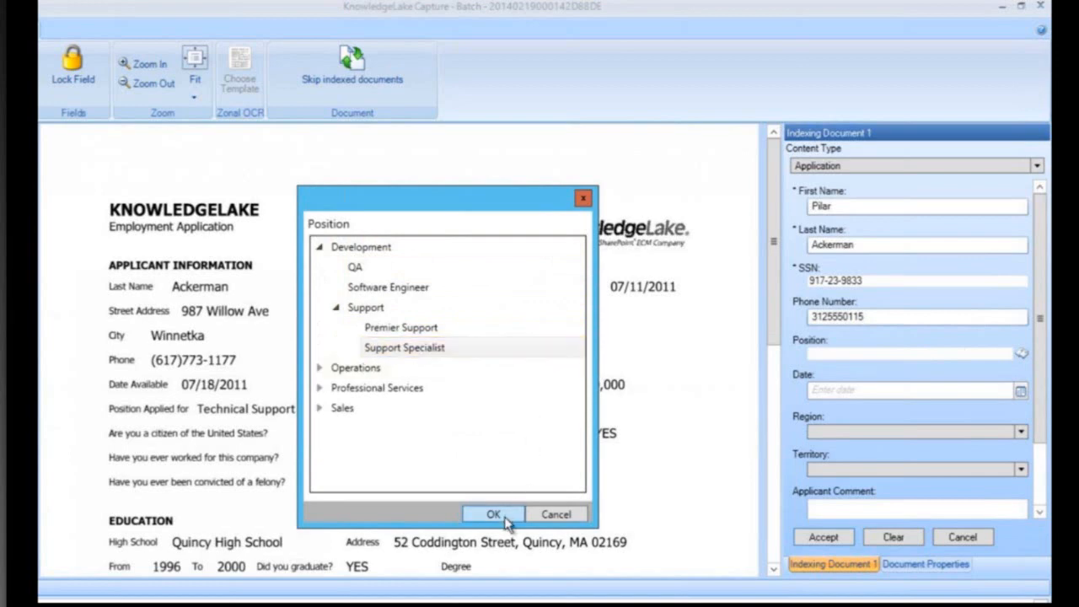
click(492, 514)
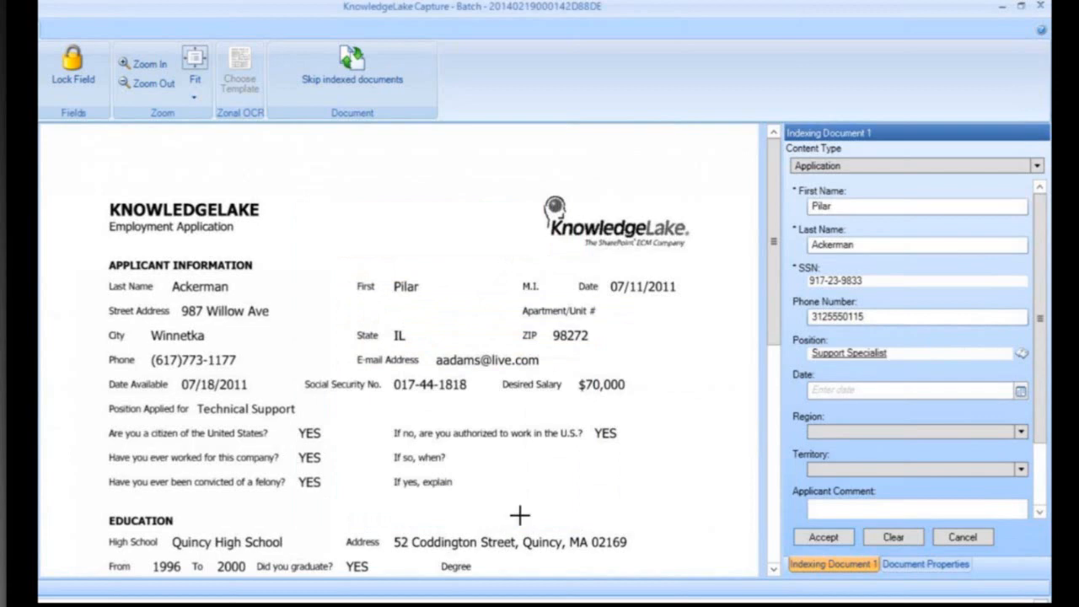
mouse_move(610, 278)
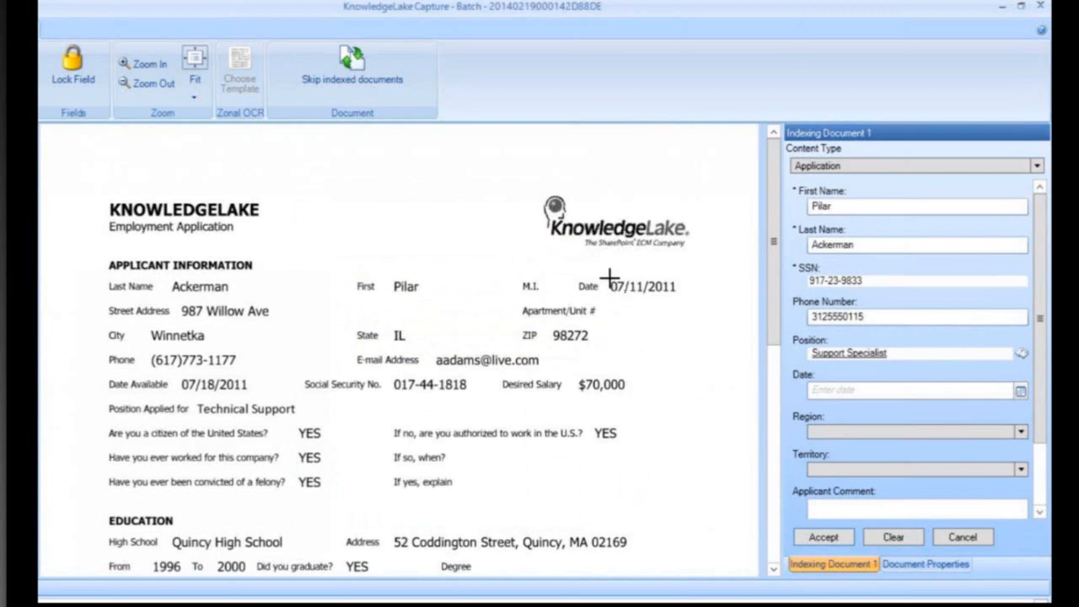
drag(607, 278, 690, 295)
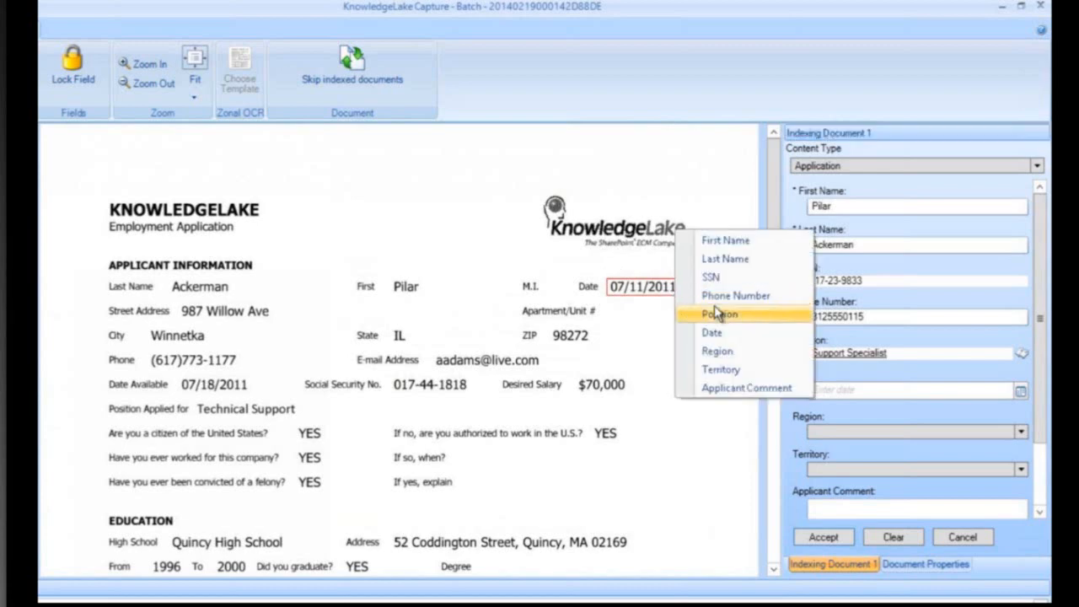
mouse_move(725, 277)
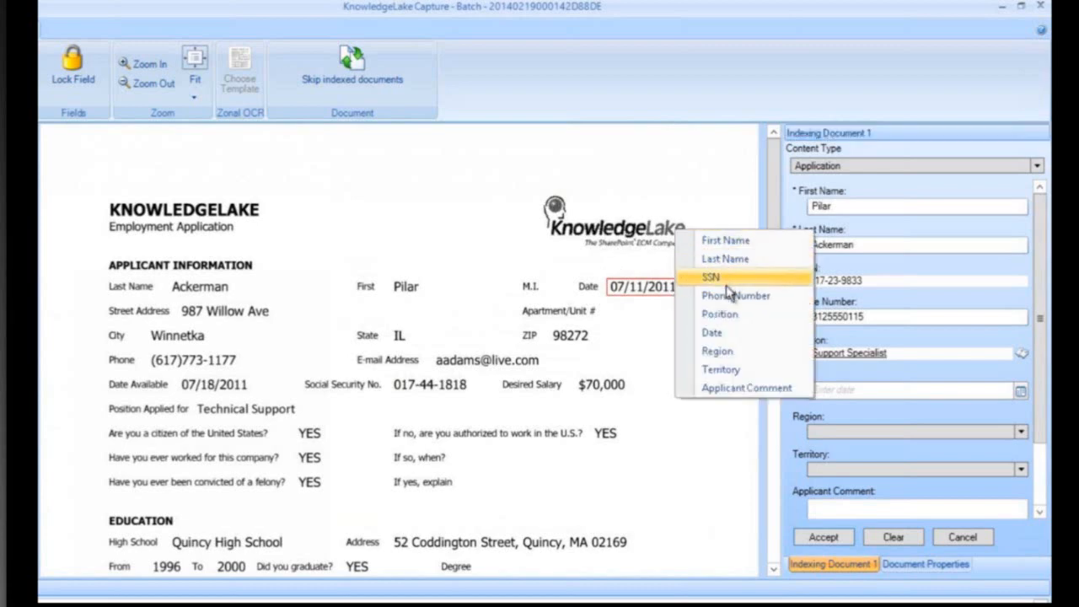
mouse_move(718, 350)
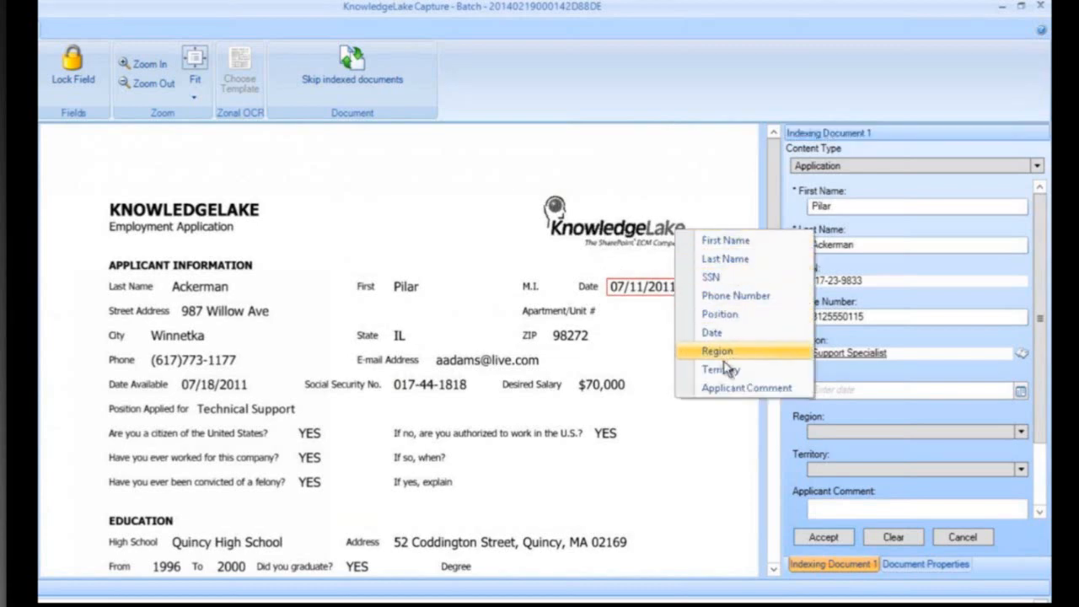
mouse_move(711, 332)
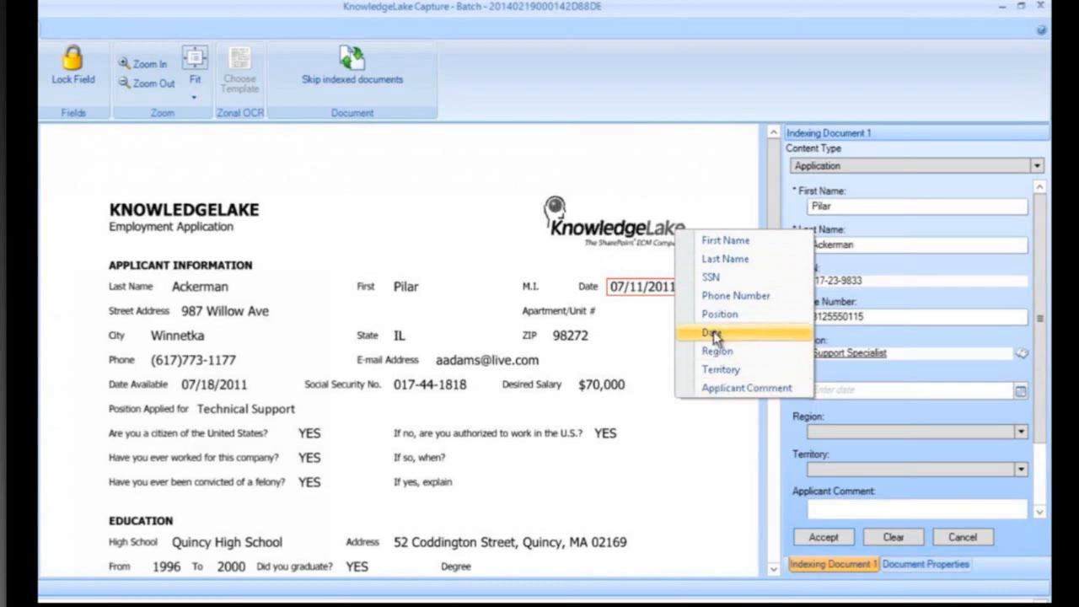
Step: Read the outlined date 07/11/2011 into the Date index field via zonal OCR
click(713, 332)
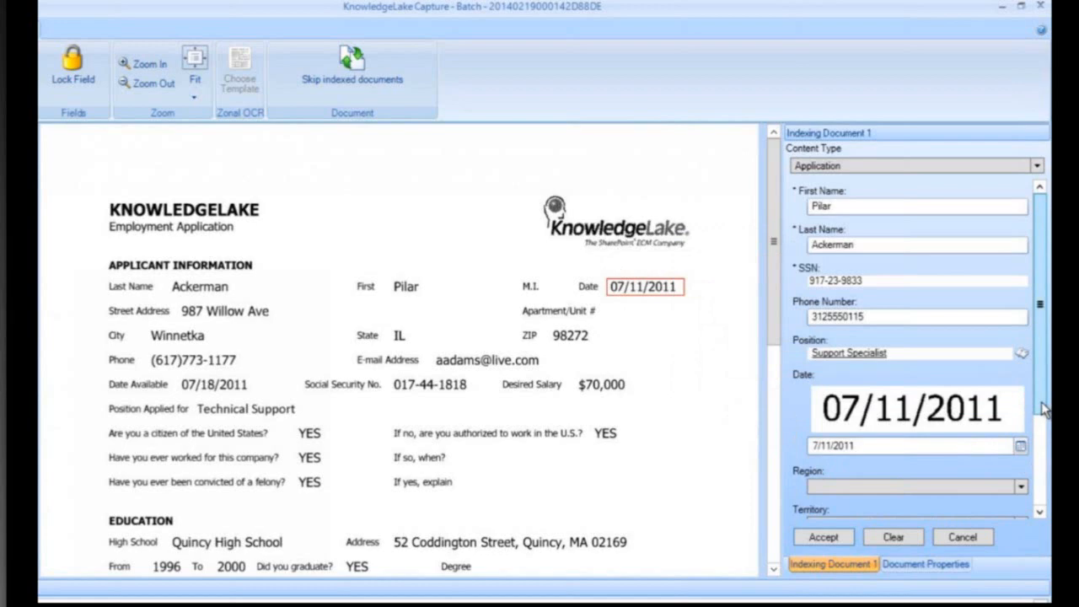
click(1022, 386)
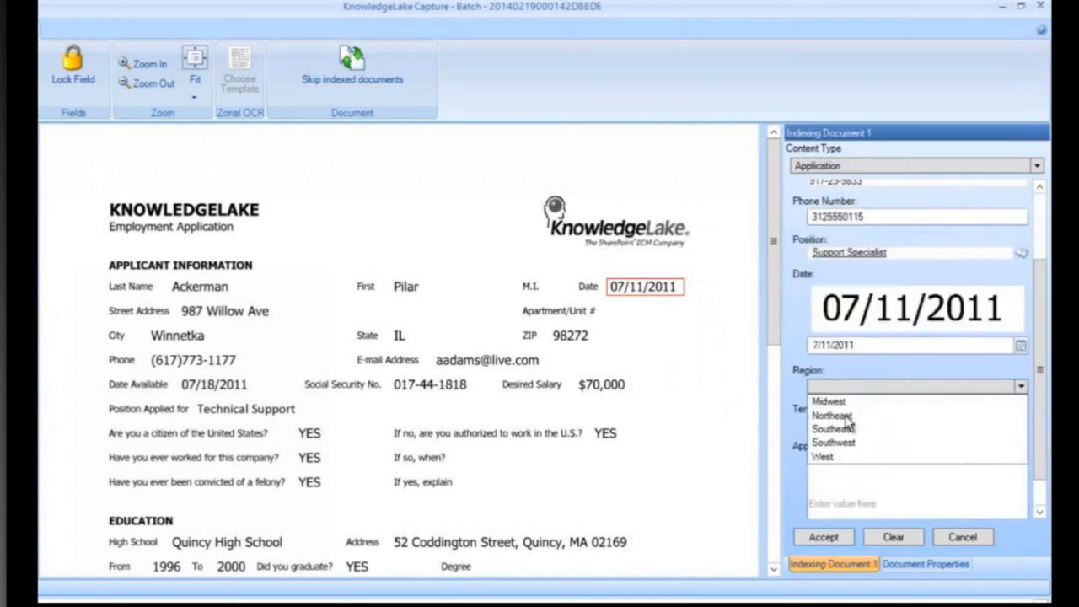
Step: Set region Northeast, territory Massachusetts, comment 'Good Candidate.' and accept the application's index
click(831, 414)
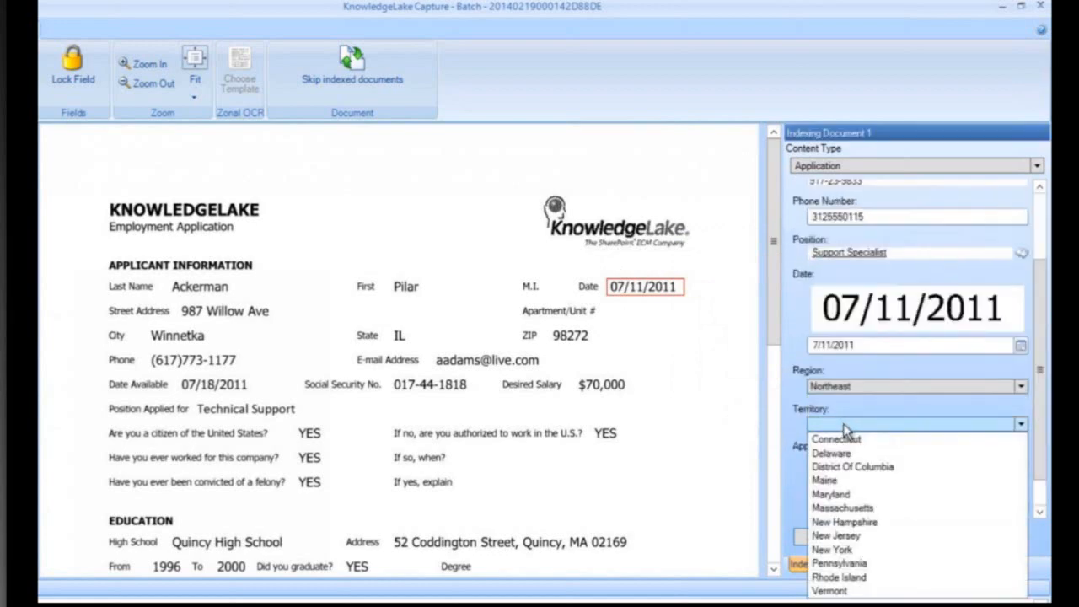
click(843, 507)
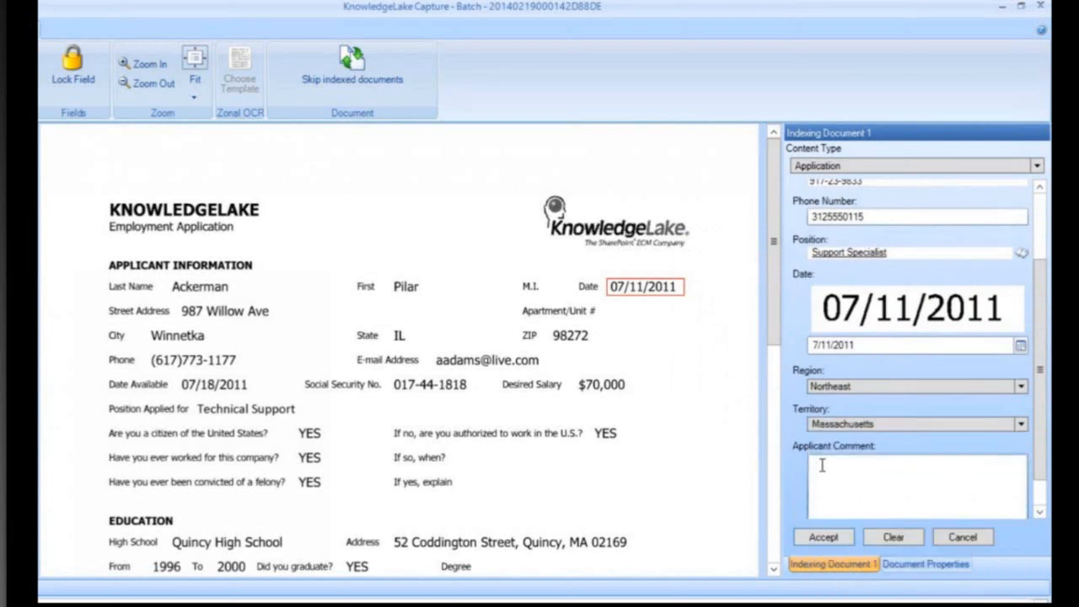
text(Good Cand)
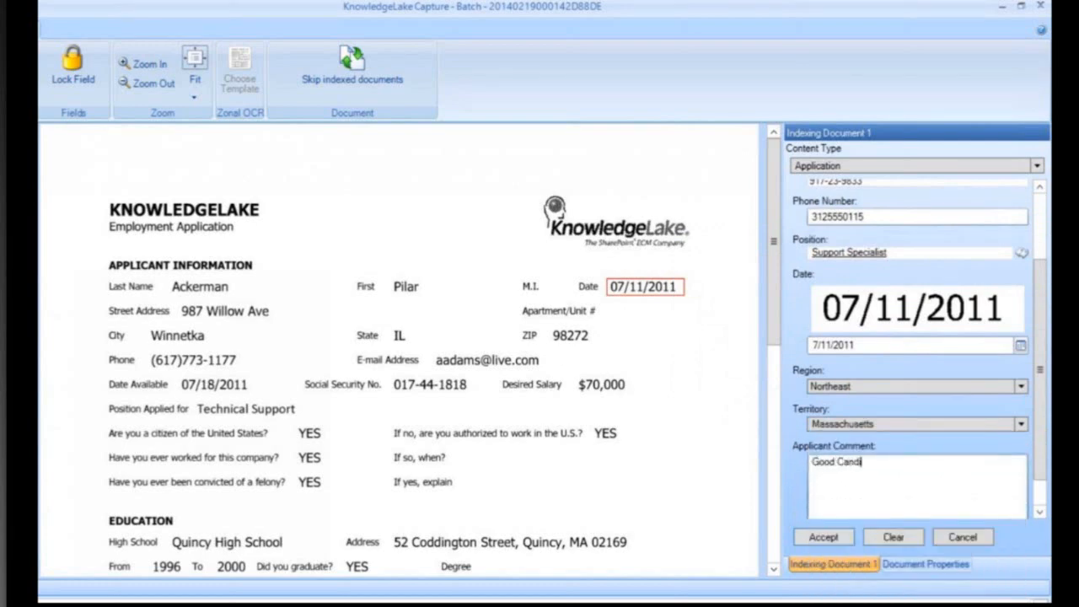
text(idate)
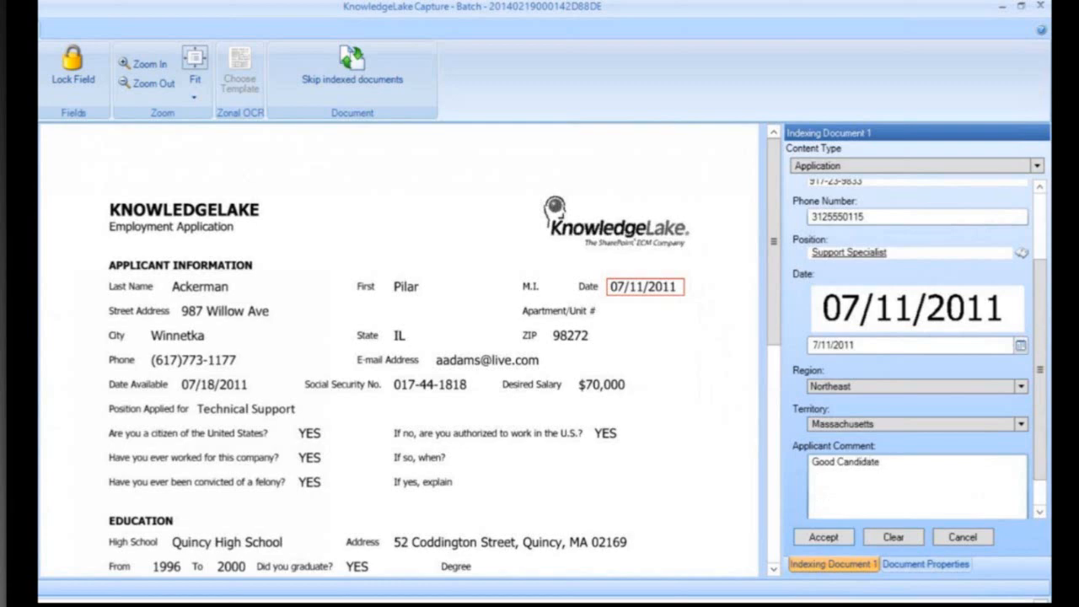
click(822, 536)
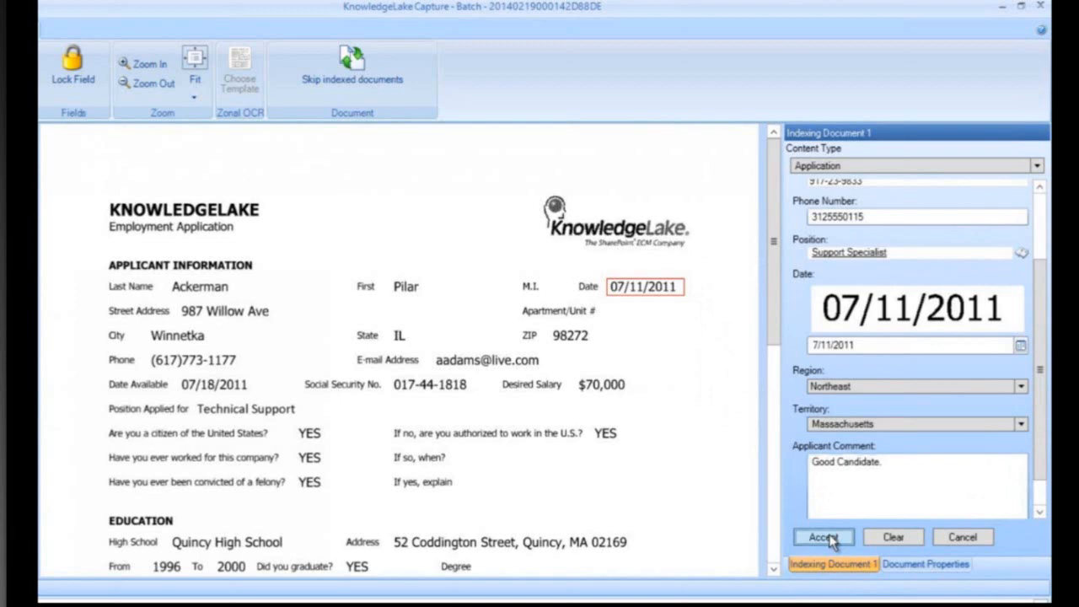
click(823, 536)
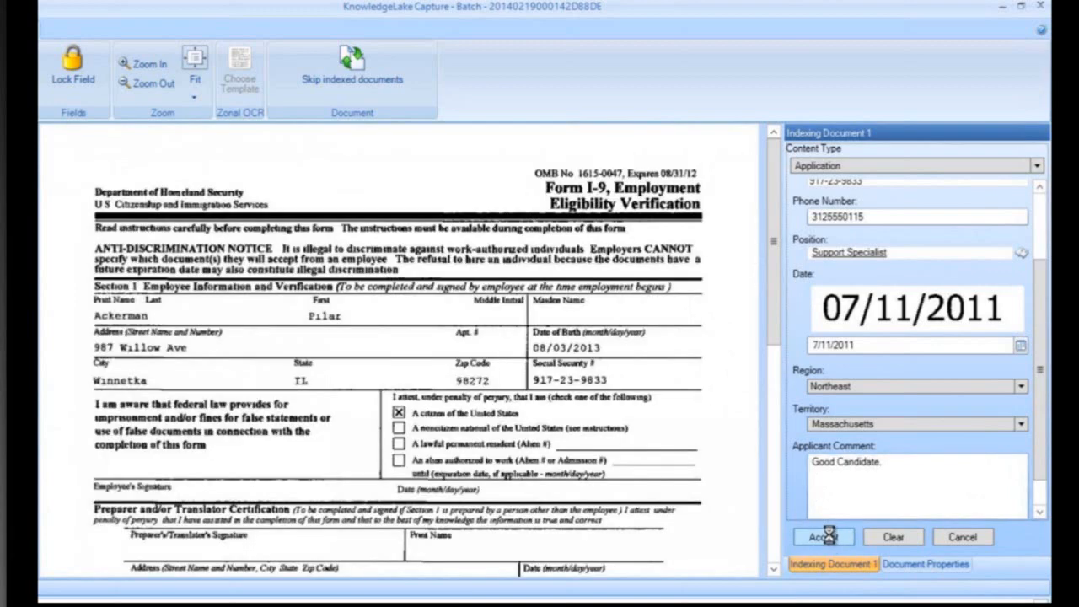
click(822, 536)
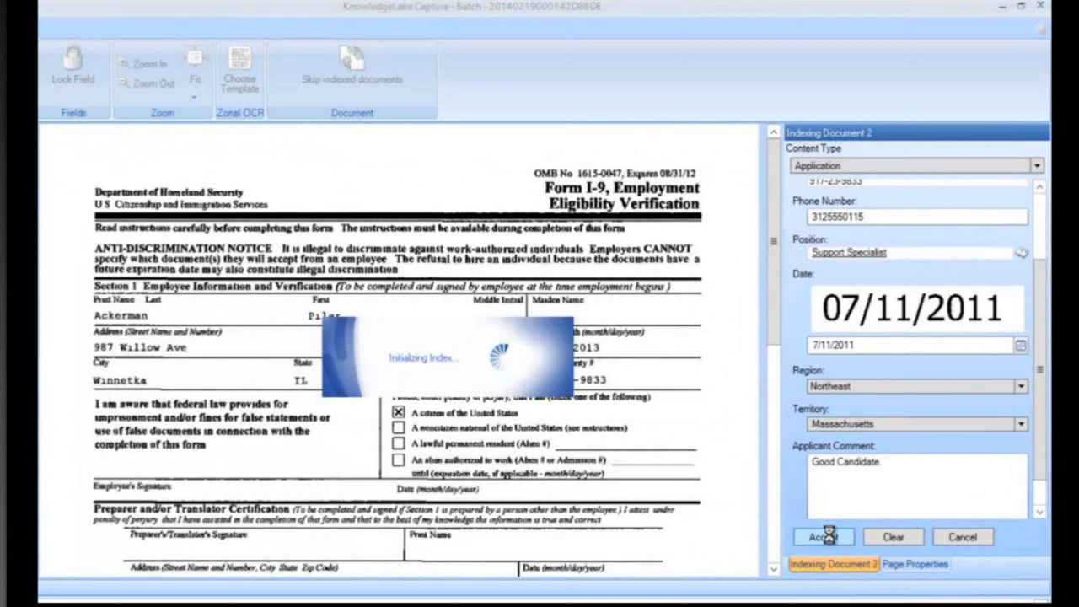
click(822, 536)
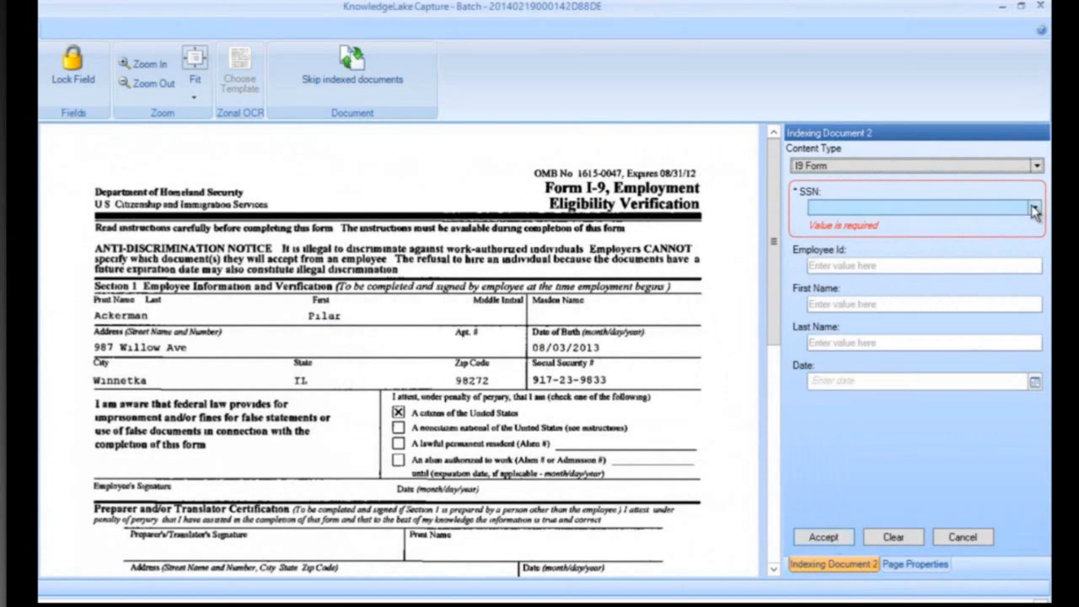
click(1035, 207)
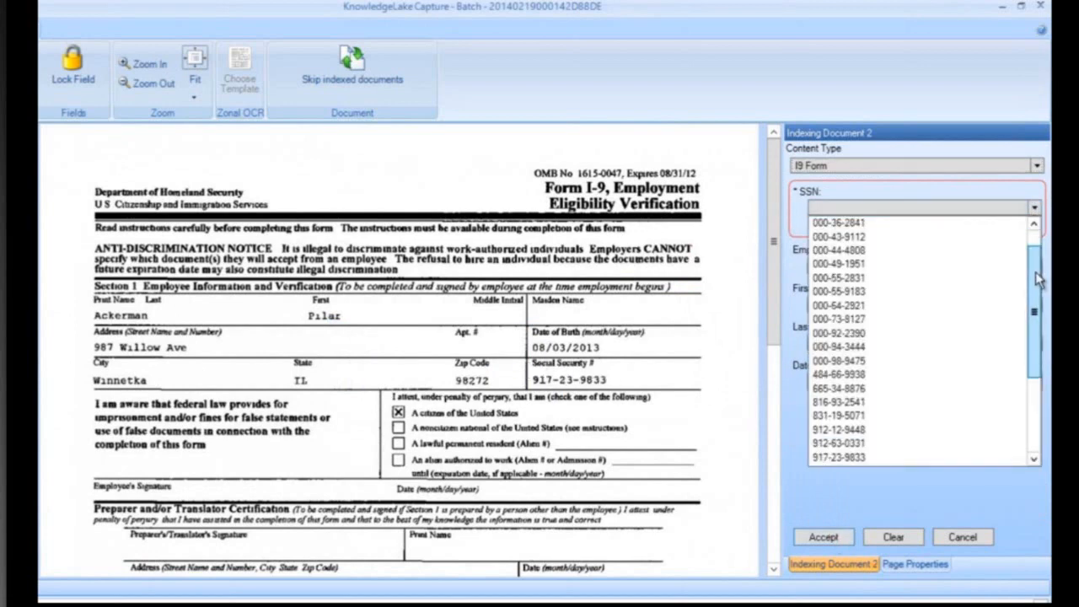
scroll(down, 3)
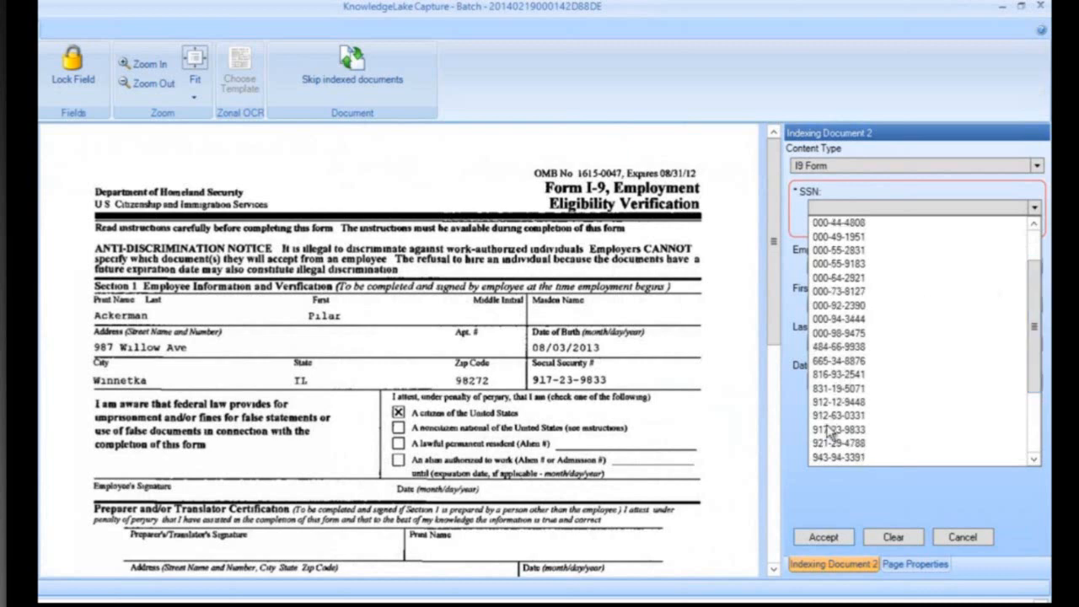
click(837, 430)
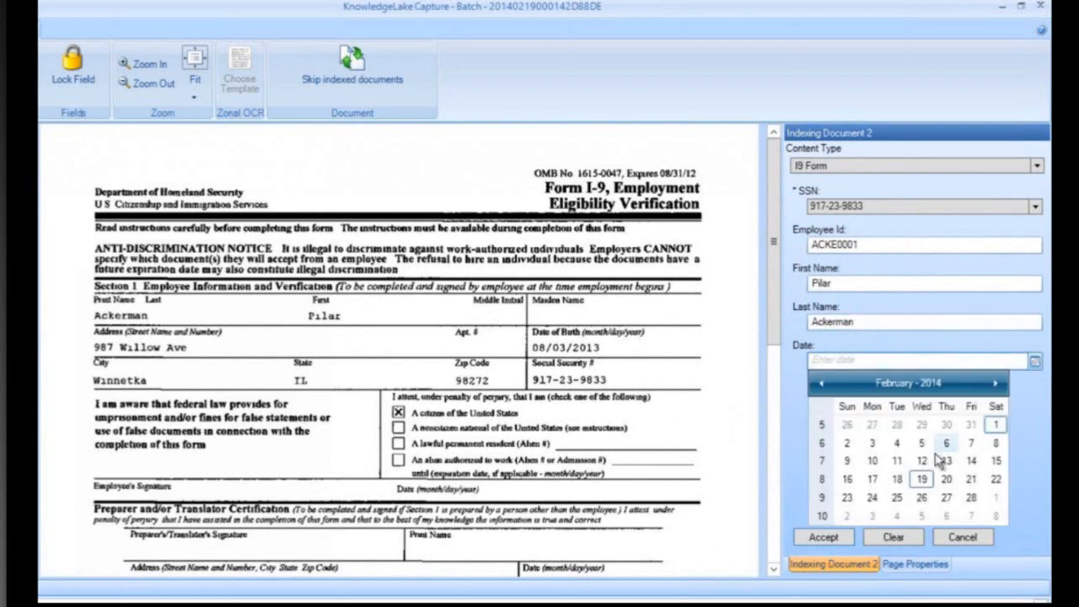
click(921, 478)
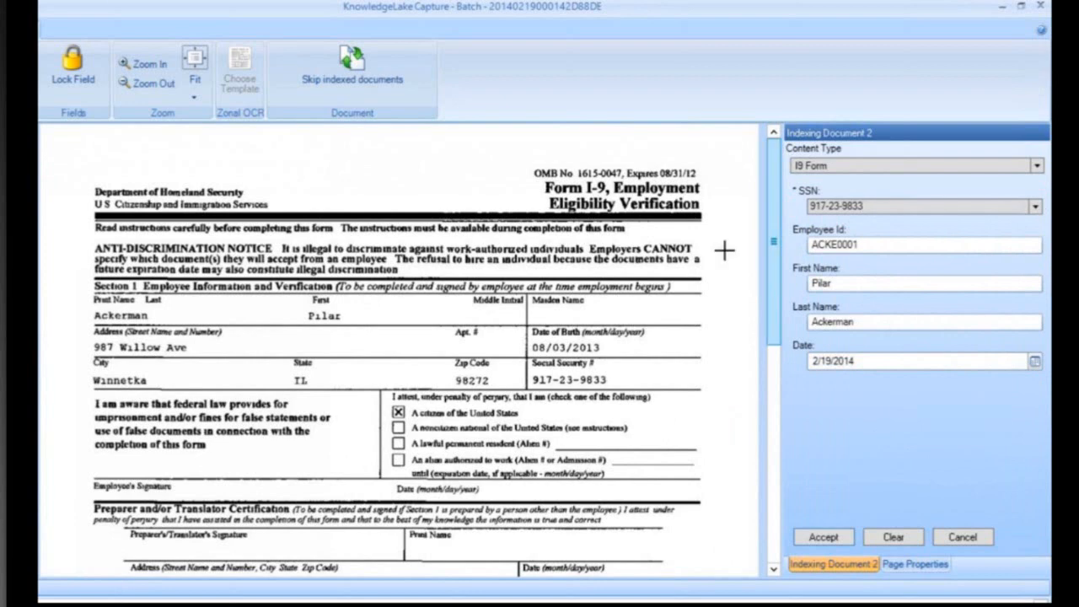
mouse_move(73, 67)
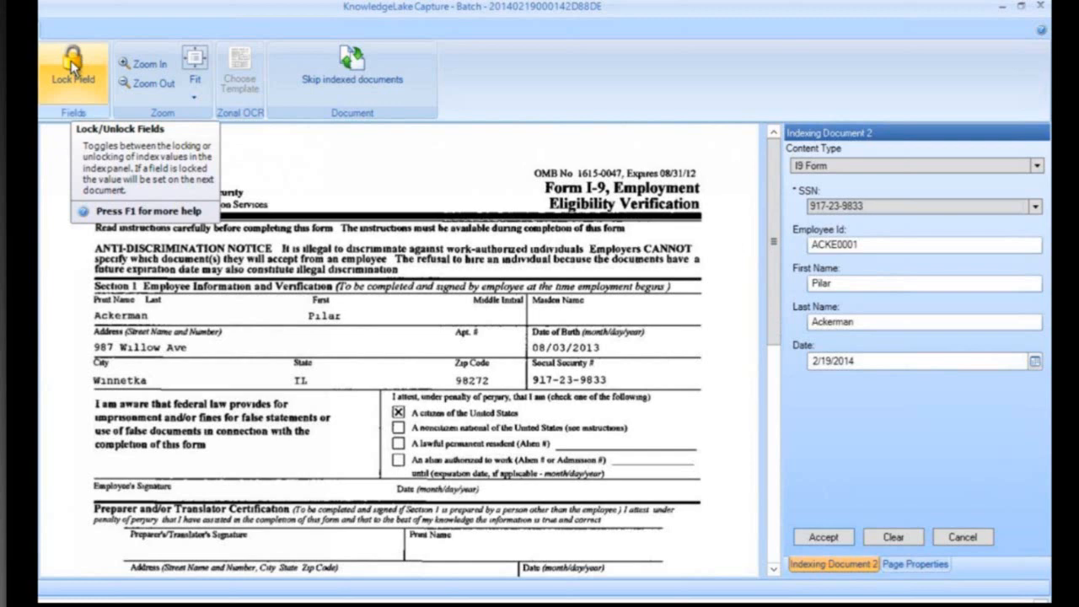
Step: Lock the SSN, Employee Id and Date values for following documents and accept the I-9 index
click(74, 70)
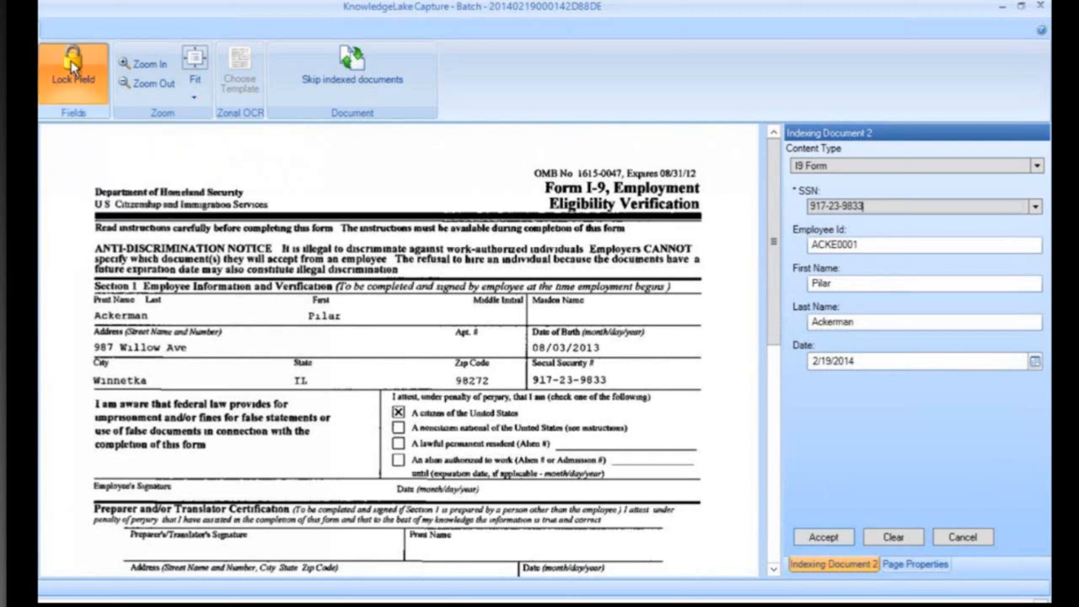
click(74, 74)
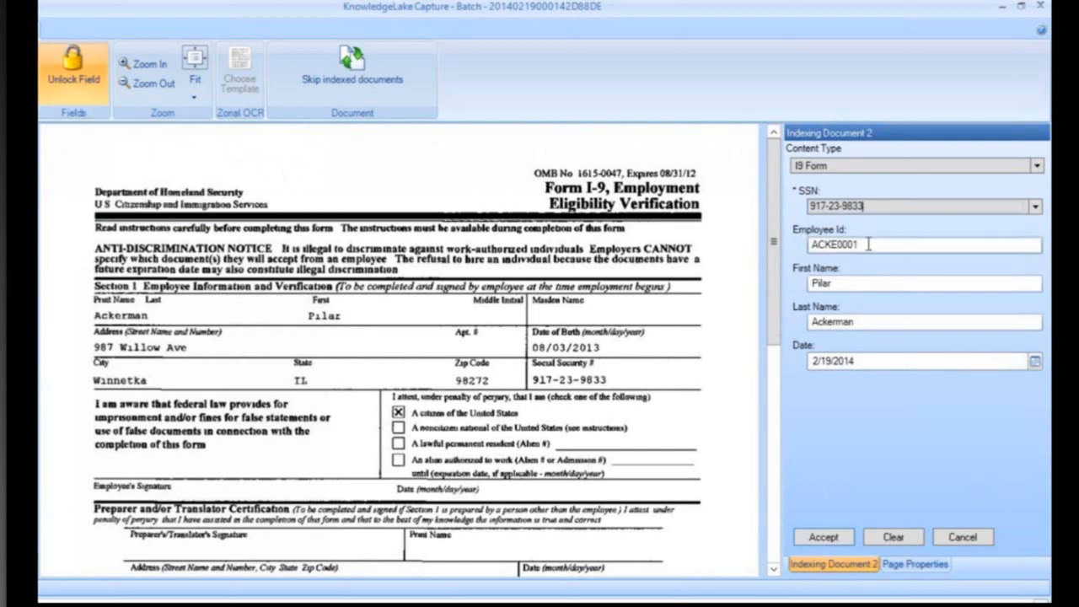
click(74, 71)
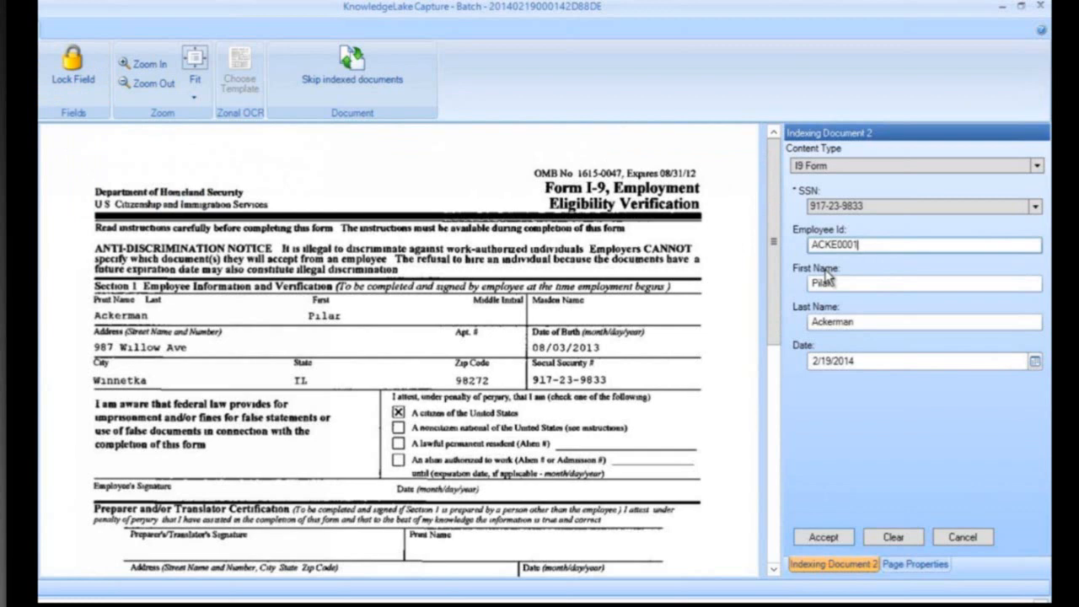
mouse_move(74, 76)
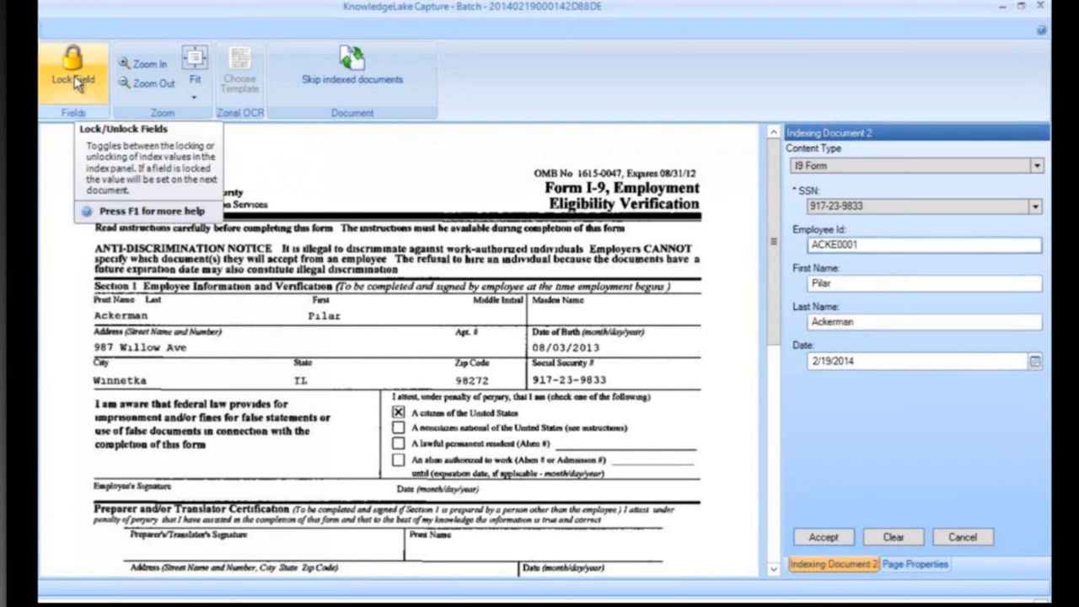
click(74, 76)
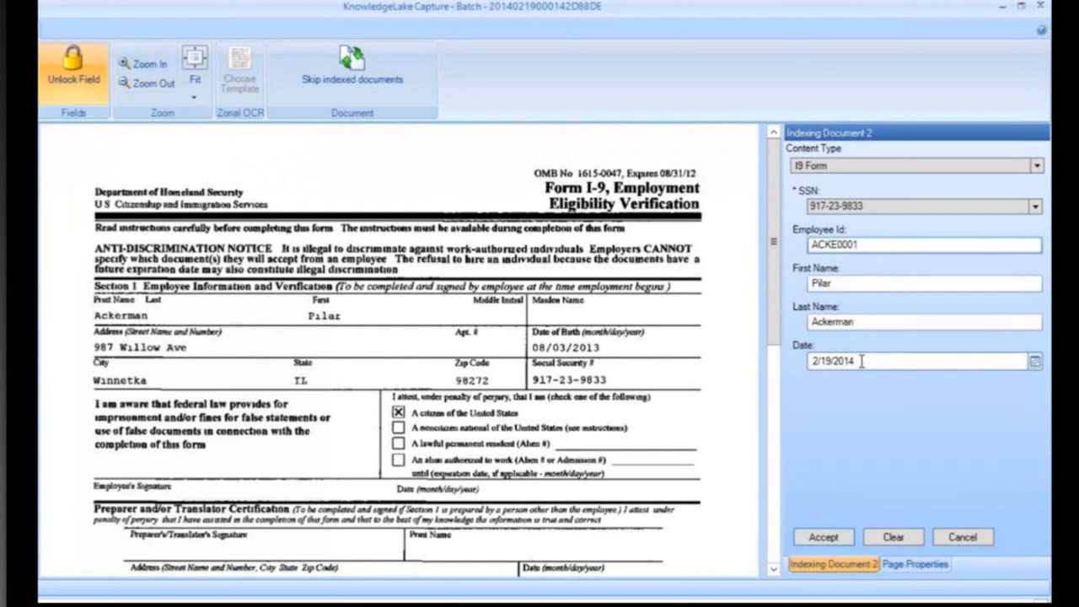
click(74, 67)
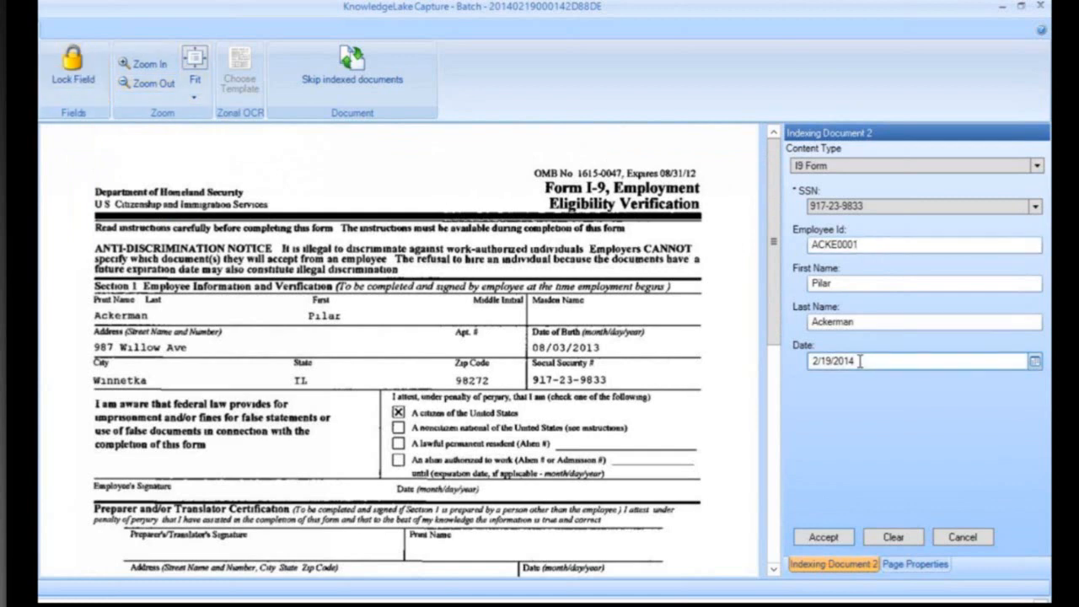
mouse_move(74, 71)
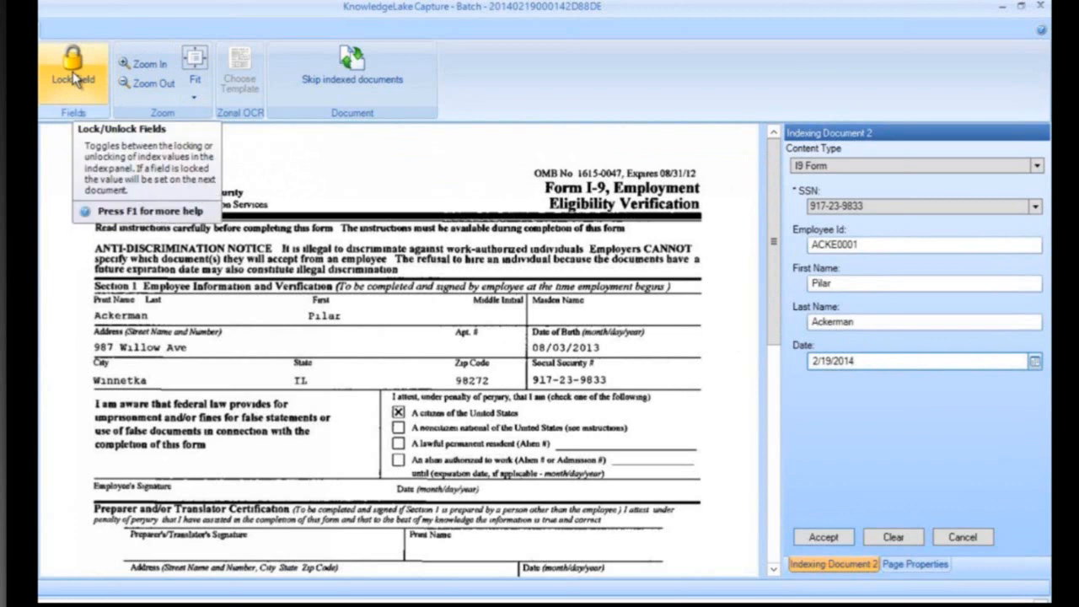
click(74, 76)
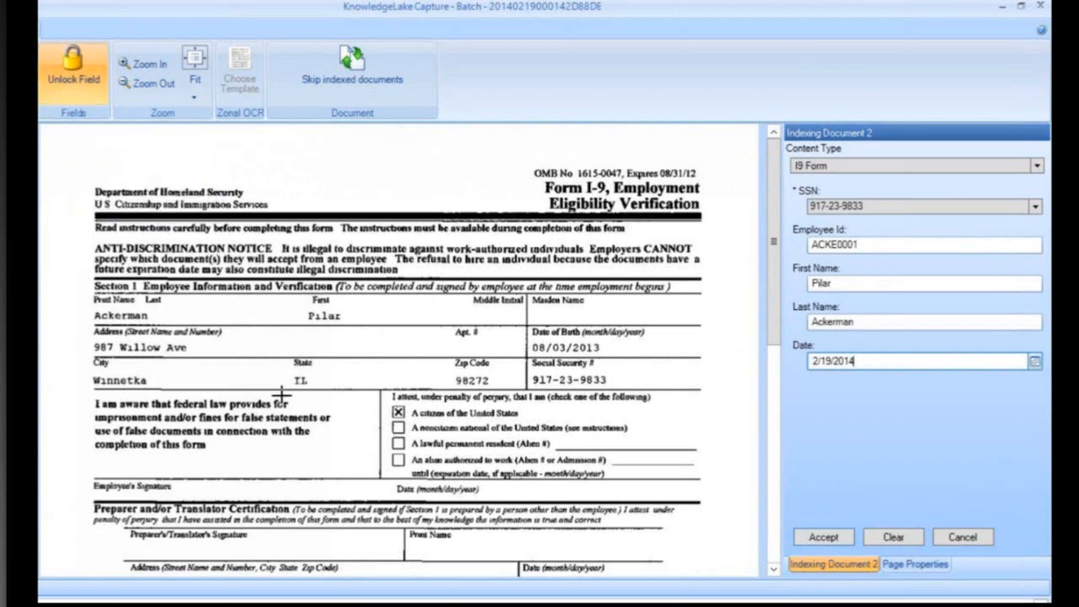
click(822, 536)
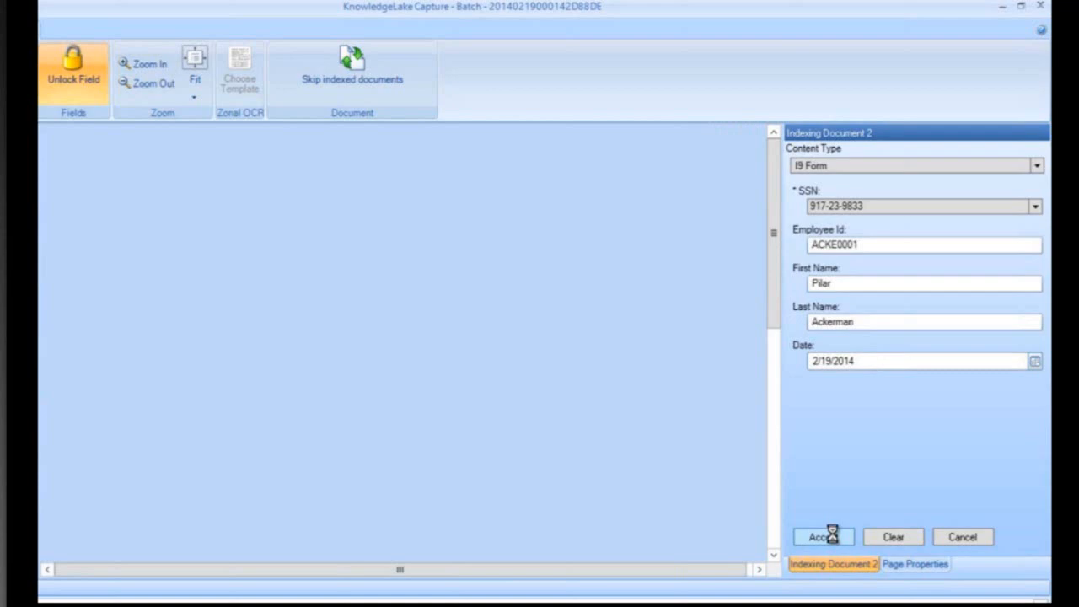
Step: Index the W-4 form and the emergency contact form, accepting their carried-over values
click(823, 537)
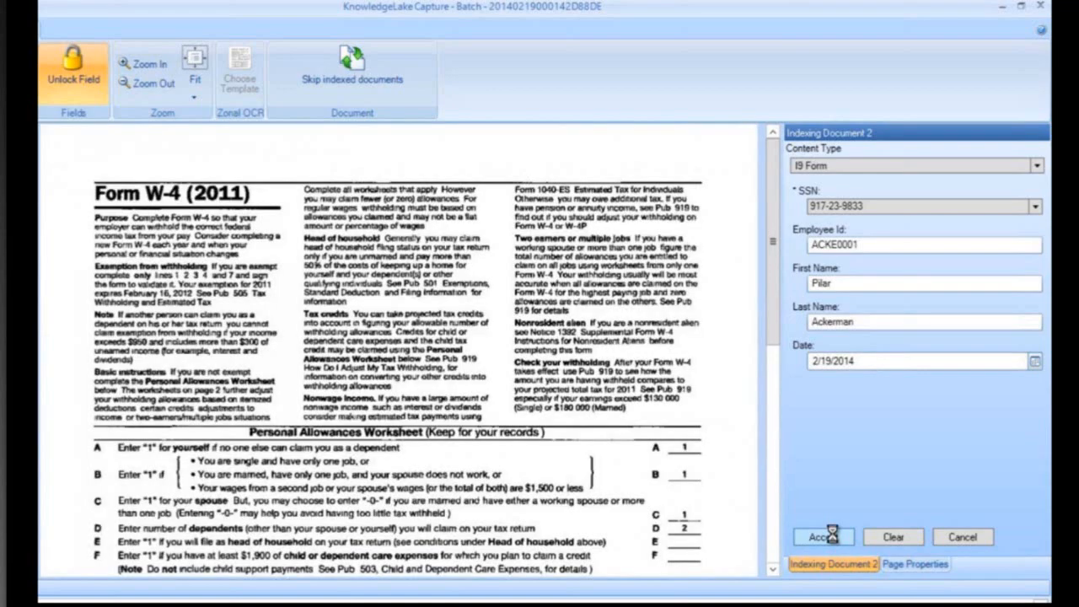
click(822, 536)
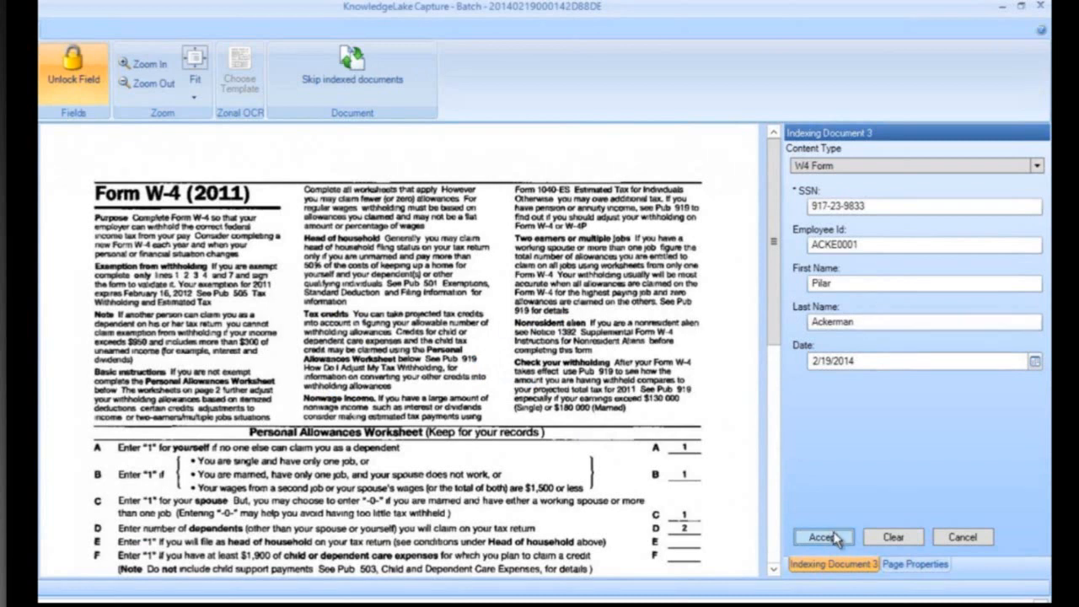
click(822, 536)
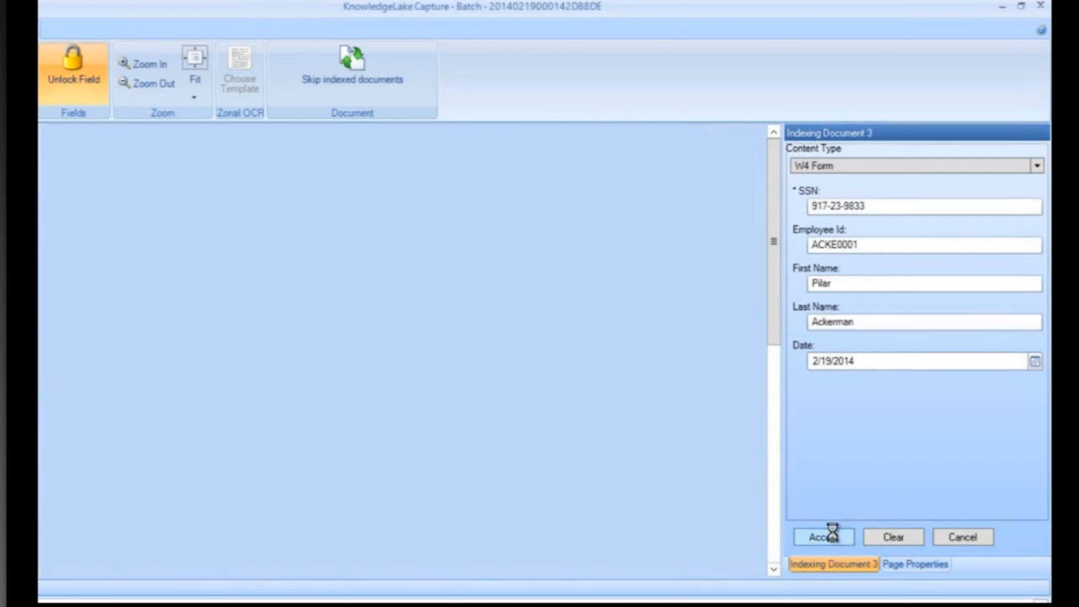
click(823, 536)
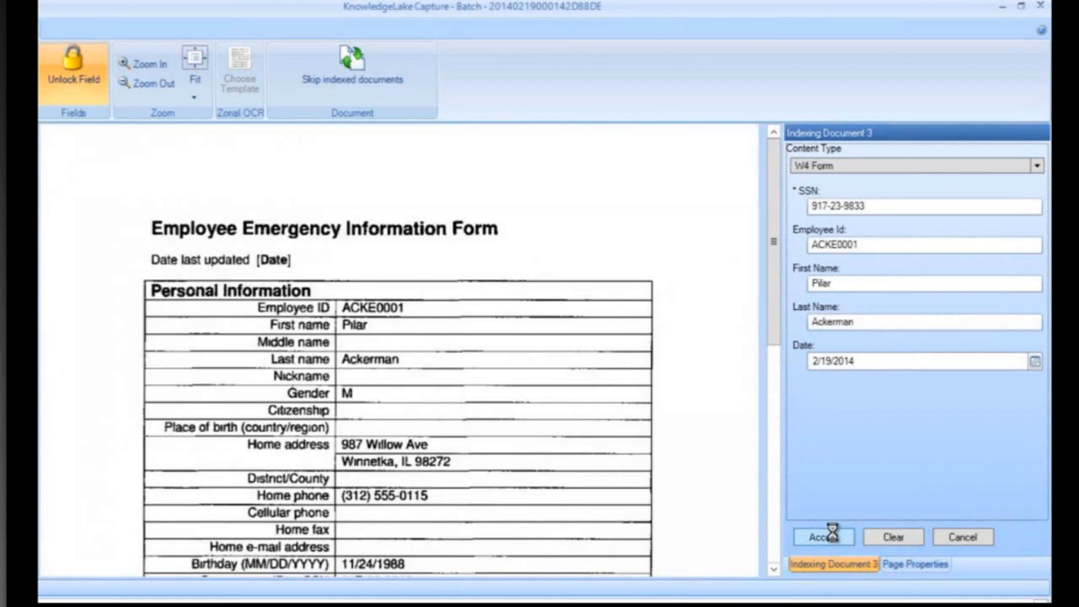
click(823, 536)
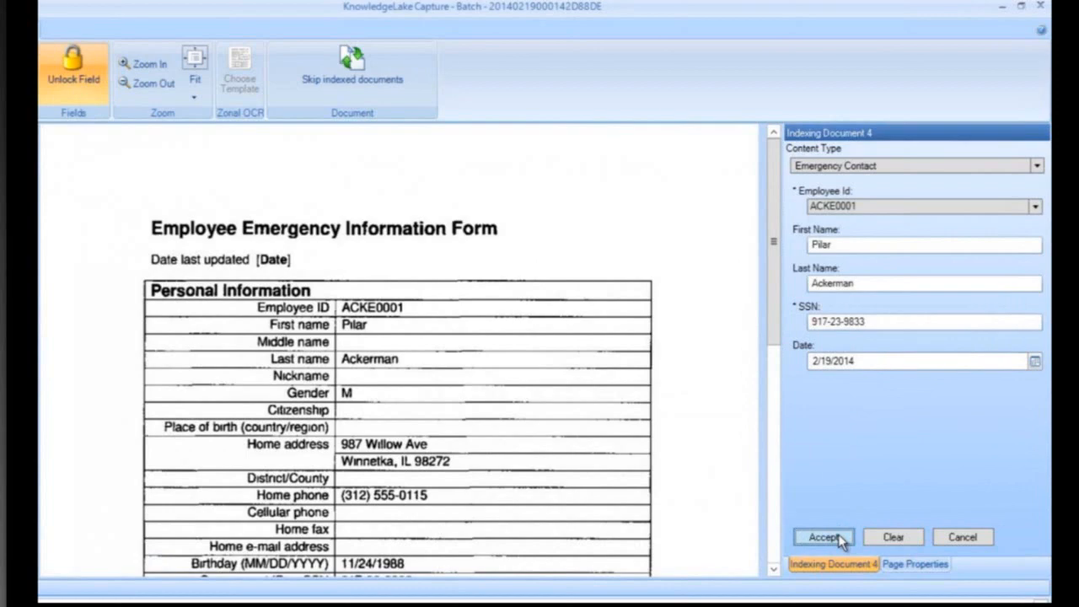
click(822, 536)
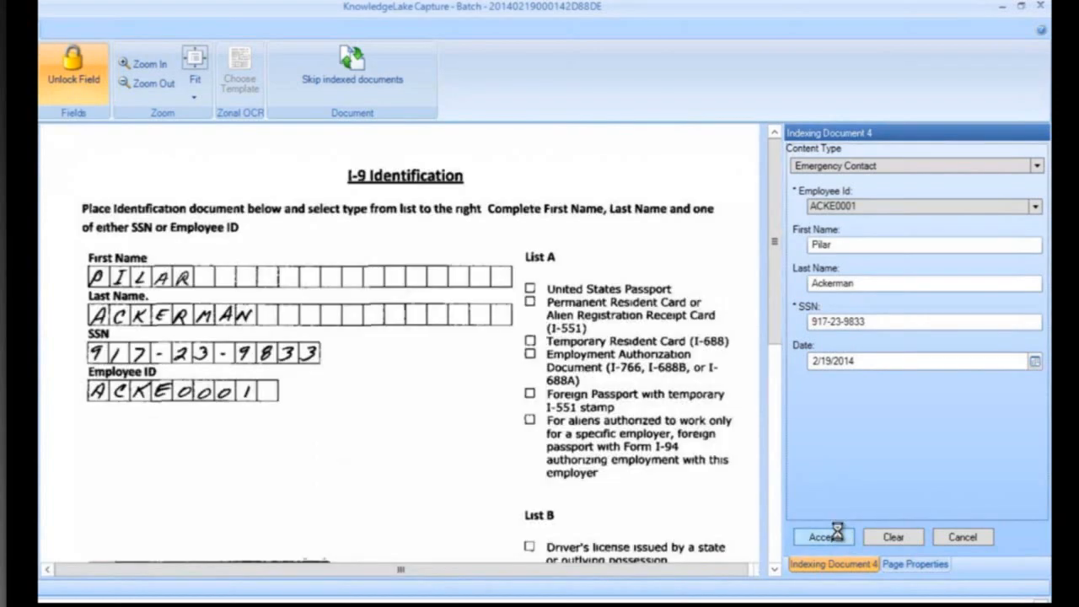
Step: Index Document 5 as an Identification record with SSN Card as the ID type
click(823, 536)
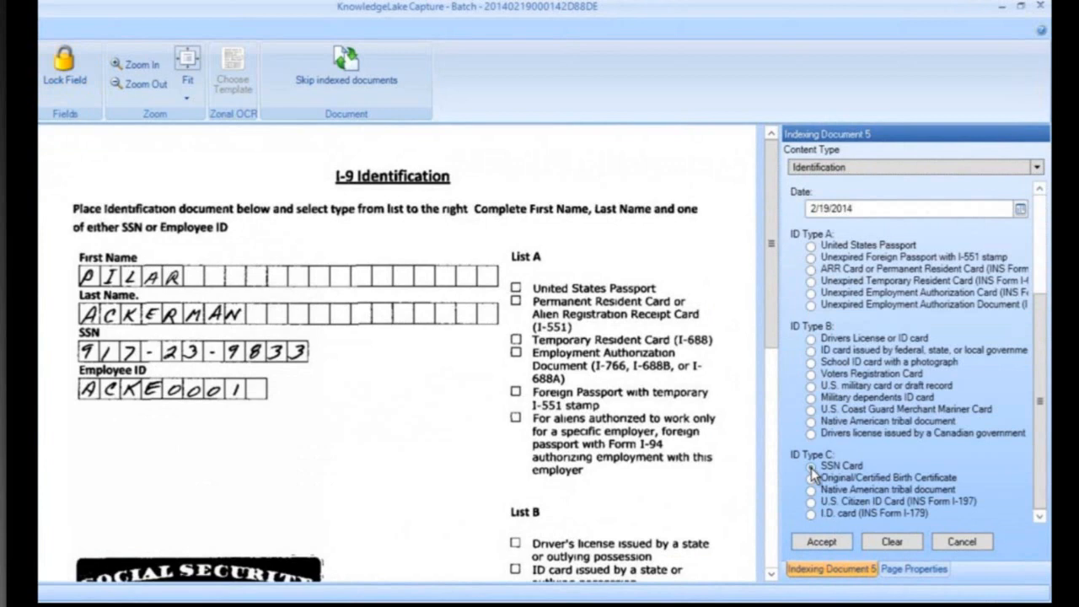
click(810, 465)
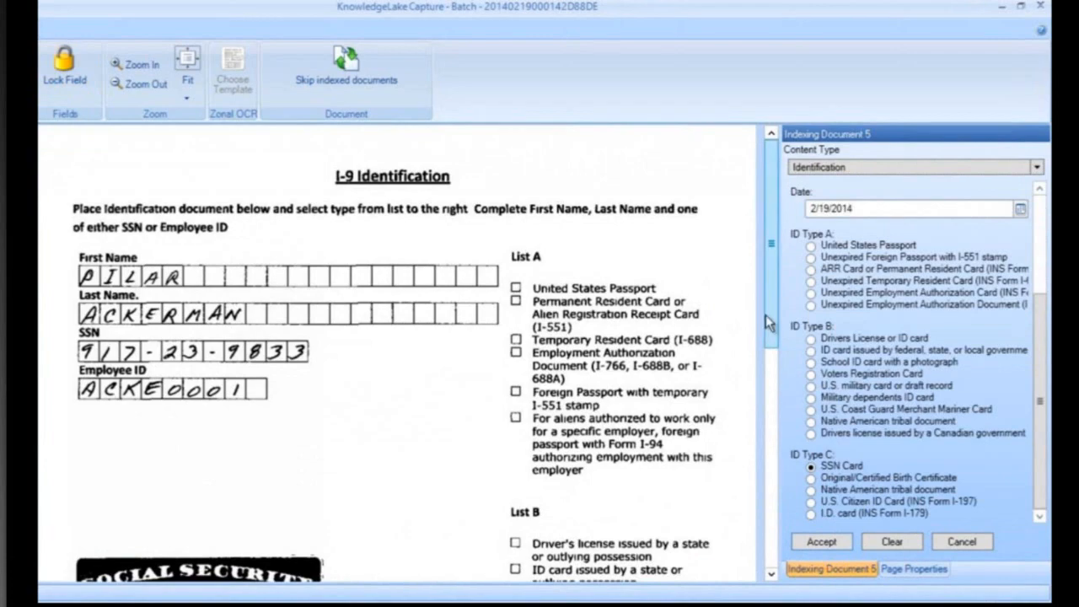
click(819, 541)
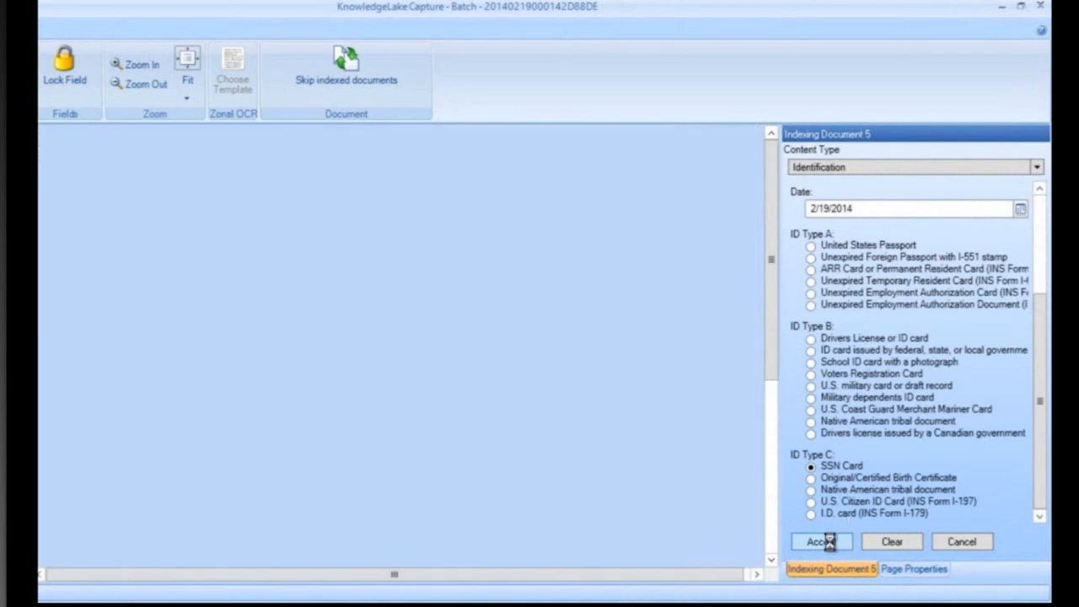
click(819, 541)
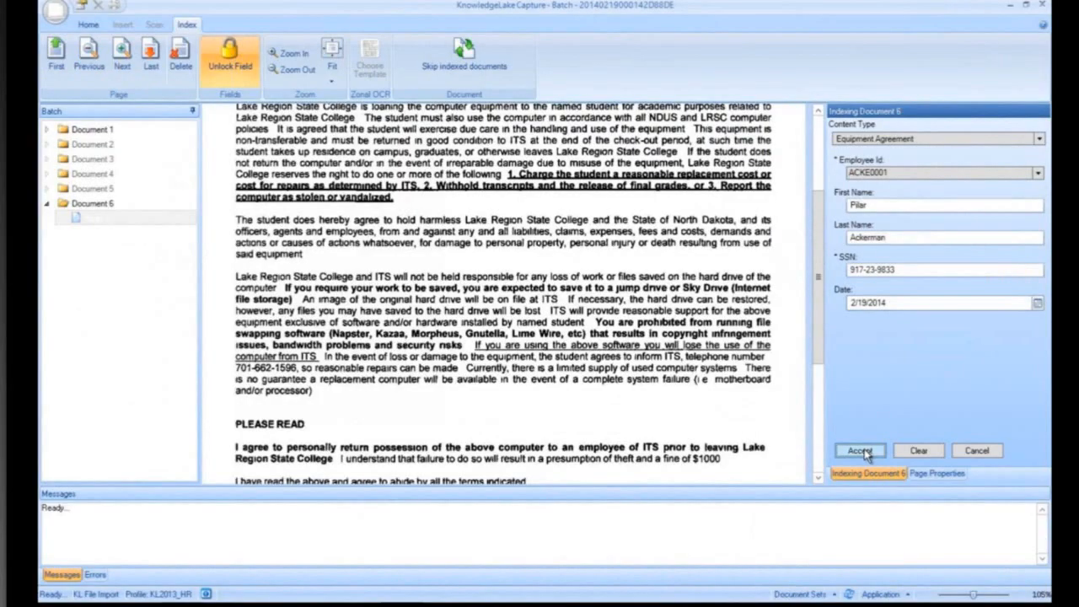
Step: Accept Document 6's equipment agreement values and release the fully indexed batch
click(859, 450)
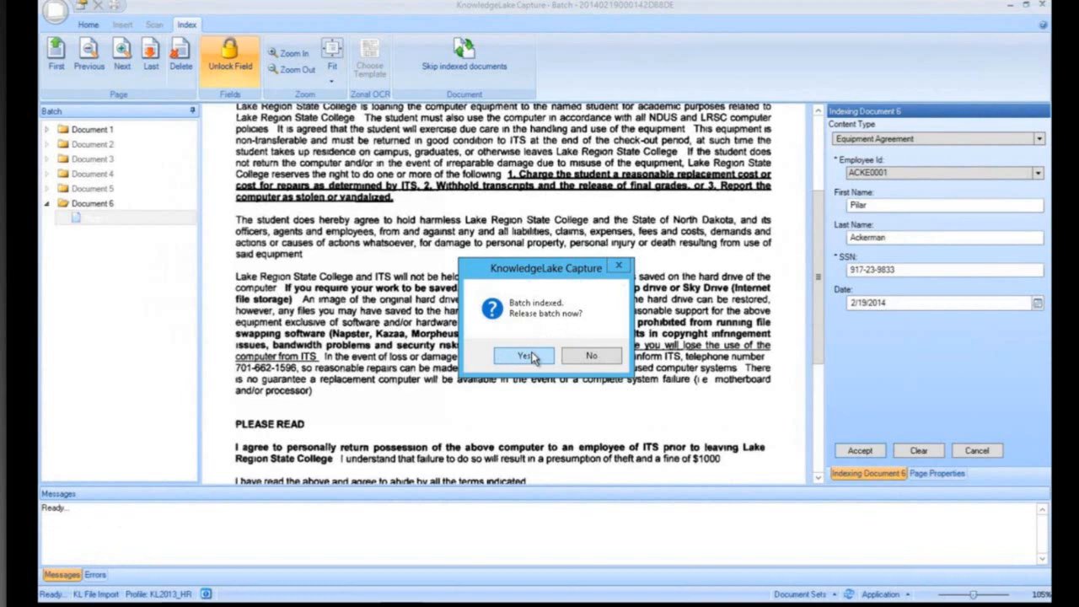
mouse_move(531, 344)
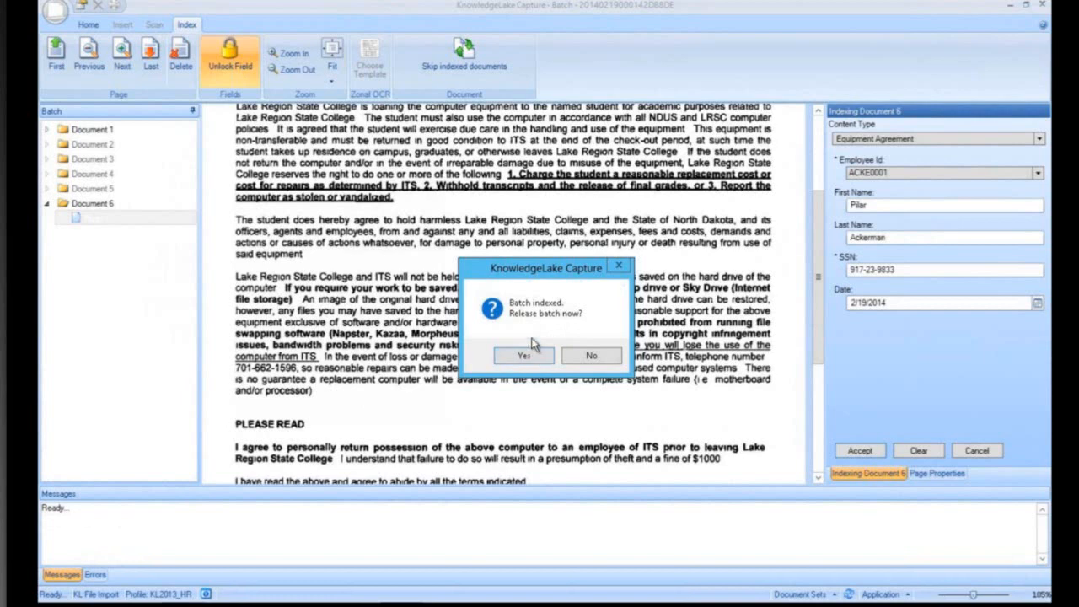
mouse_move(529, 345)
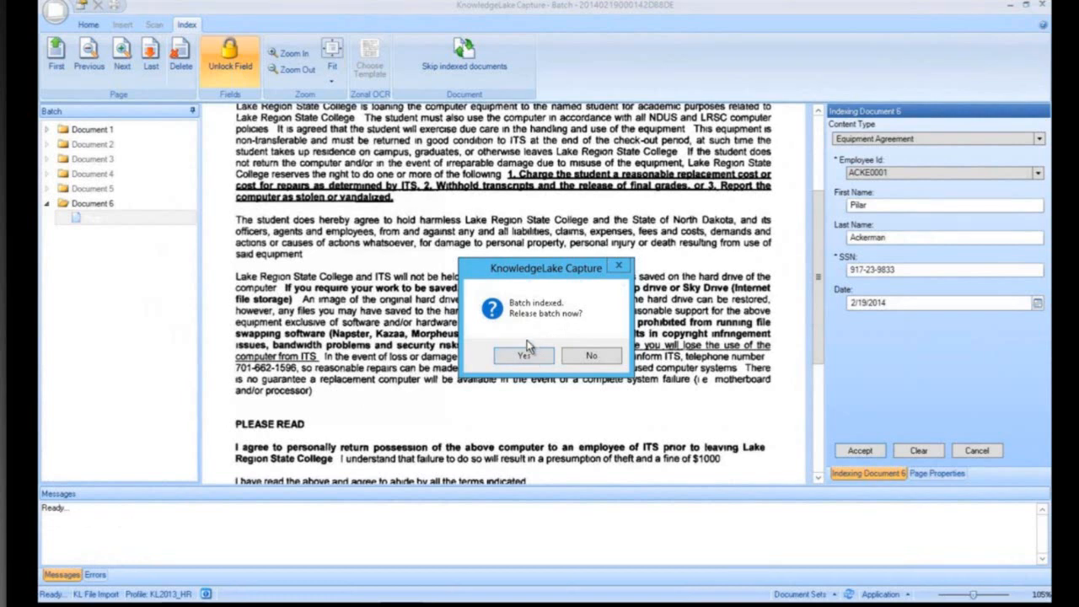
click(522, 354)
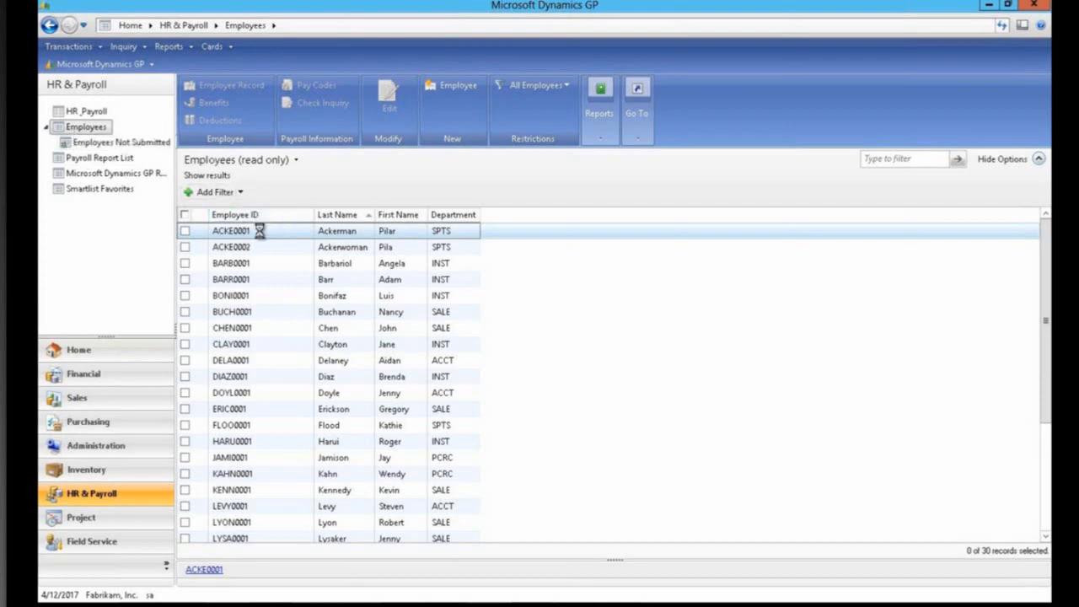
Step: Open Pilar Ackerman's employee record ACKE0001 and show its KnowledgeLake Unify actions
double_click(231, 230)
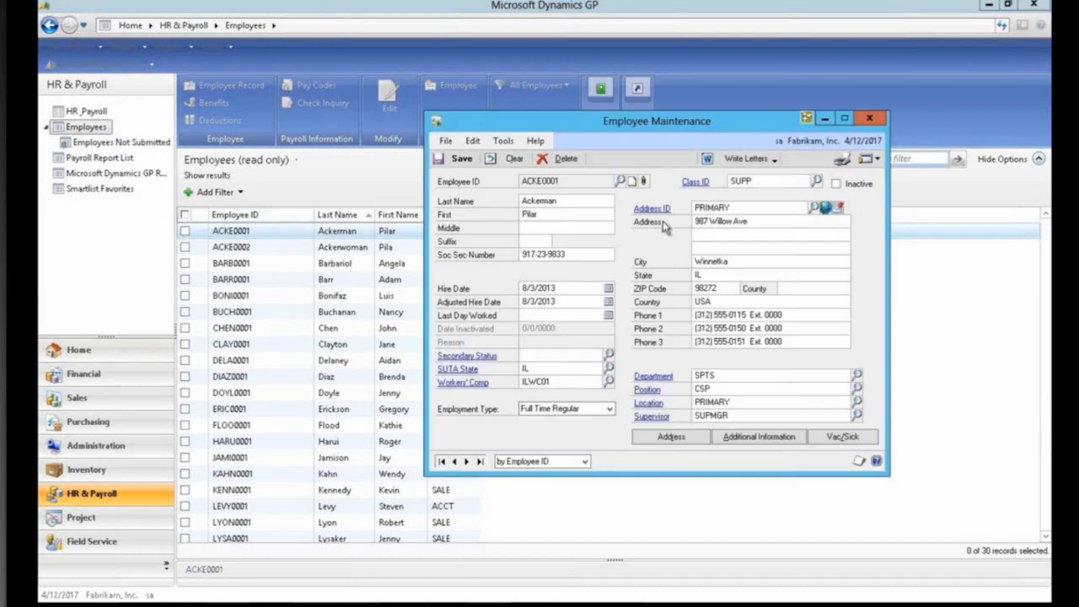
mouse_move(986, 14)
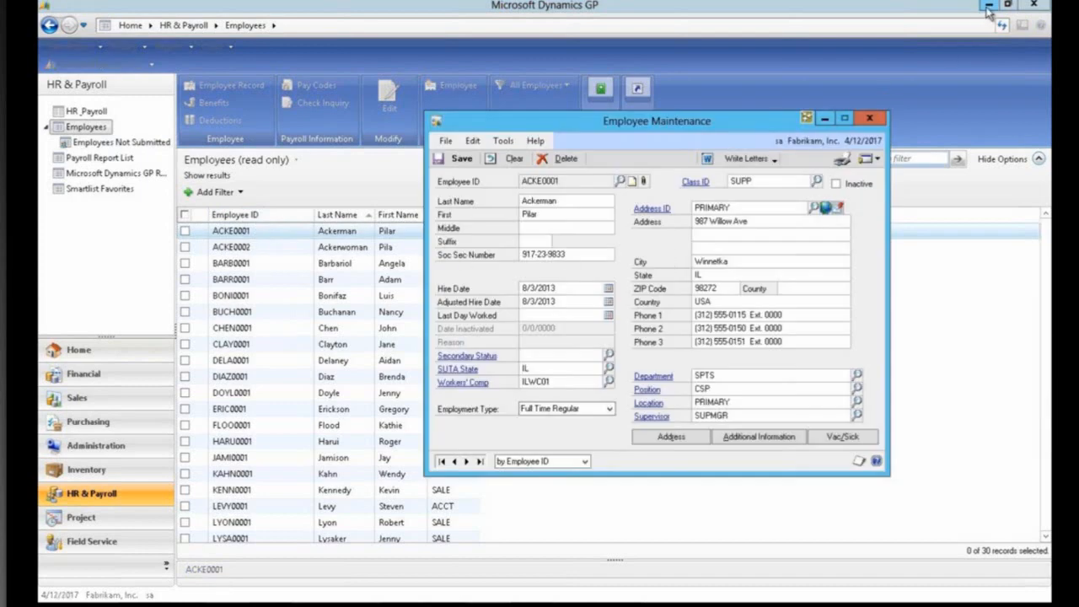
mouse_move(721, 128)
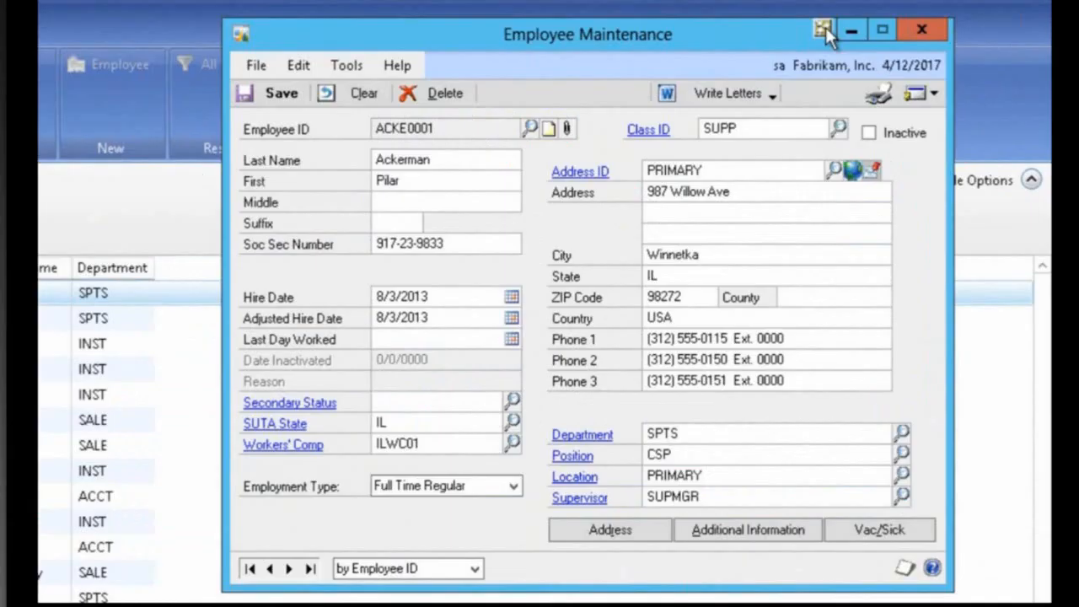
click(822, 27)
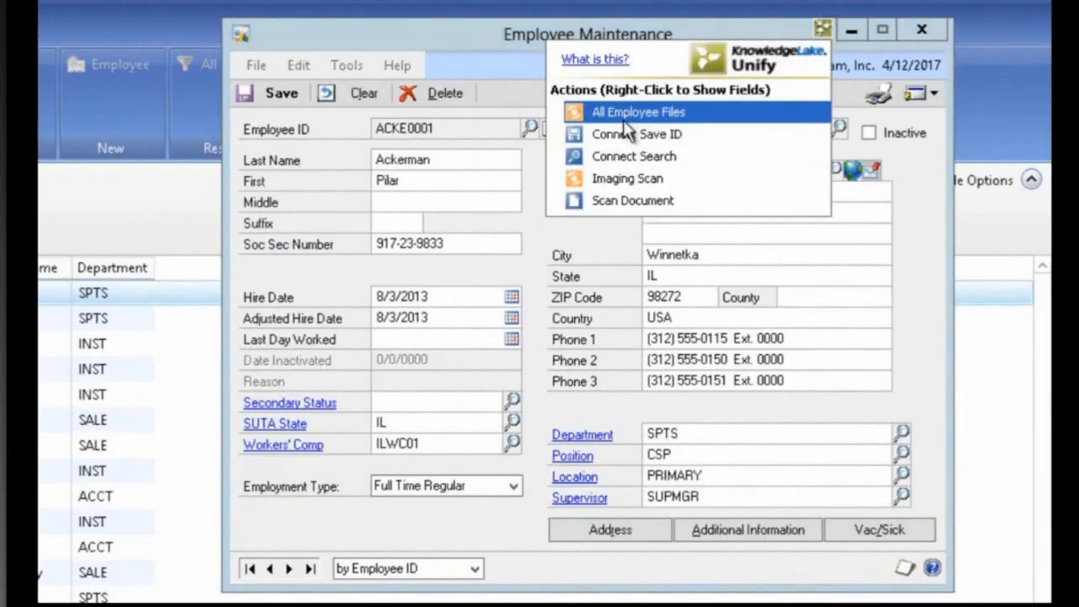
mouse_move(637, 135)
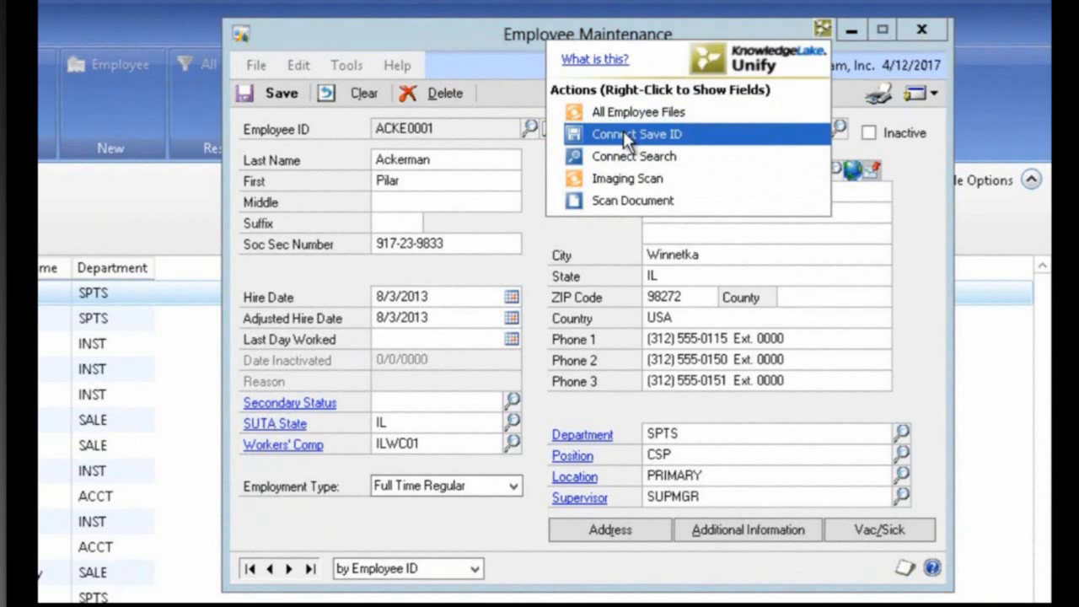
mouse_move(697, 155)
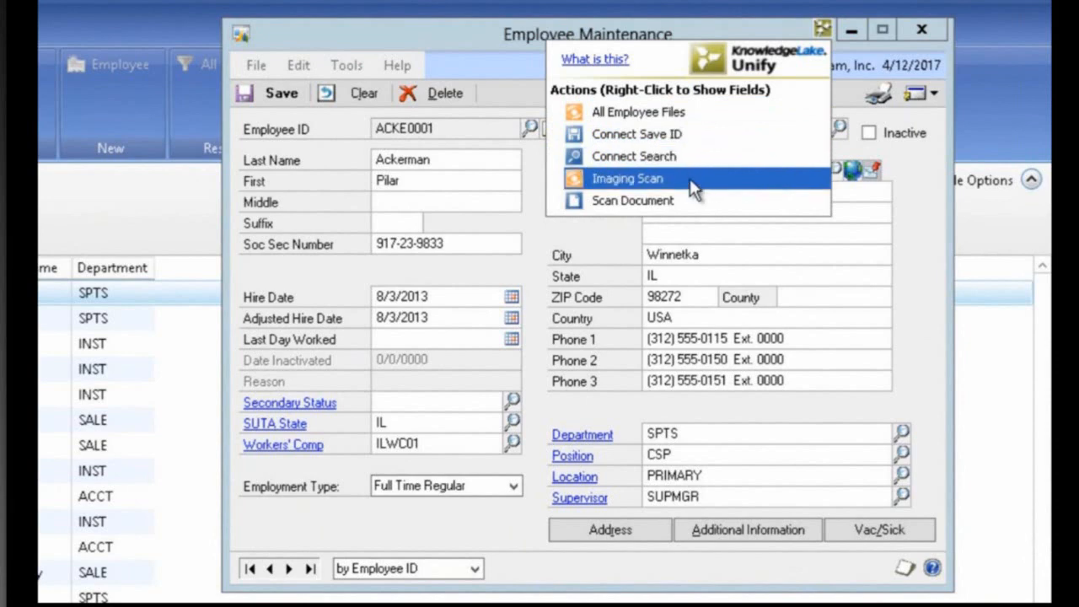
mouse_move(692, 200)
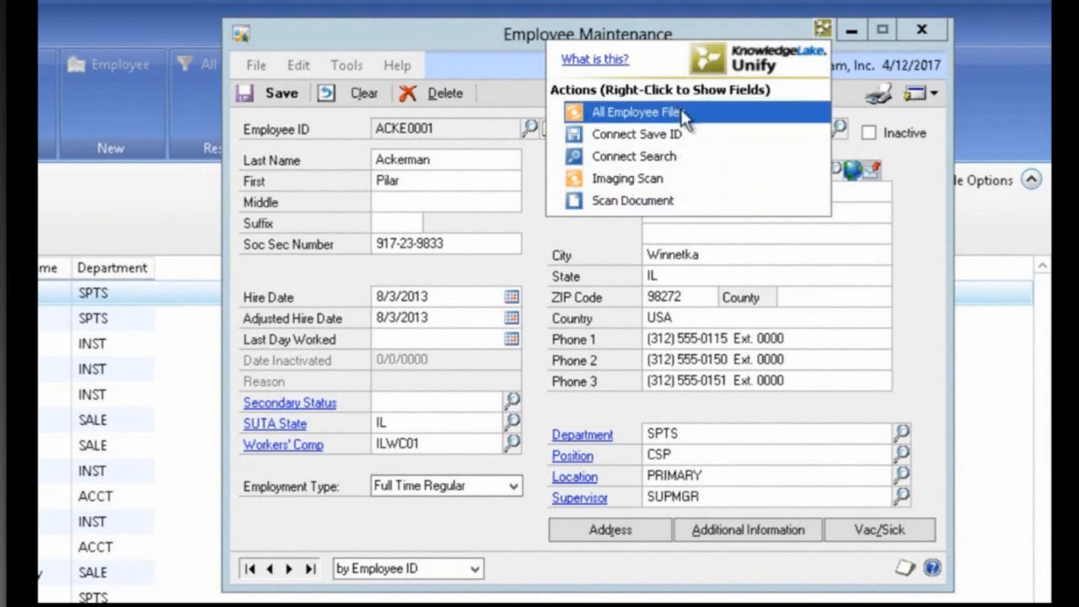
click(634, 111)
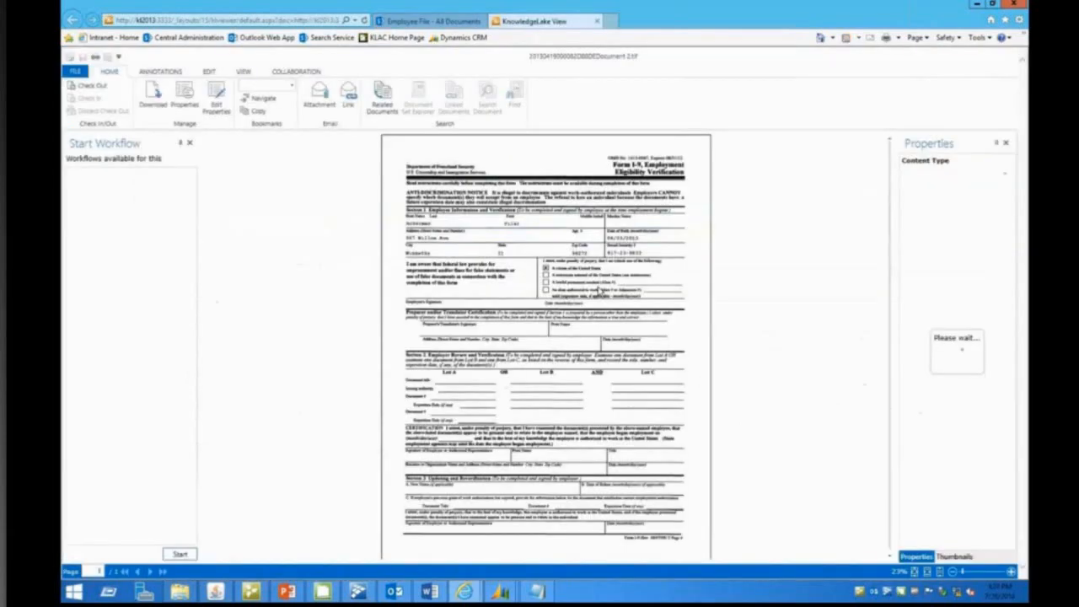
mouse_move(587, 304)
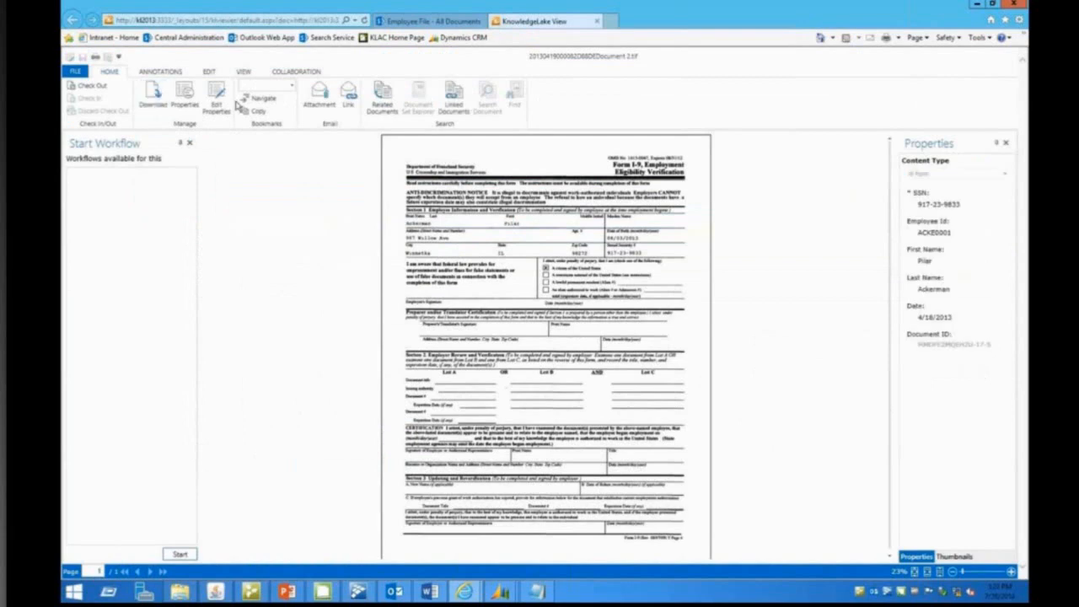
mouse_move(310, 96)
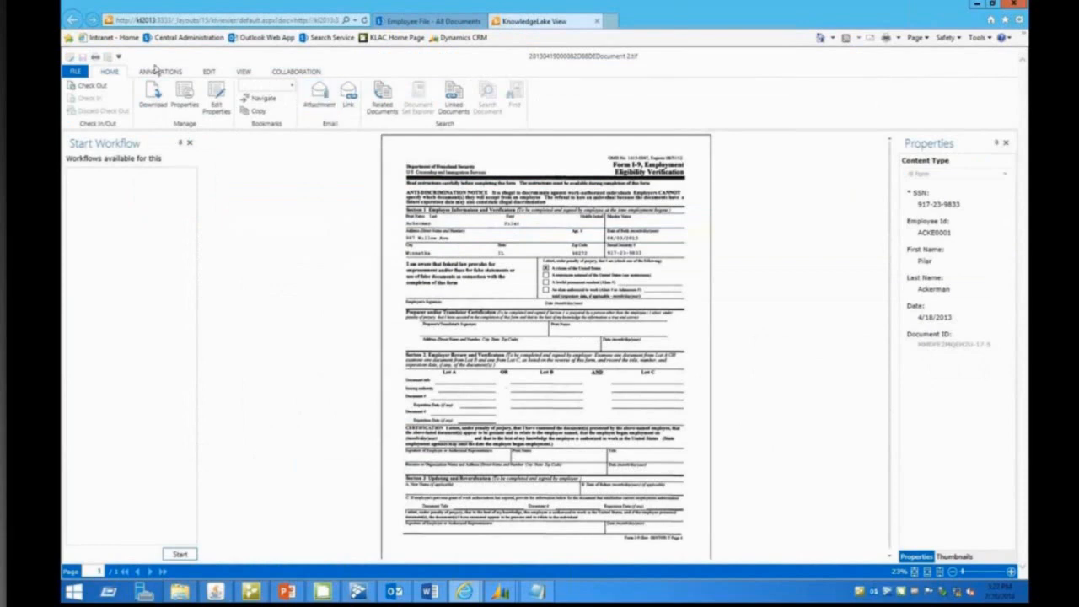
Step: Rotate the I-9 page and turn it back upright from the View options
click(160, 70)
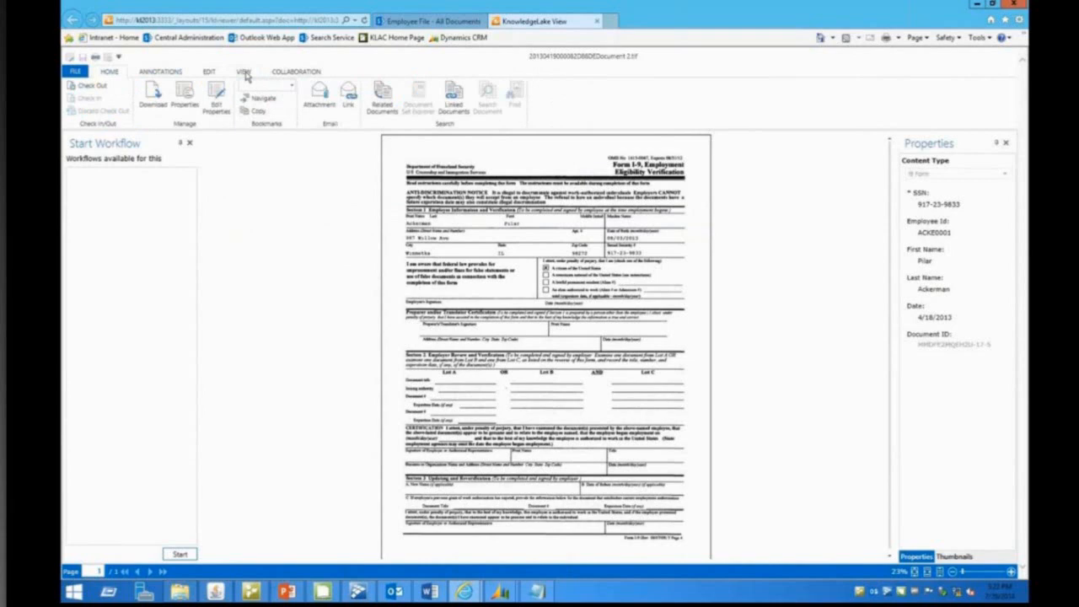
click(242, 71)
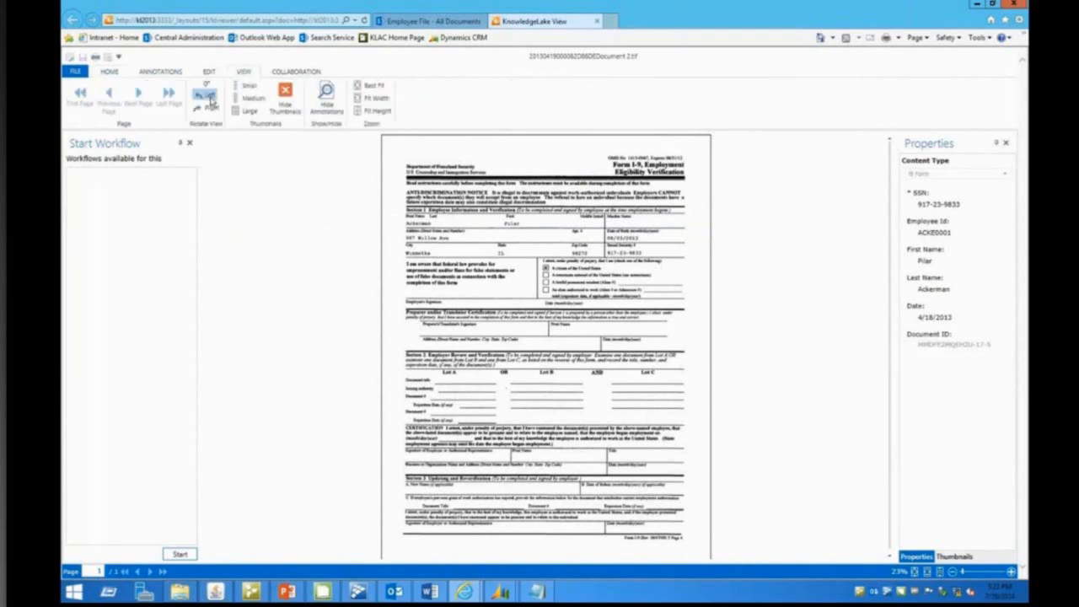
click(204, 95)
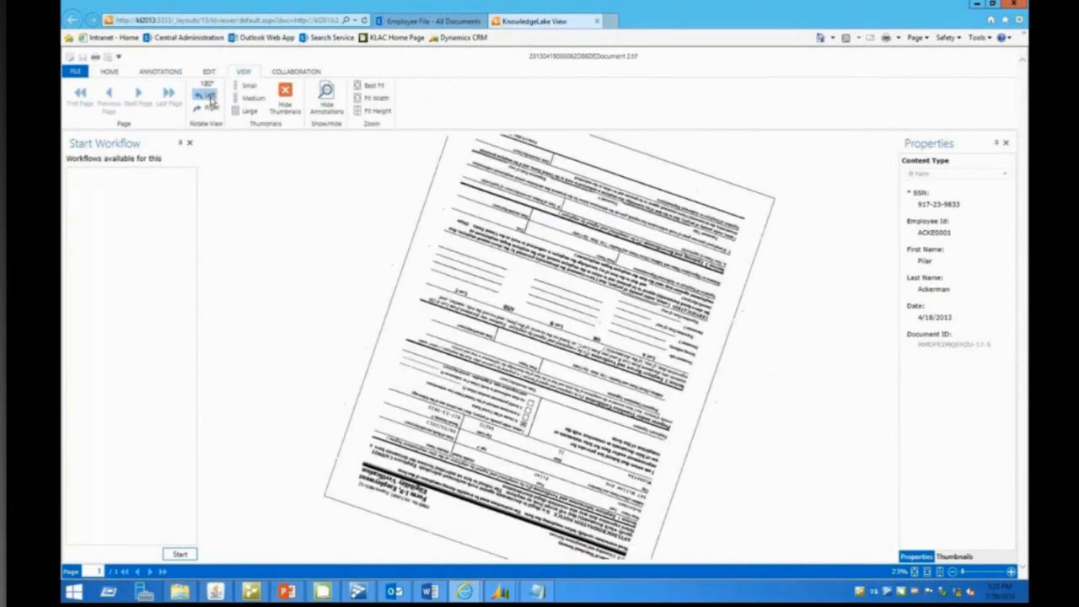
click(206, 95)
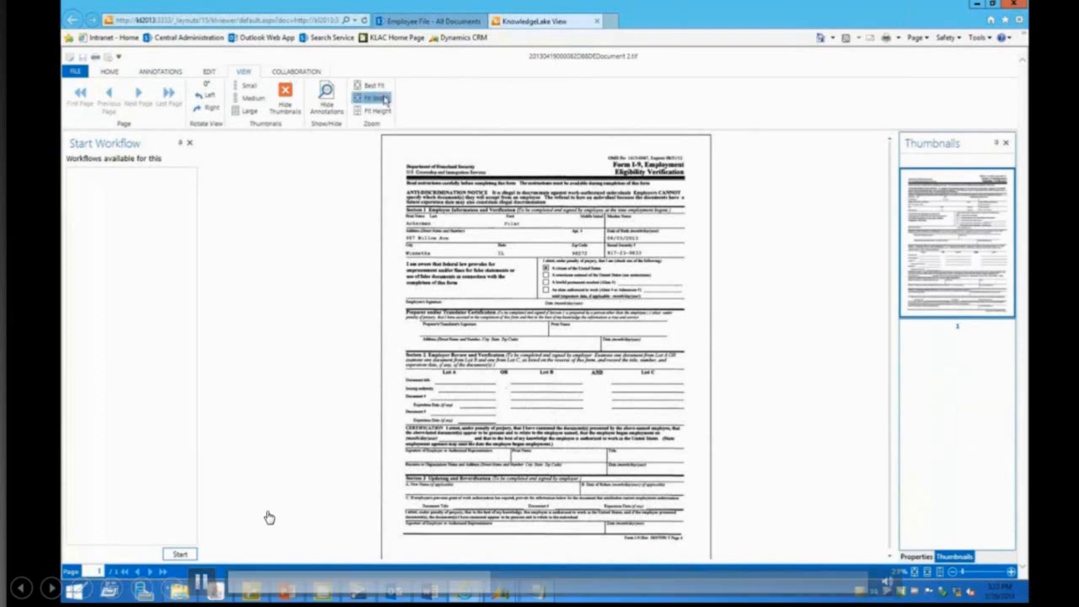
Step: Open the linked Identification document and start the Upload ID workflow on it
click(371, 98)
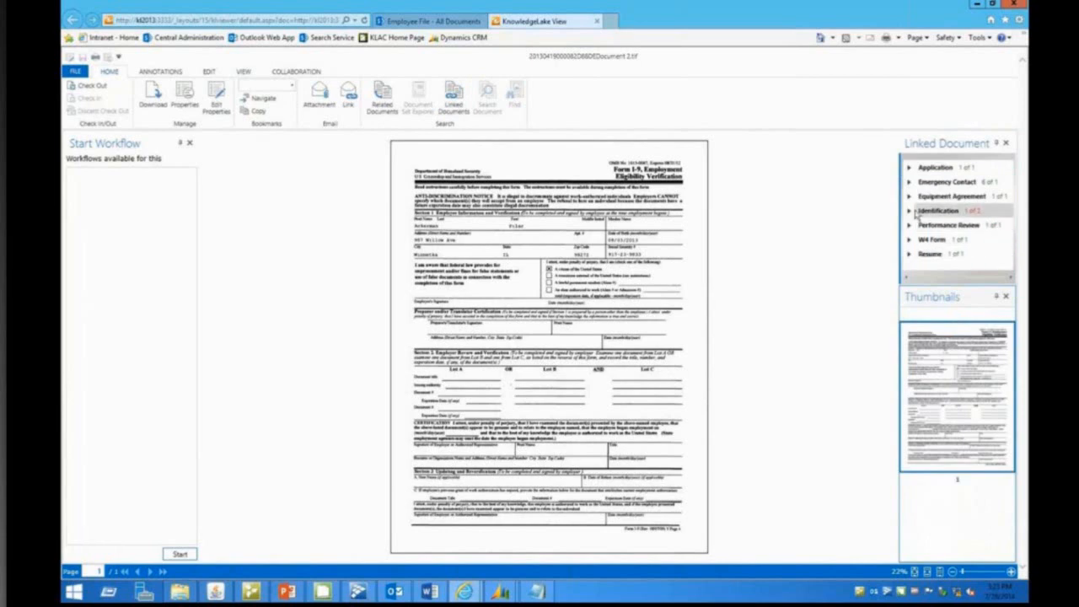
click(909, 209)
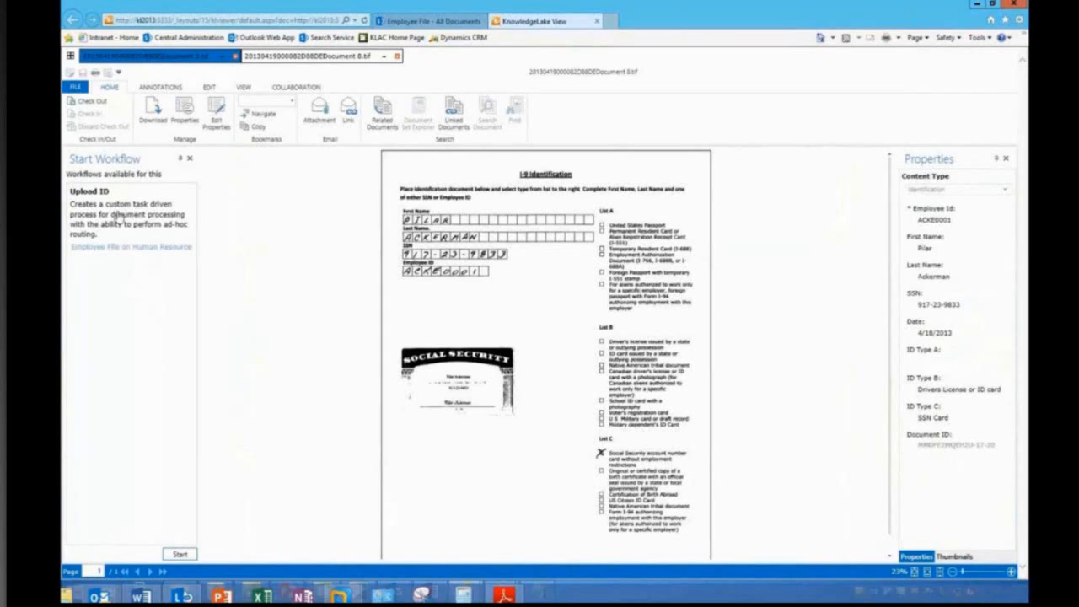
click(131, 211)
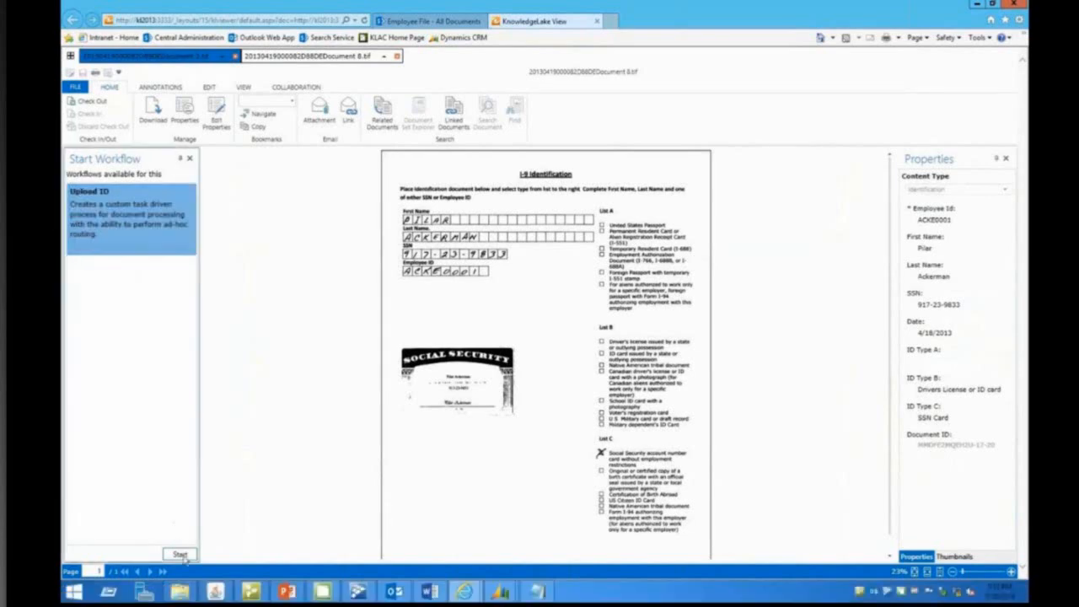
click(178, 553)
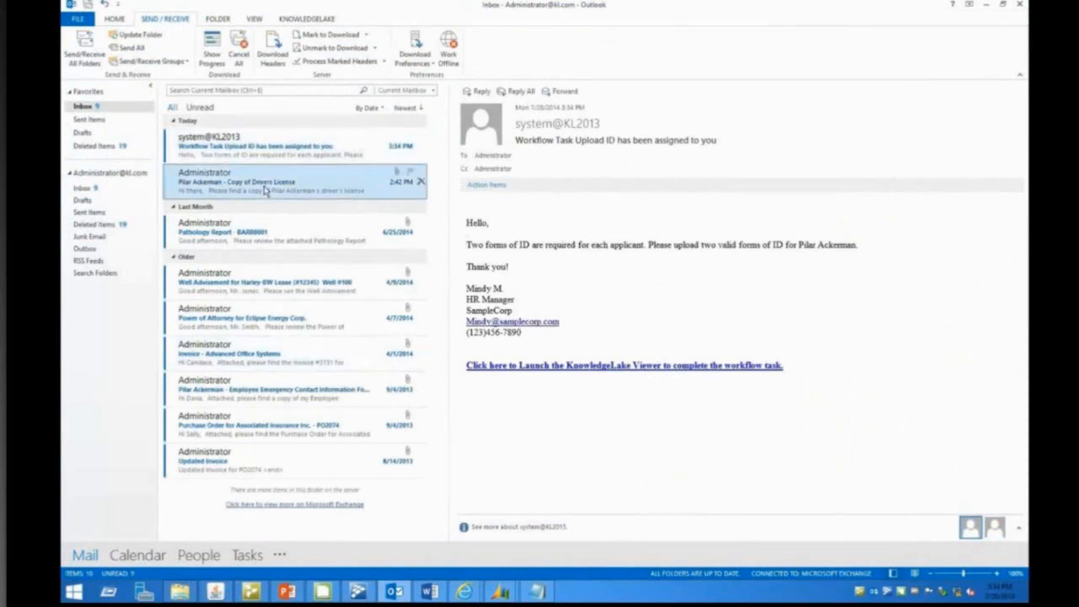
Step: File the driver's license attachment from the email with its Identification index values
click(262, 182)
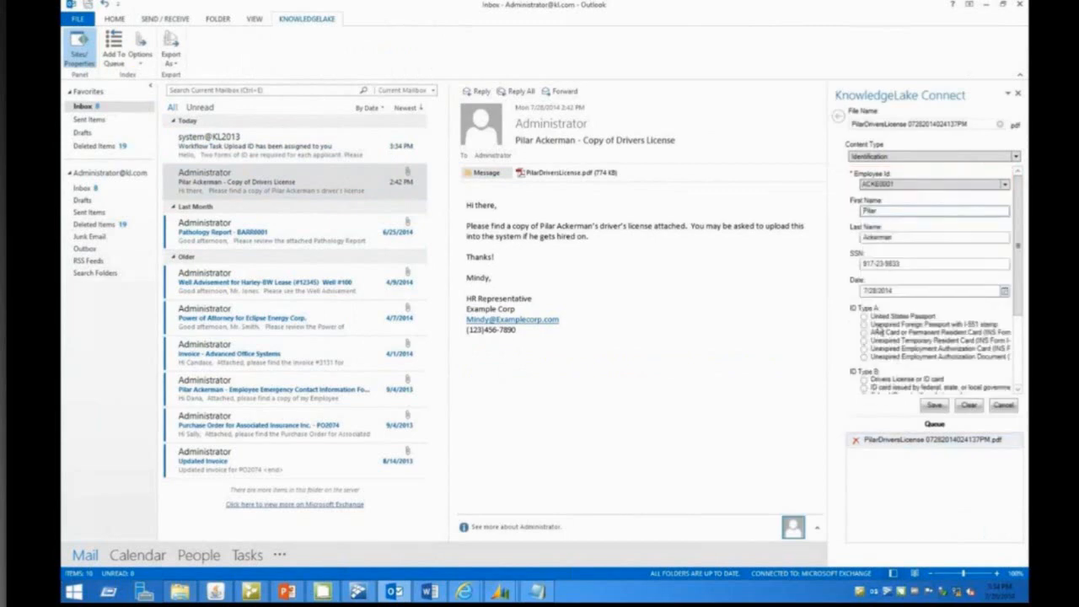
scroll(down, 3)
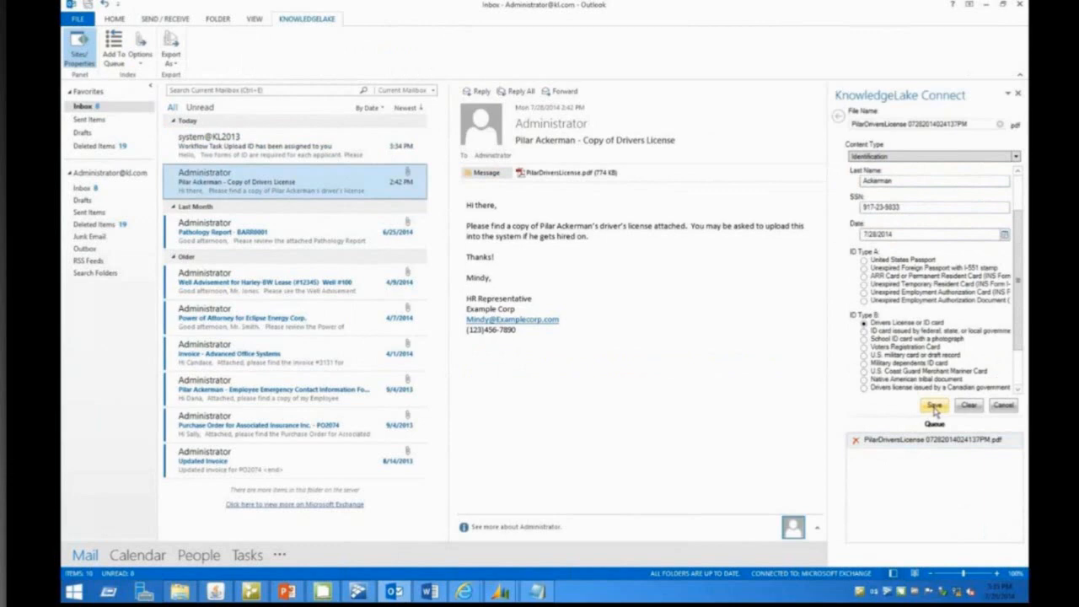
click(934, 405)
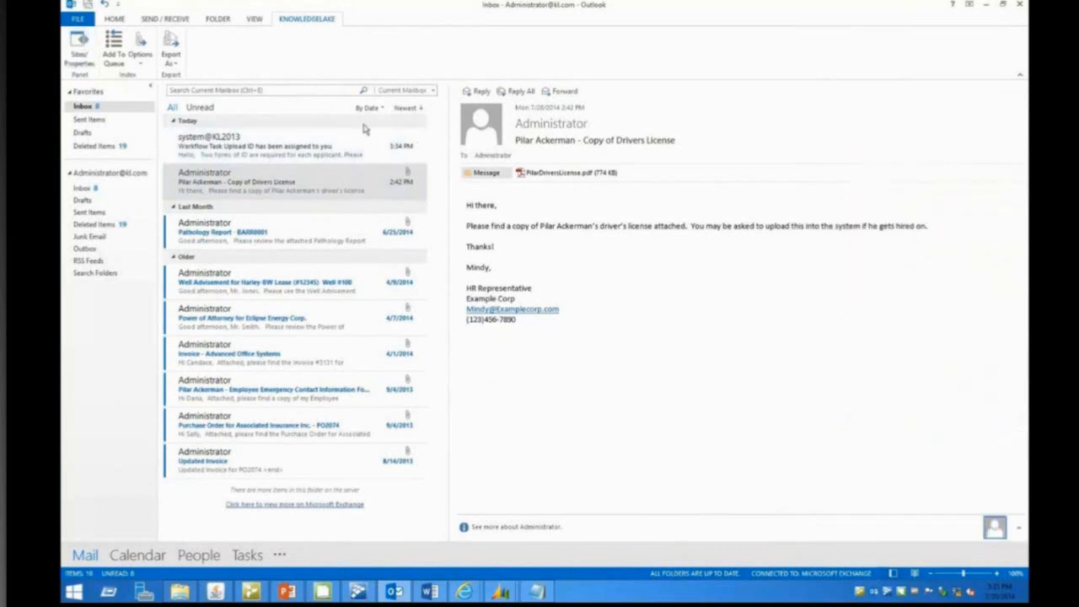
Step: Launch the assigned workflow task from the email link in KnowledgeLake Viewer
click(253, 148)
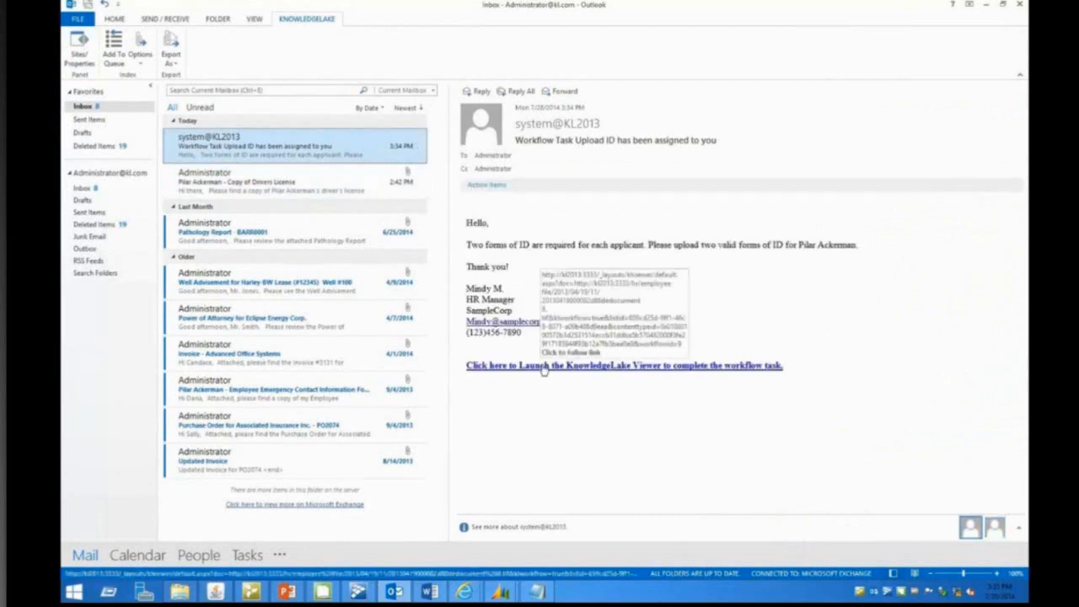
click(624, 366)
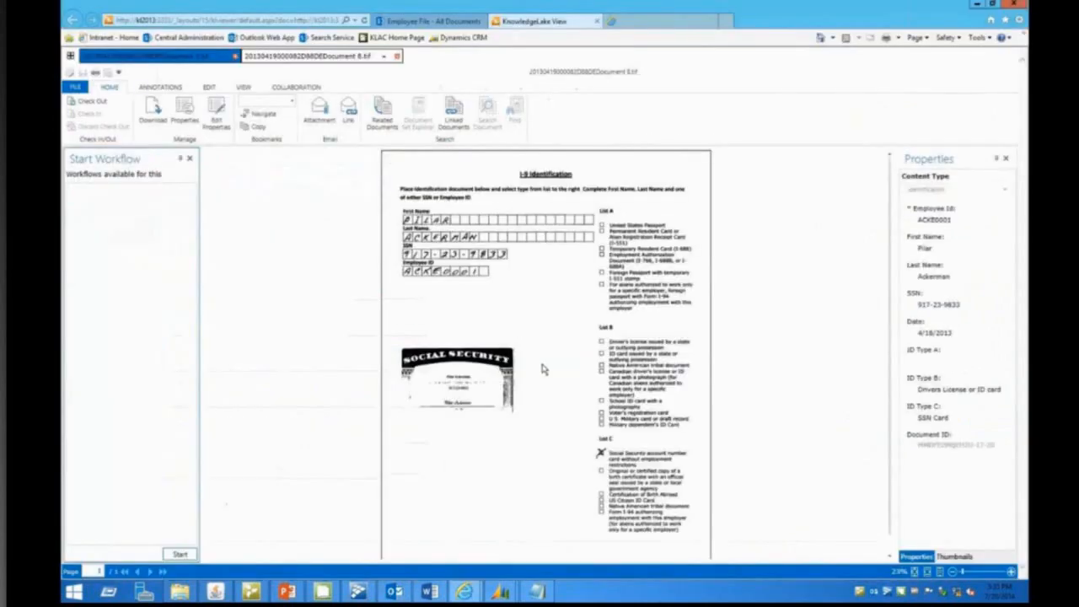
Step: Start Connect Save ID for Pilar Ackerman's record, opening the Save to SharePoint drop zone
click(297, 87)
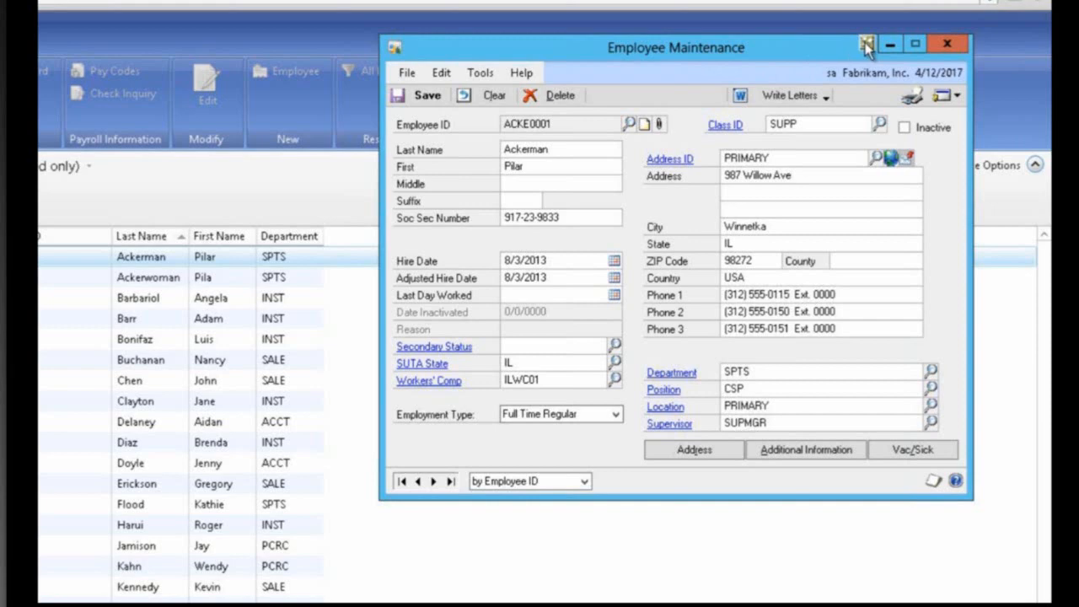
click(867, 44)
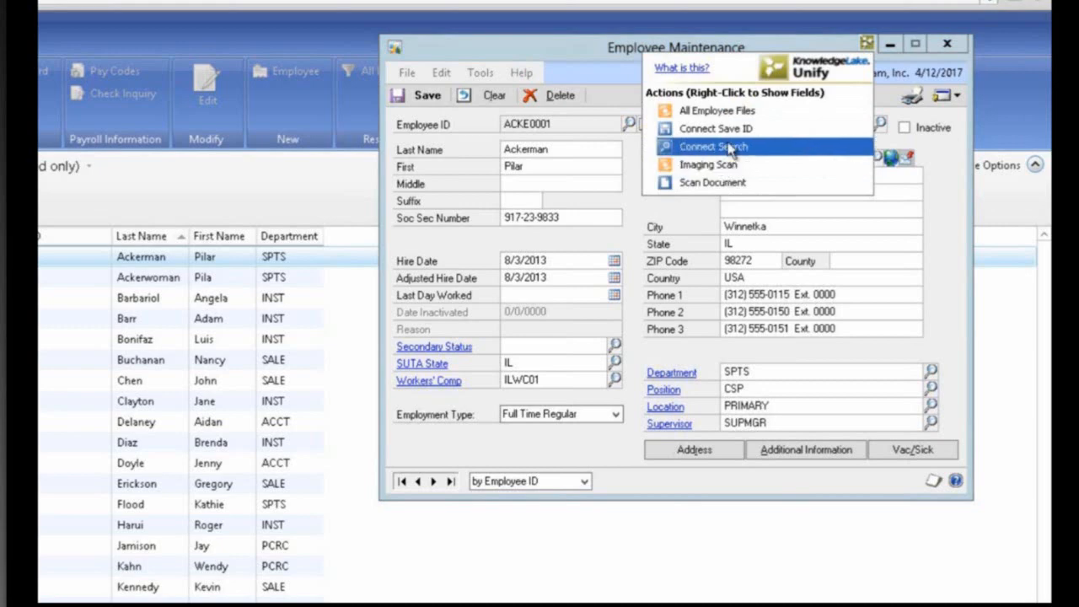
mouse_move(734, 128)
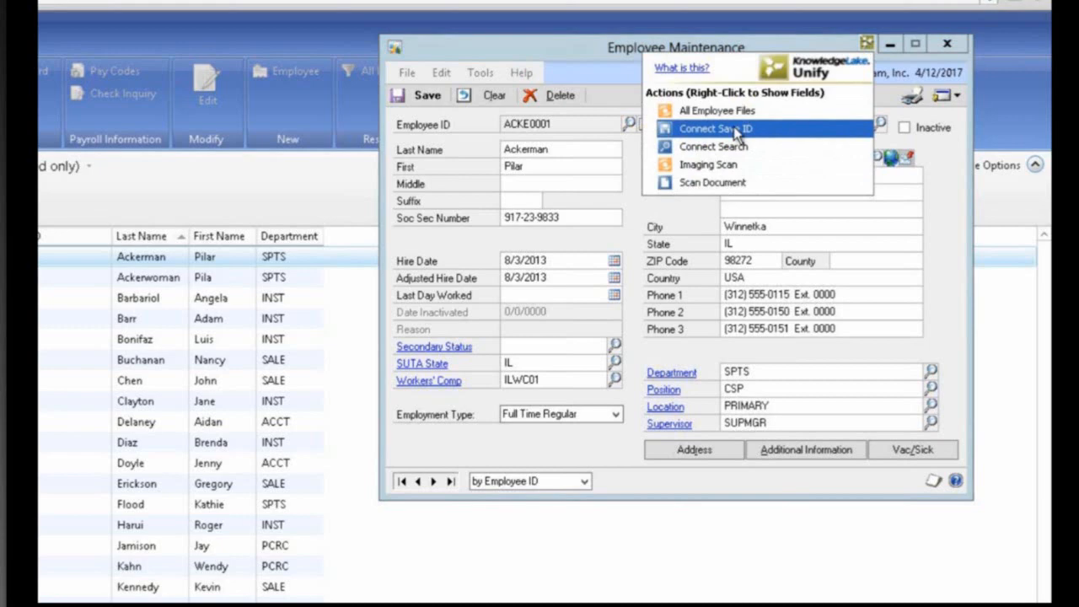
click(715, 128)
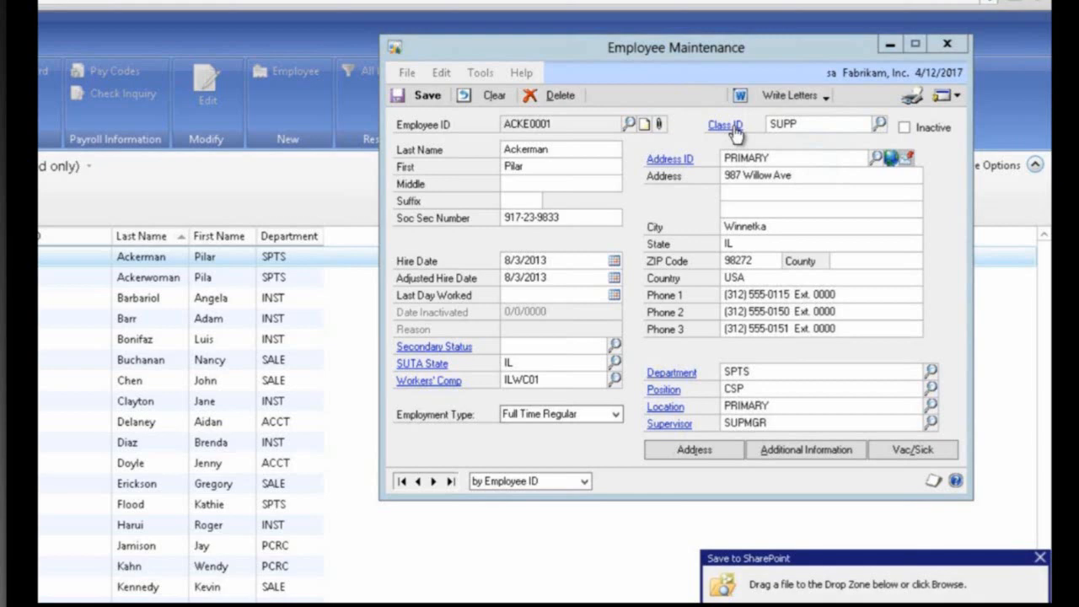
mouse_move(637, 182)
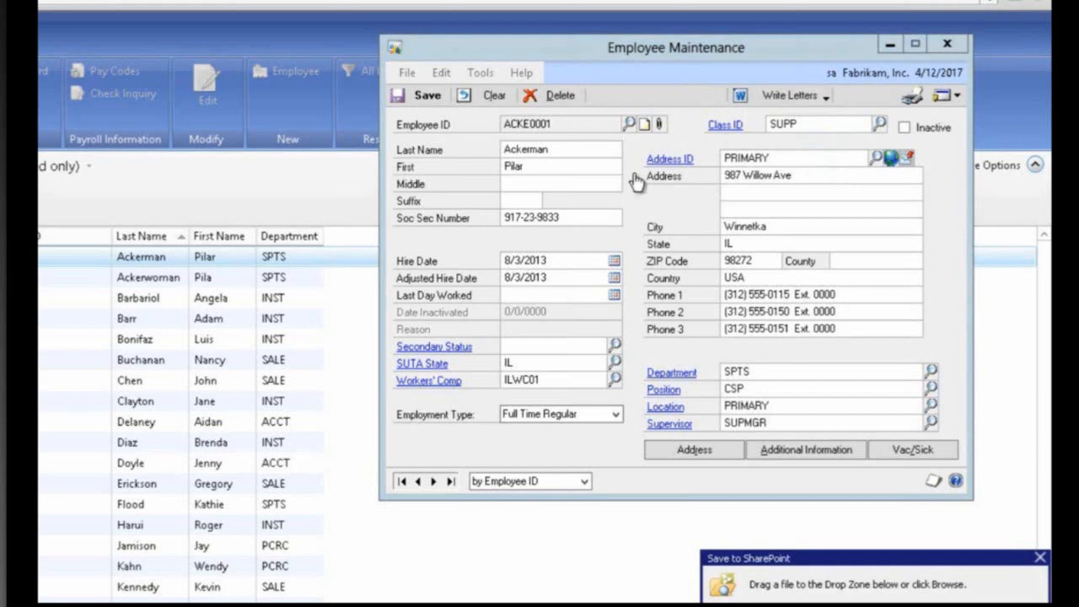
mouse_move(637, 182)
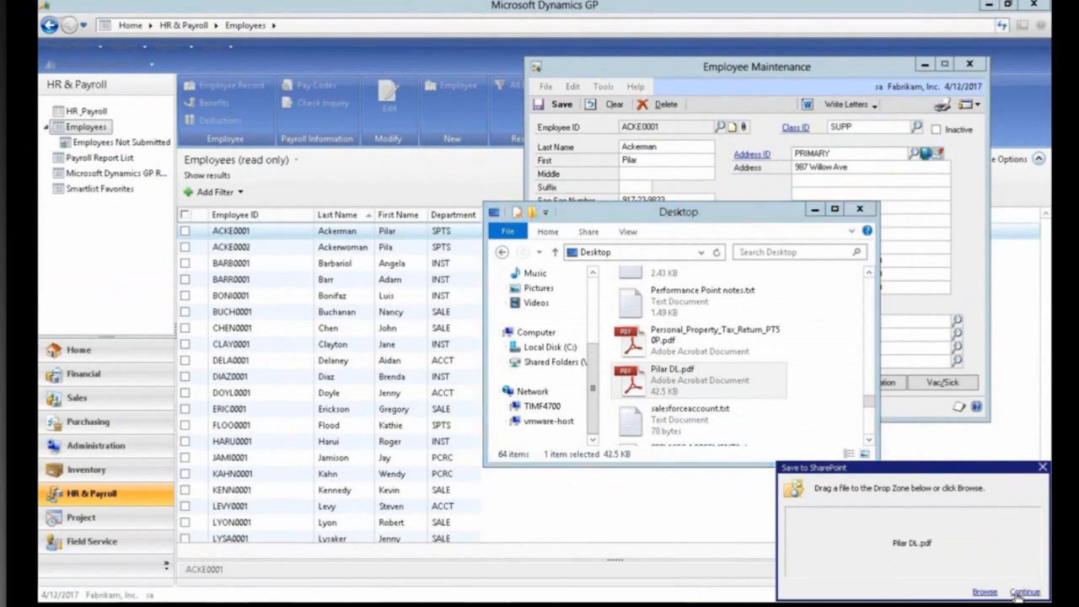
Step: Continue the Pilar DL.pdf upload, check the auto-filled employee ID and name, and save it as Identification
click(1025, 590)
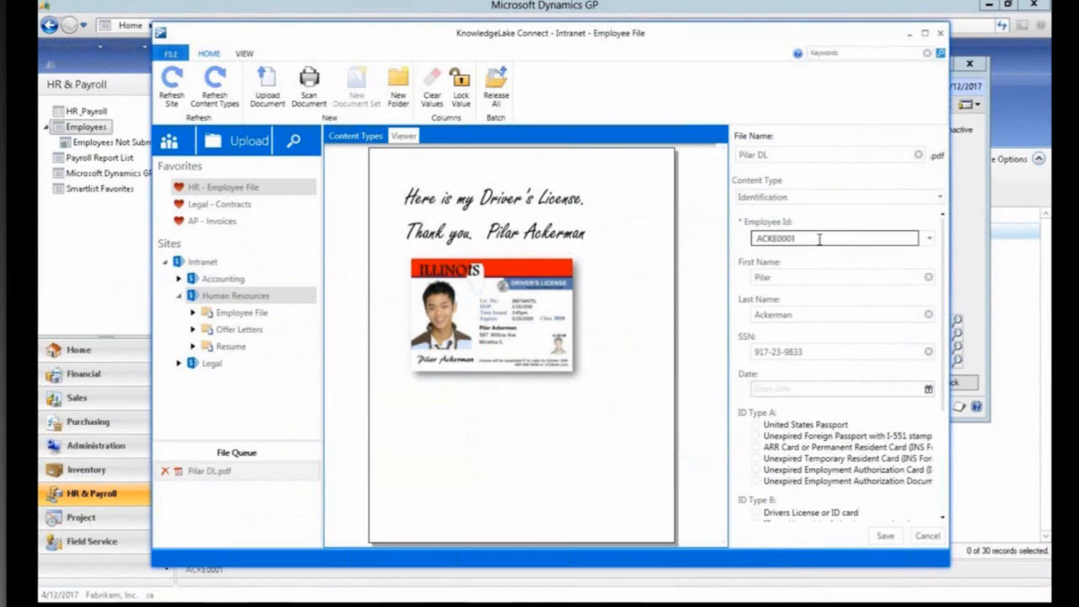
click(840, 277)
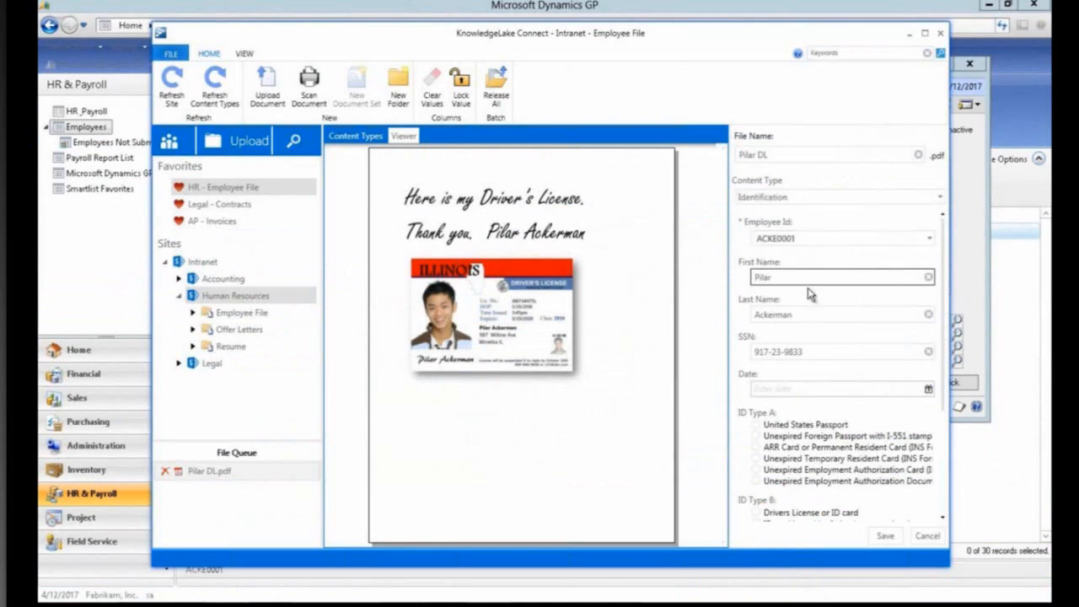
click(816, 315)
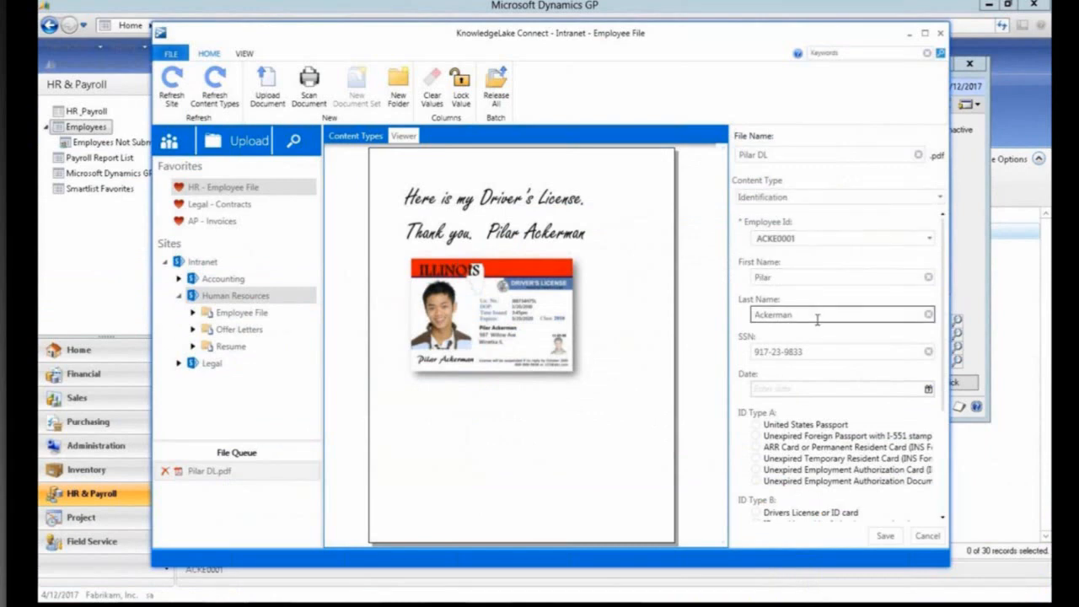
mouse_move(823, 333)
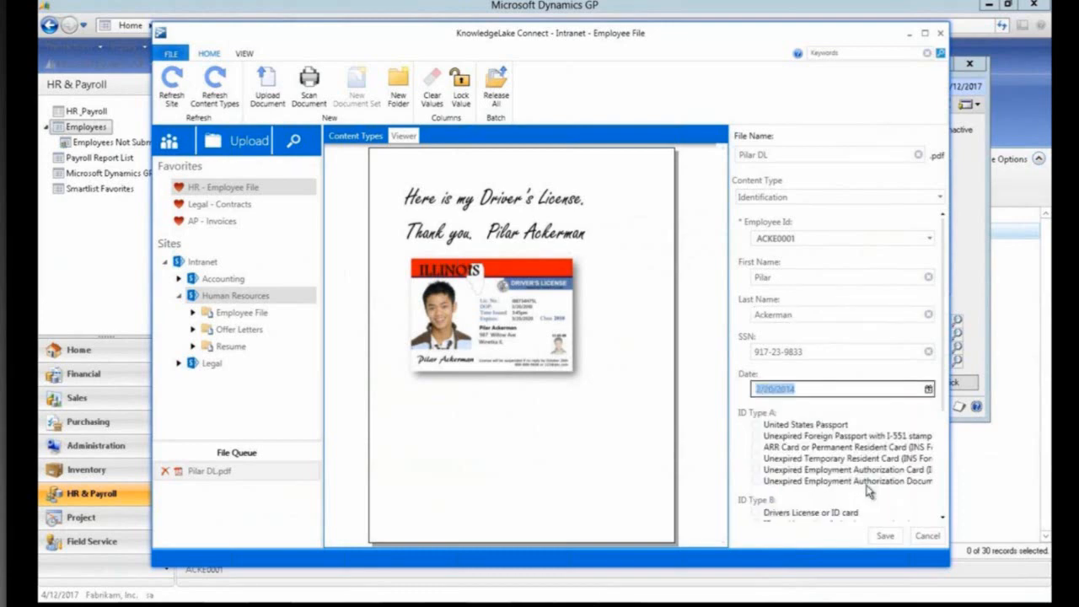
scroll(down, 3)
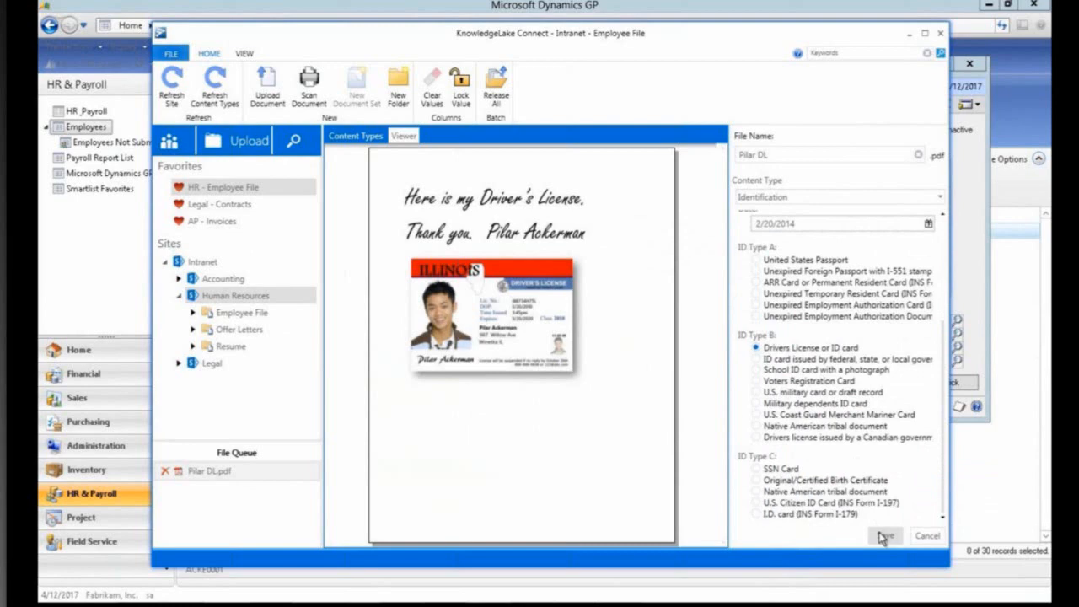
click(884, 536)
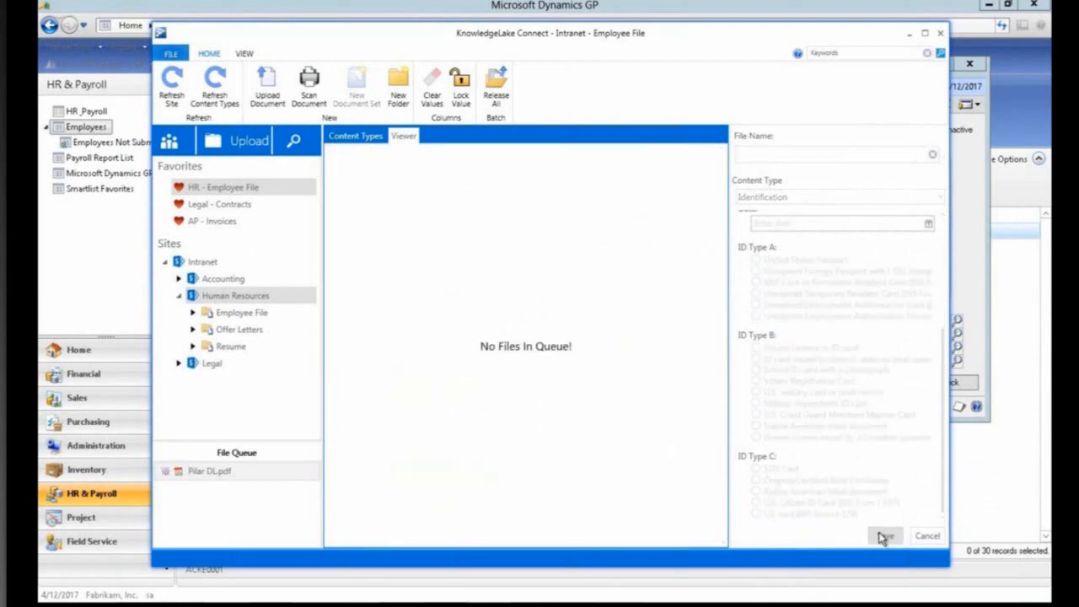
mouse_move(634, 489)
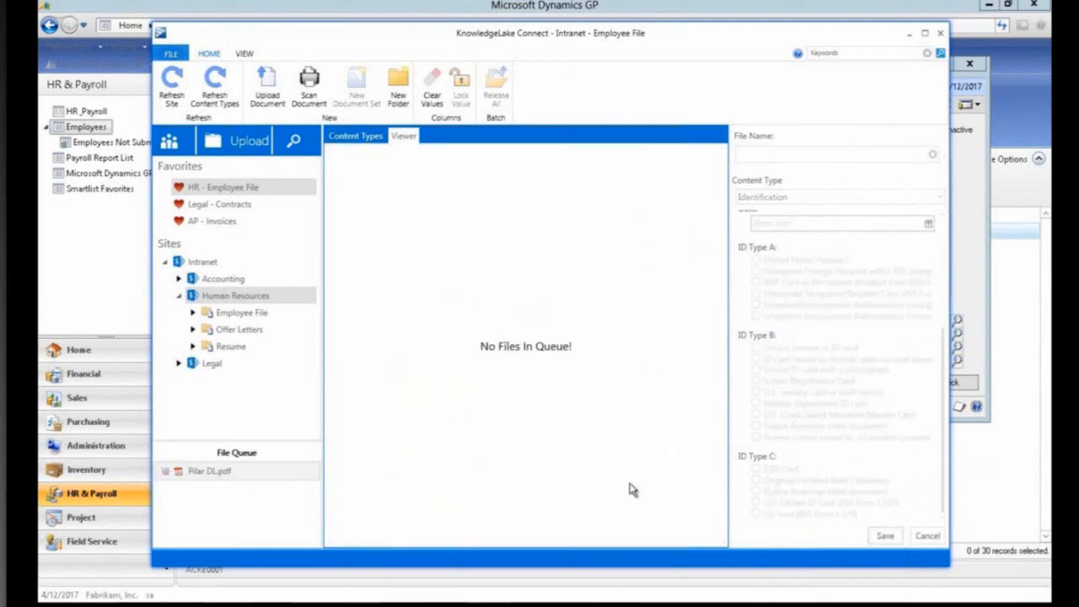
click(496, 85)
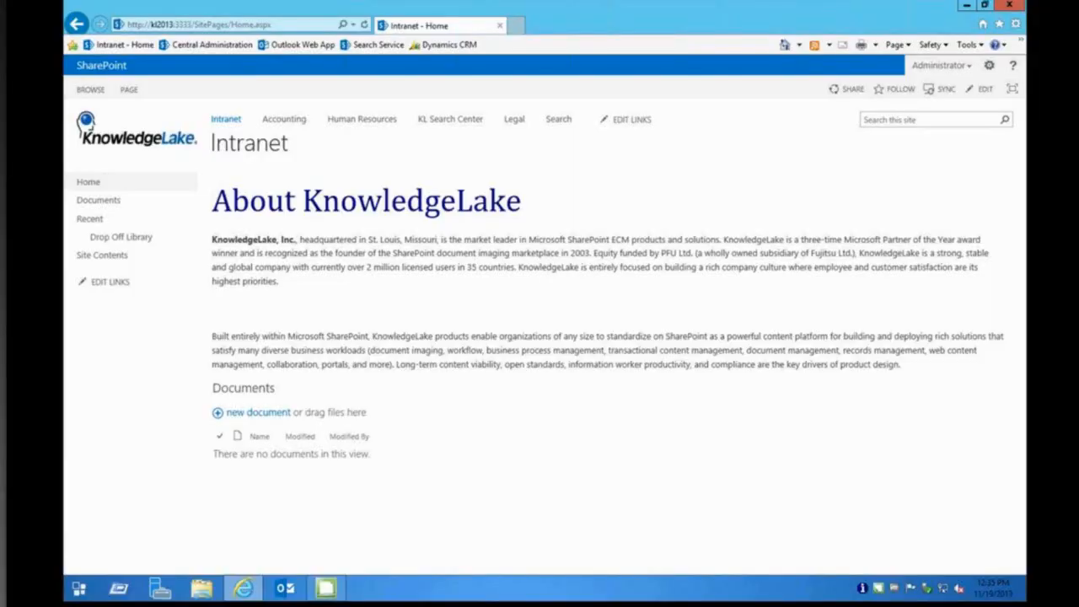
mouse_move(361, 118)
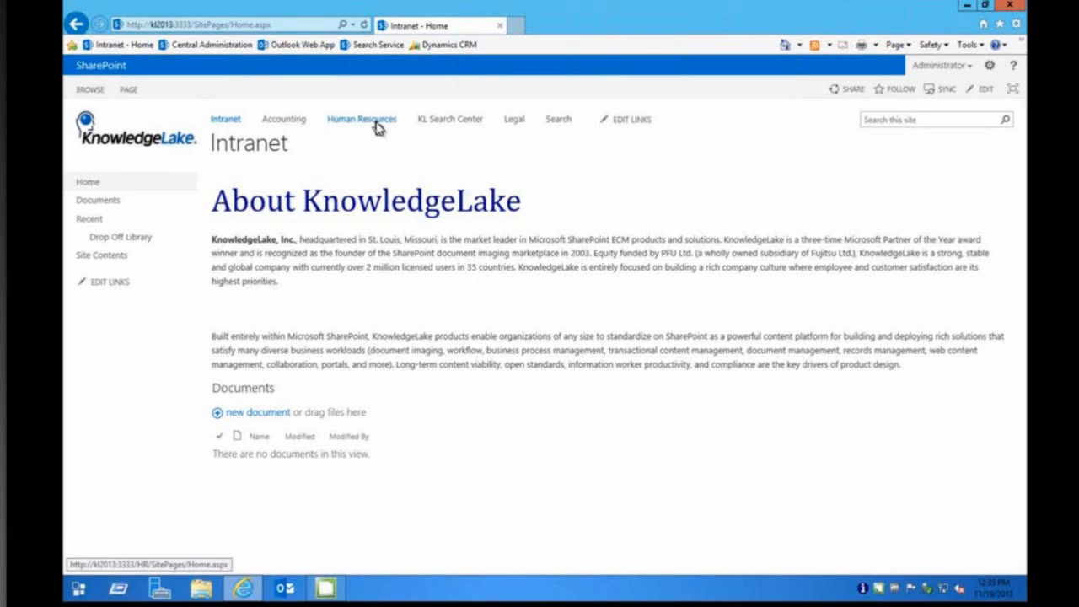
Step: Search the Human Resources site for 'ackerman', then return to the Human Resources page
click(361, 118)
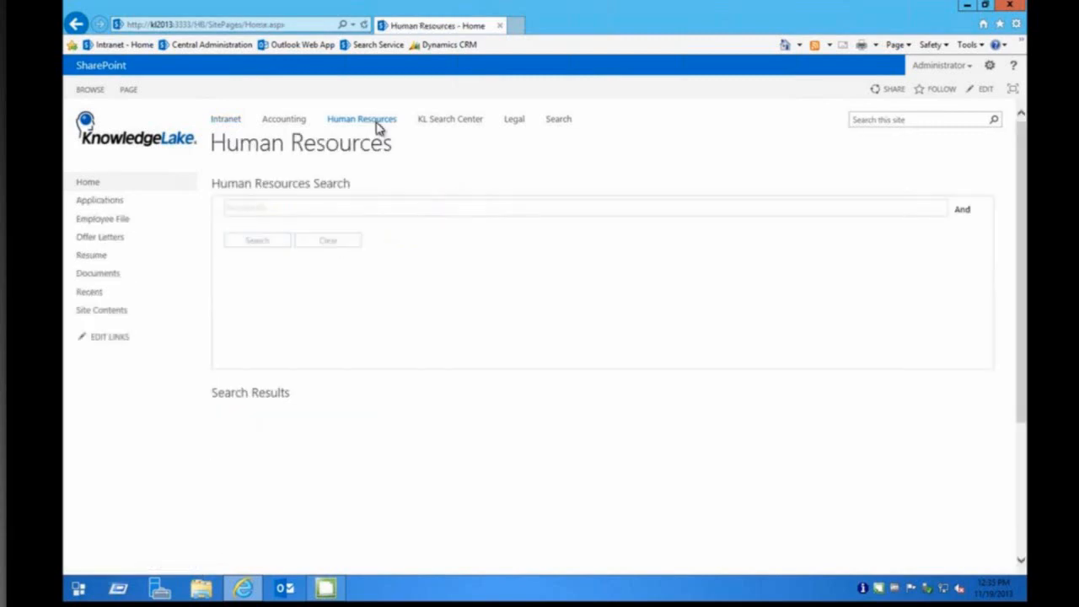
click(957, 209)
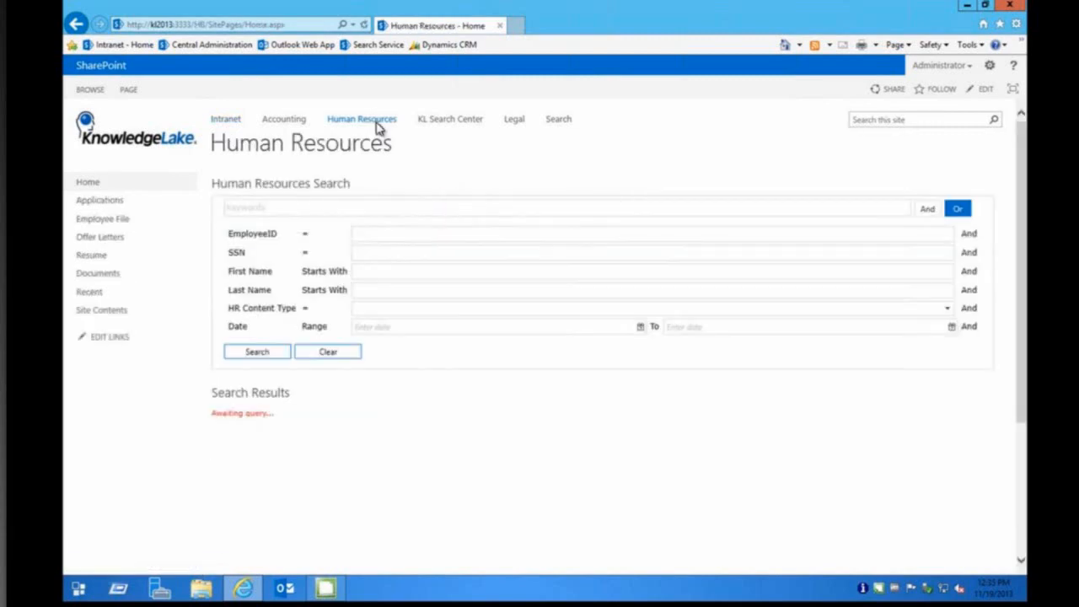
click(924, 118)
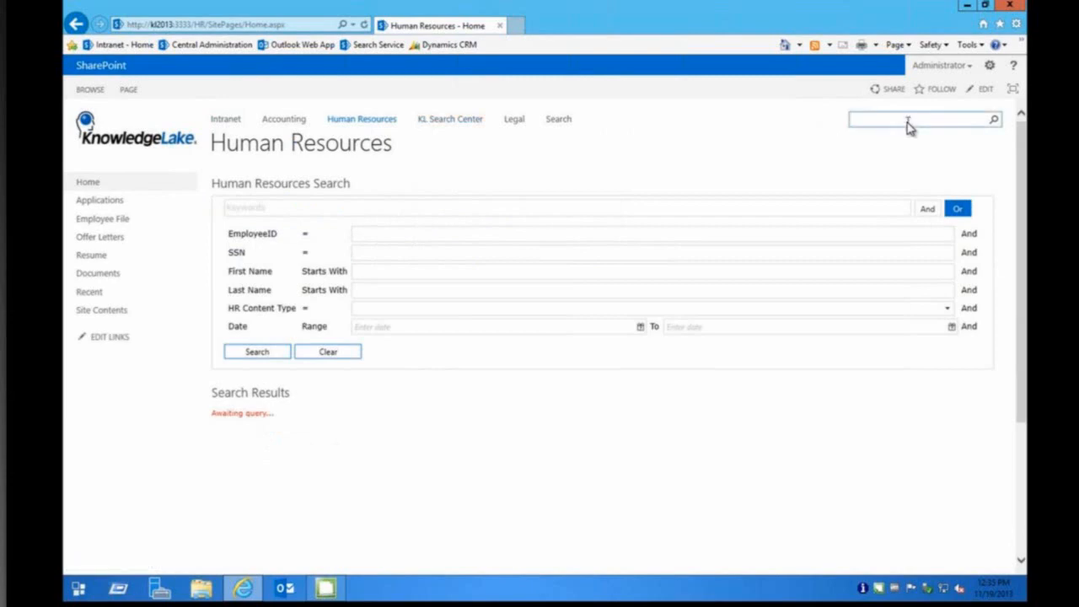
text(ackerman)
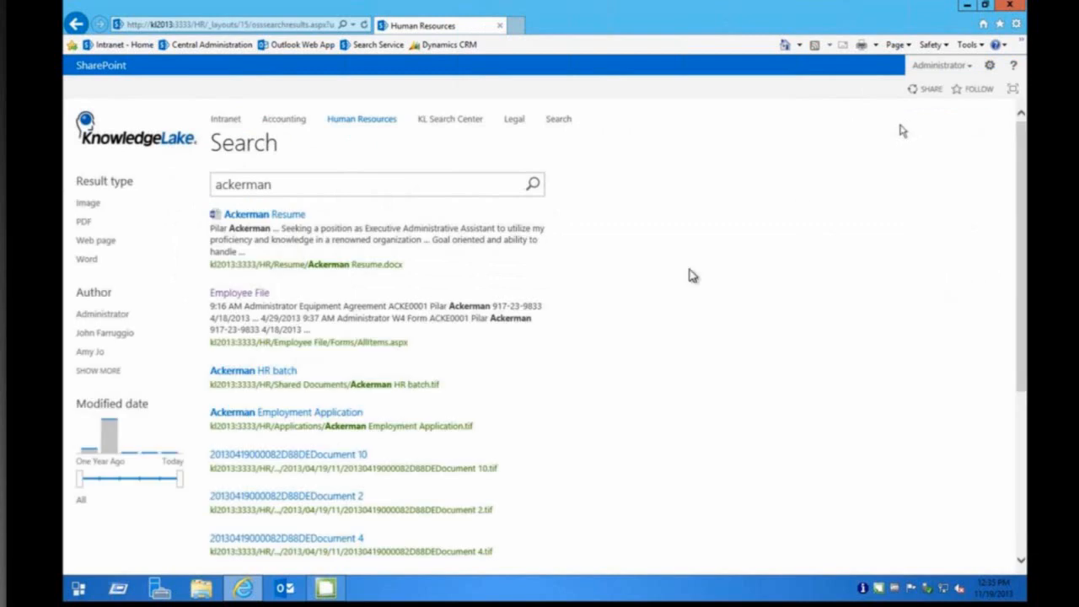
mouse_move(600, 307)
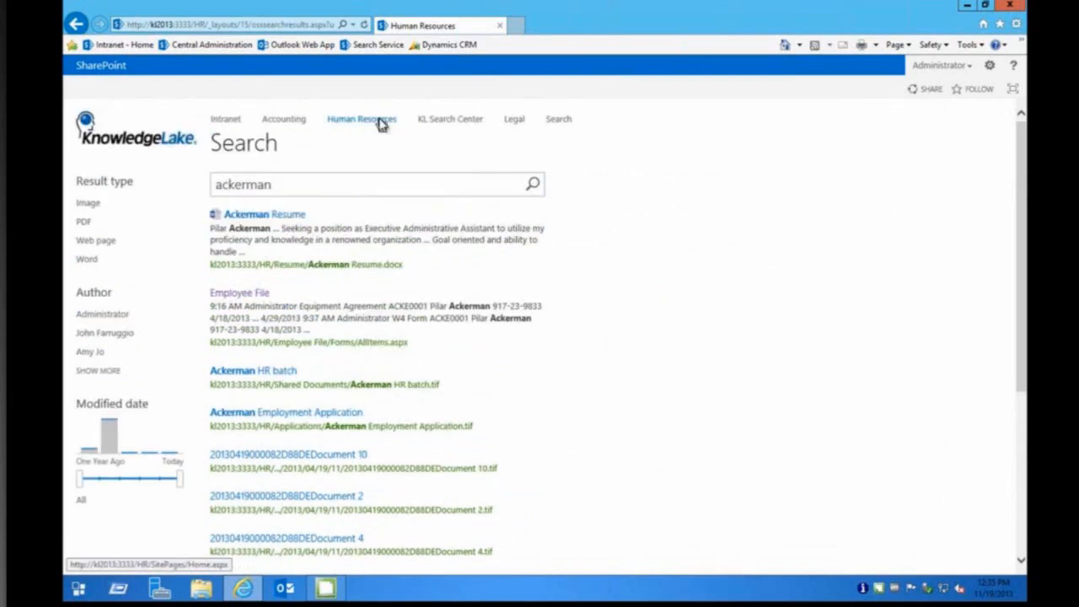
click(361, 118)
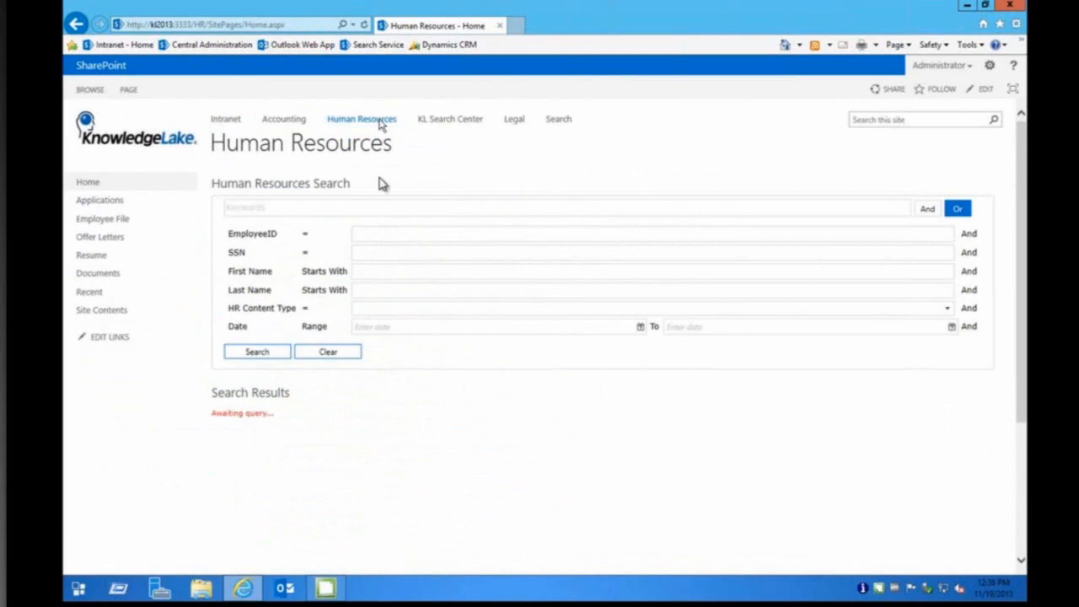
Step: Search Human Resources by last name 'ack' to list Pilar Ackerman's nine HR documents
click(649, 290)
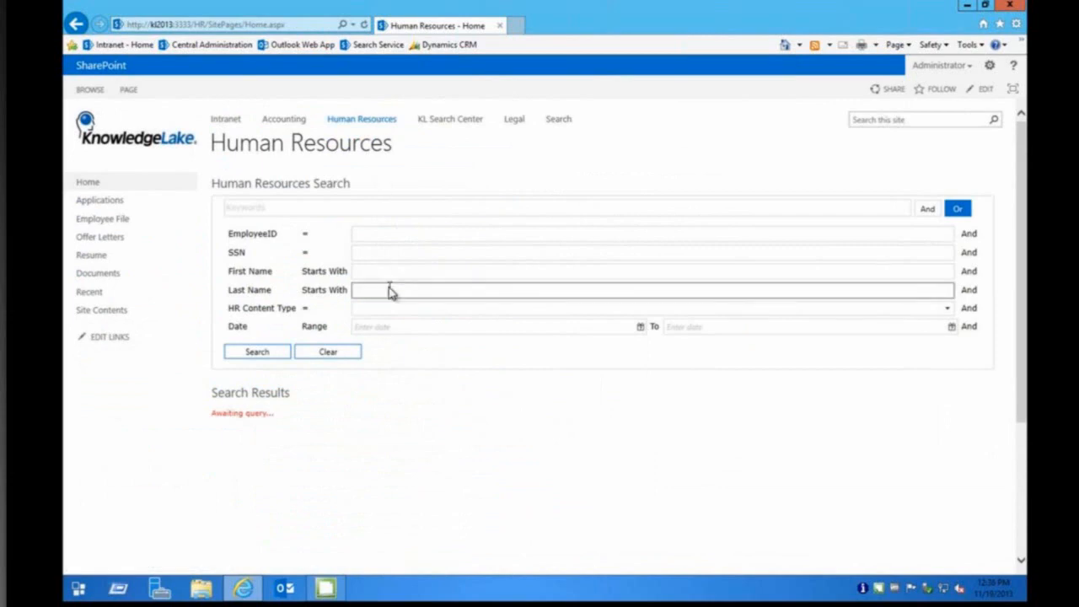
text(ack)
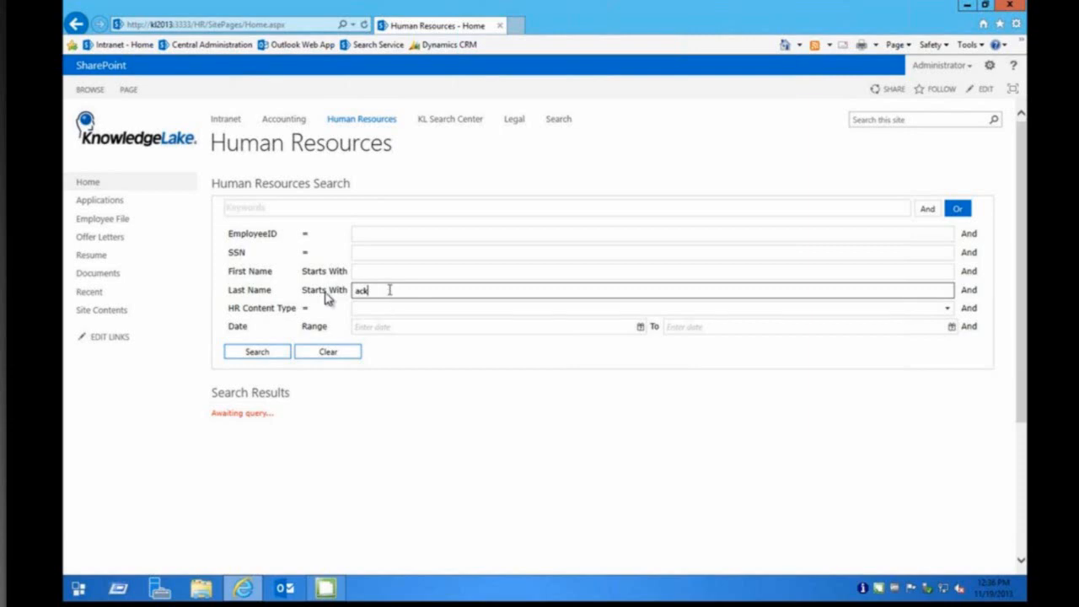
click(256, 352)
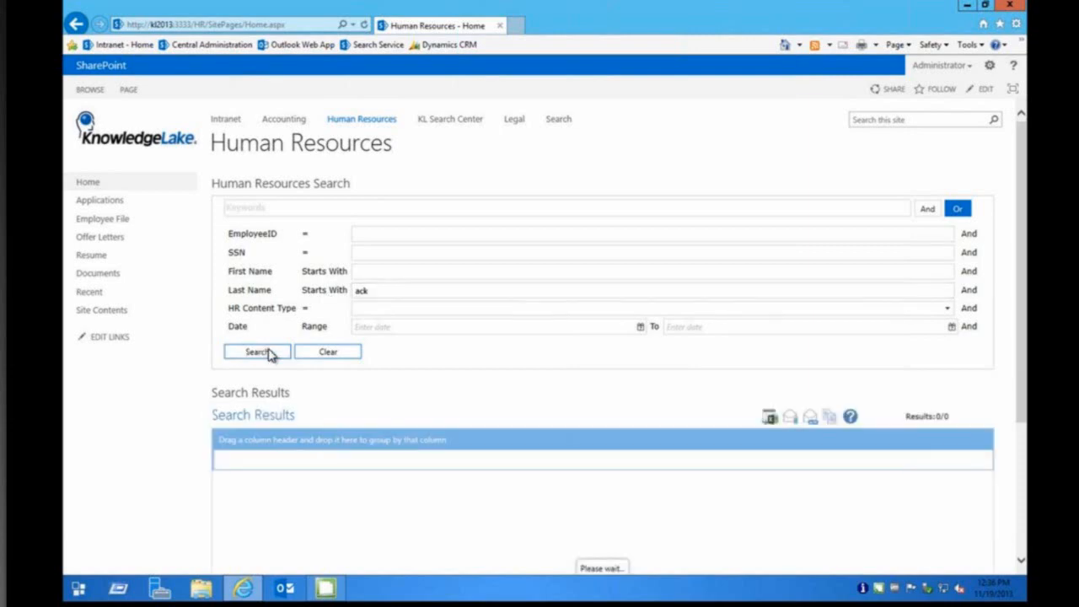
click(256, 352)
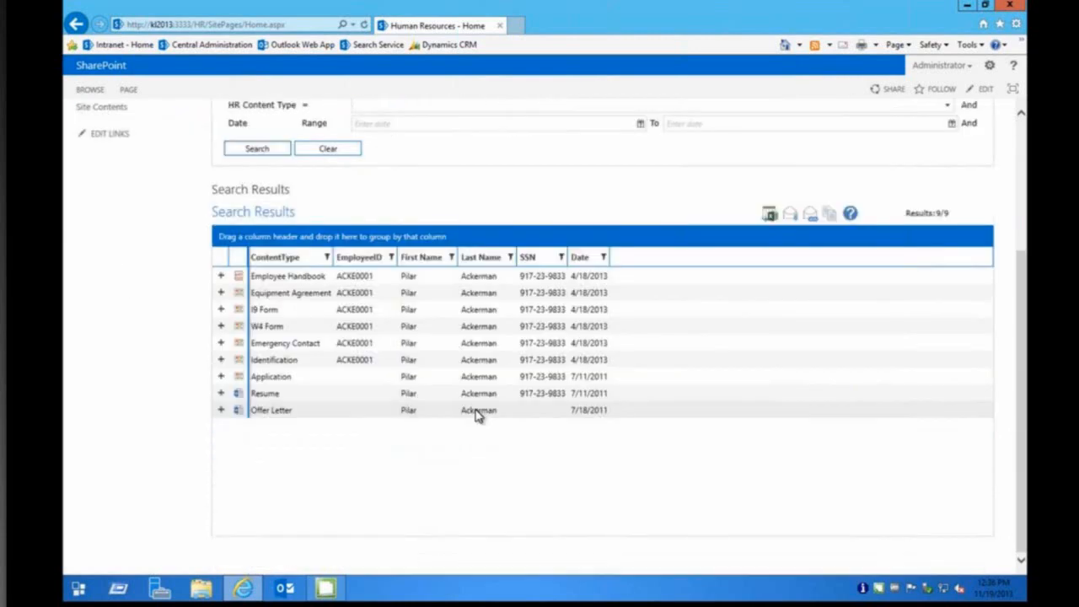
mouse_move(451, 239)
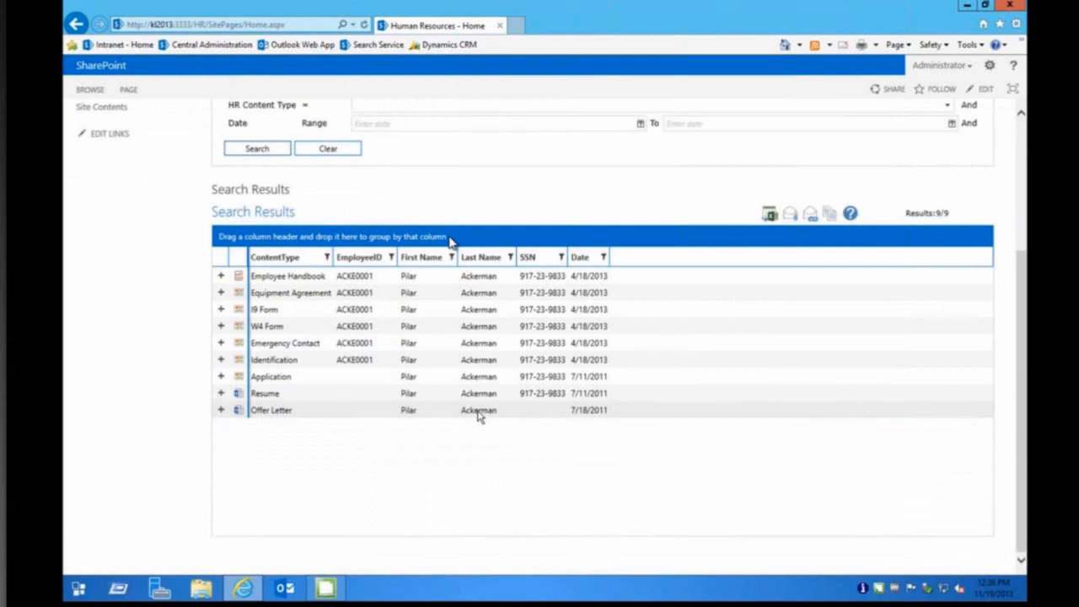
drag(365, 257, 312, 236)
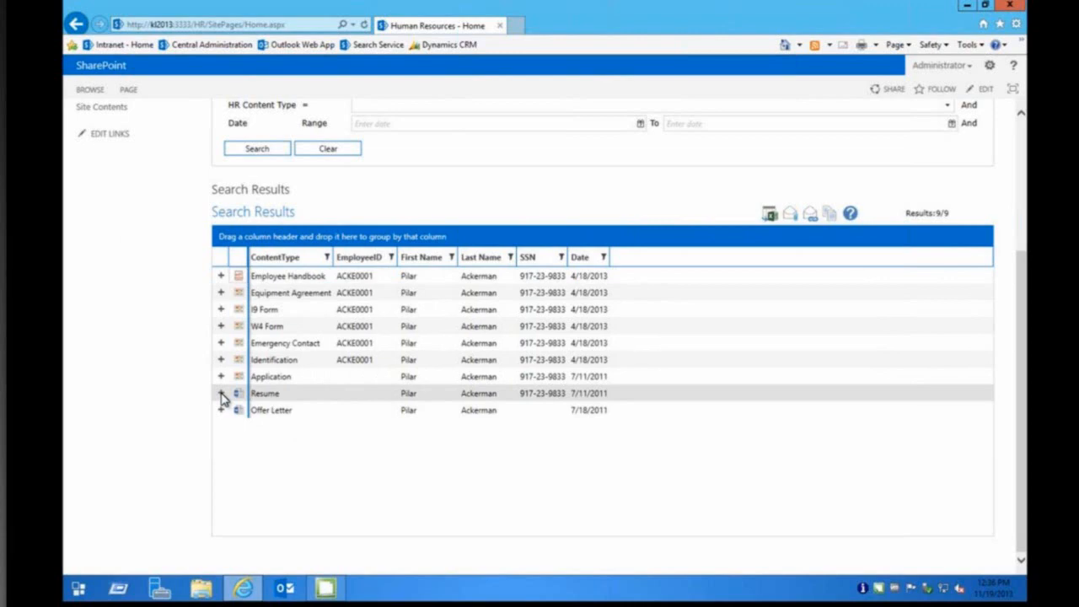
Step: Expand the Resume result row to preview Pilar Ackerman's resume details
click(221, 393)
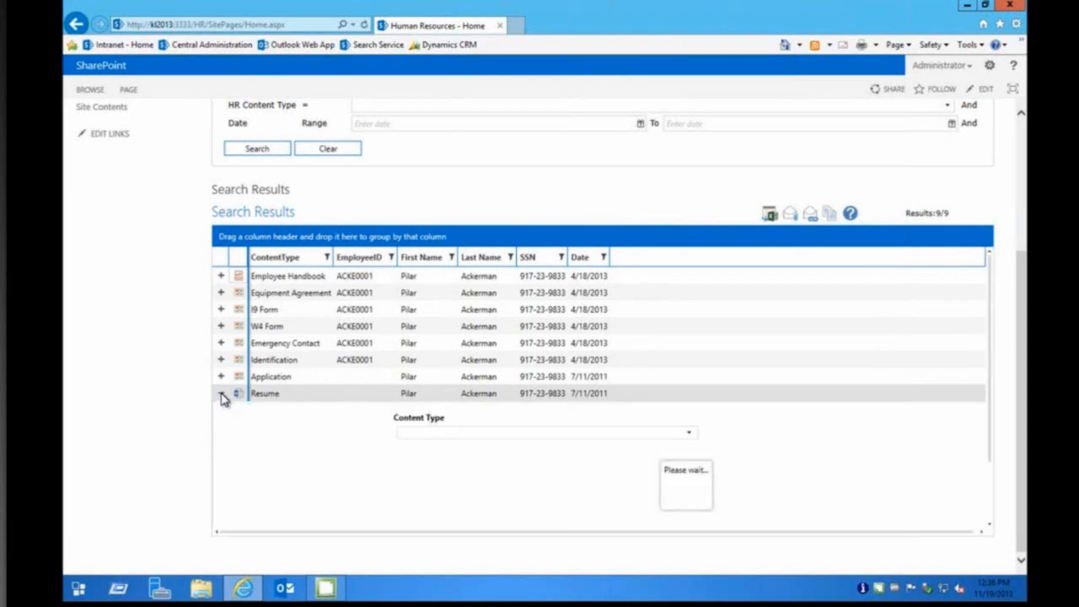
click(221, 395)
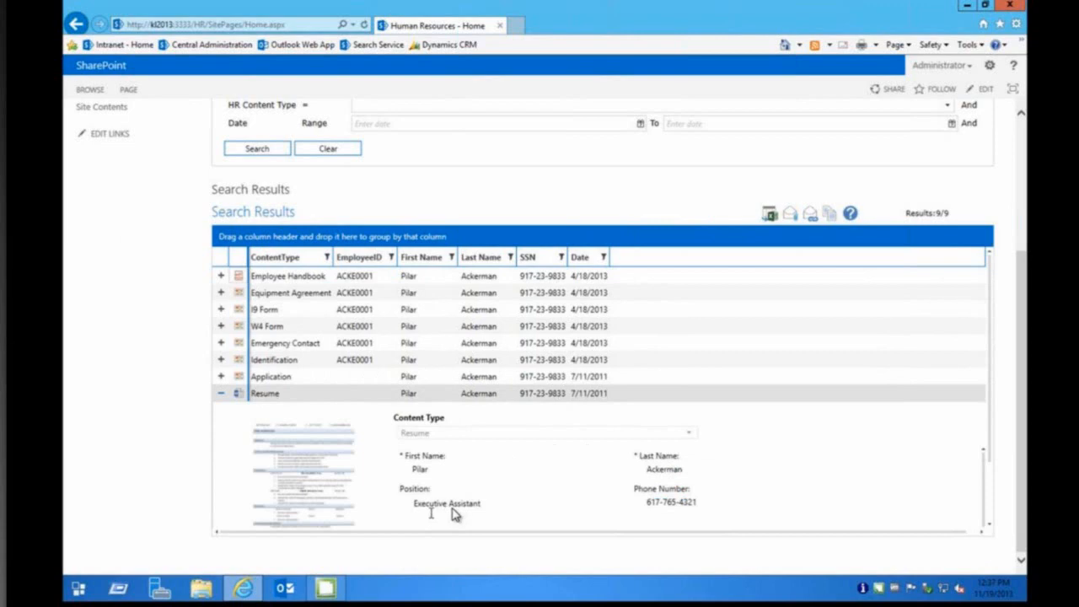
mouse_move(252, 406)
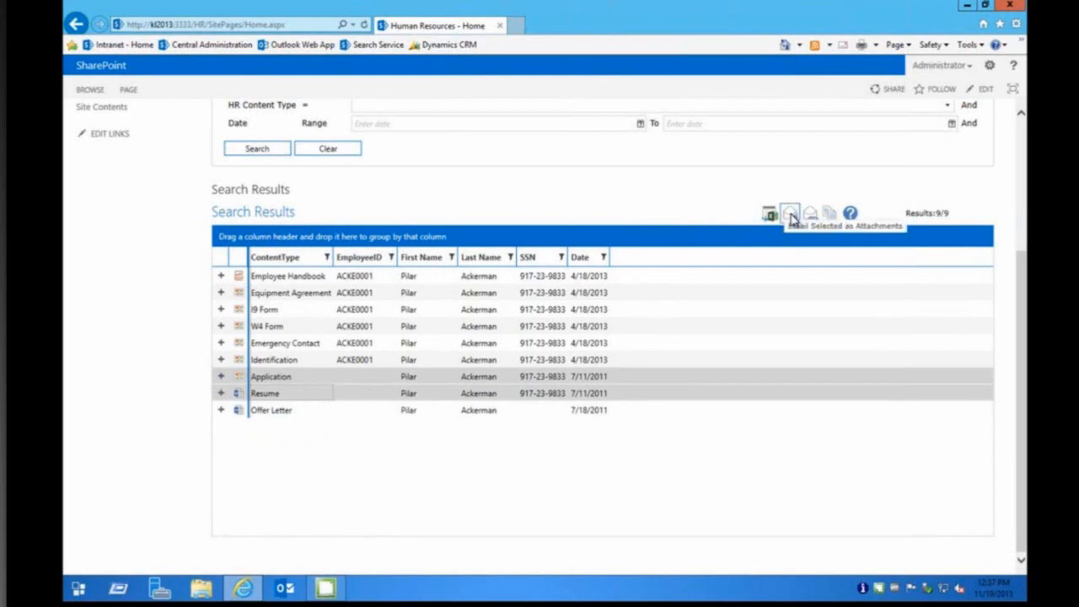
mouse_move(830, 212)
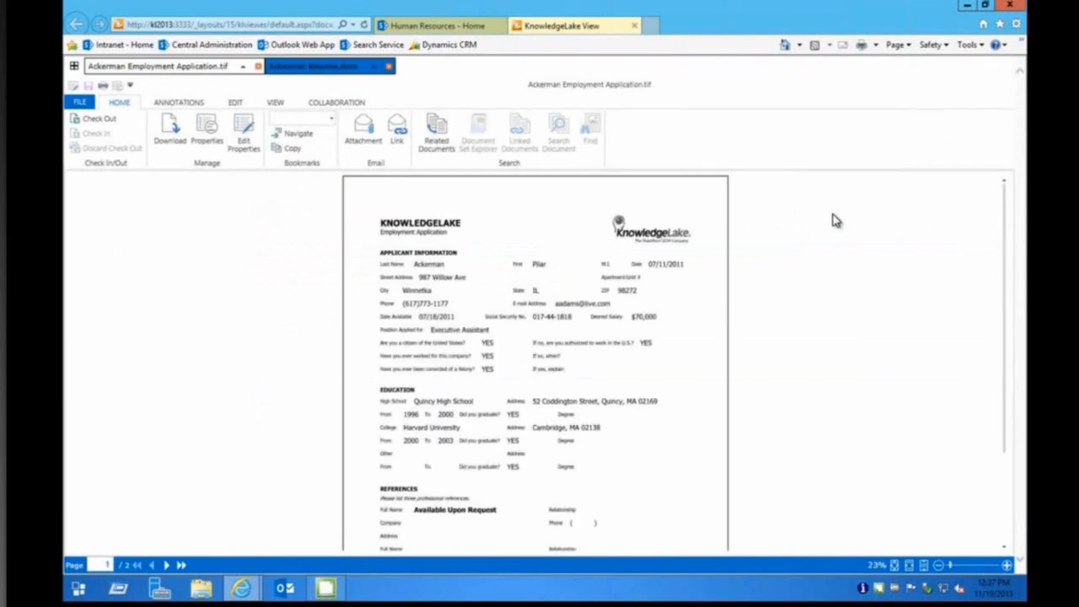
Step: Undock Ackerman Resume.docx into its own window beside the application at Best Fit
click(320, 66)
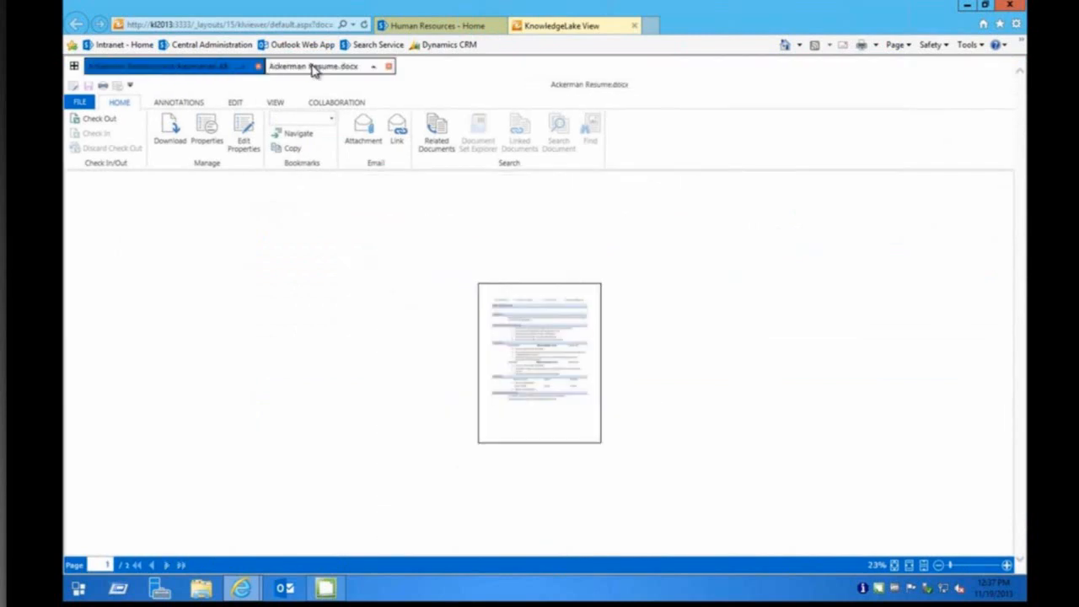
click(275, 103)
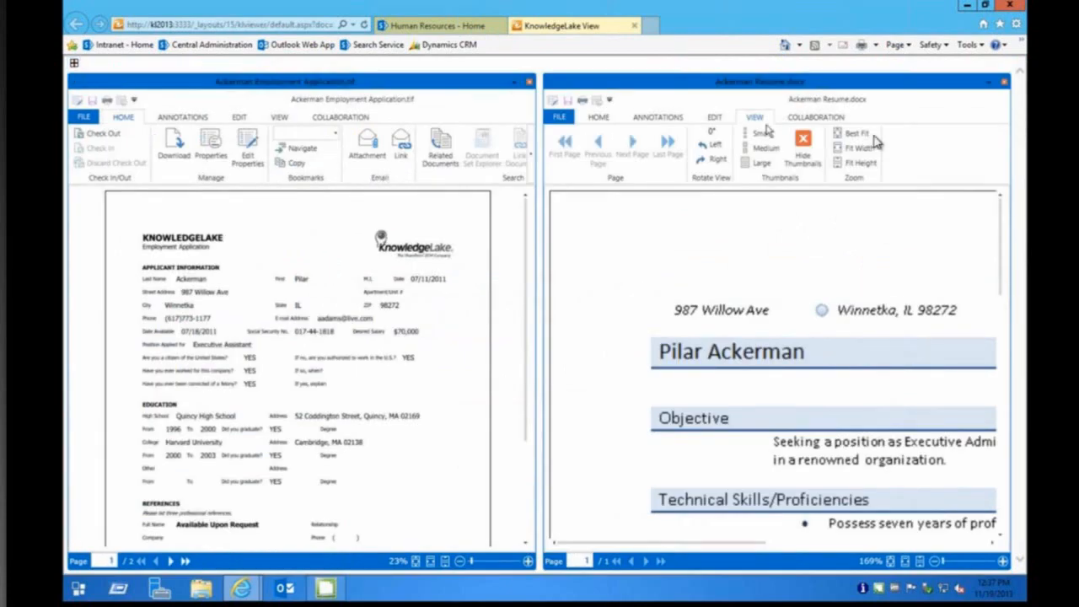
click(856, 149)
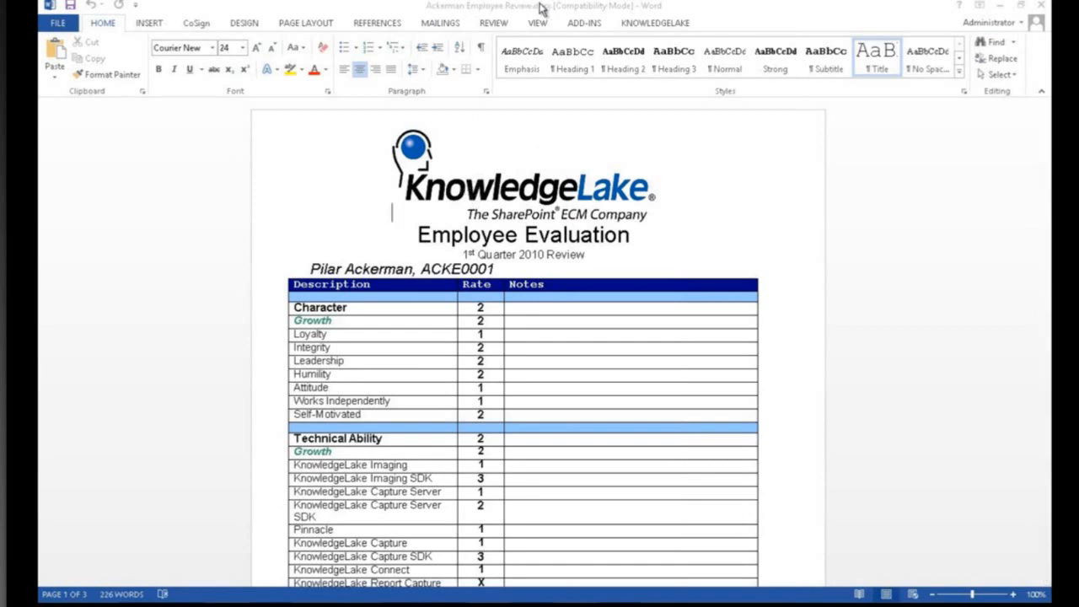
mouse_move(661, 16)
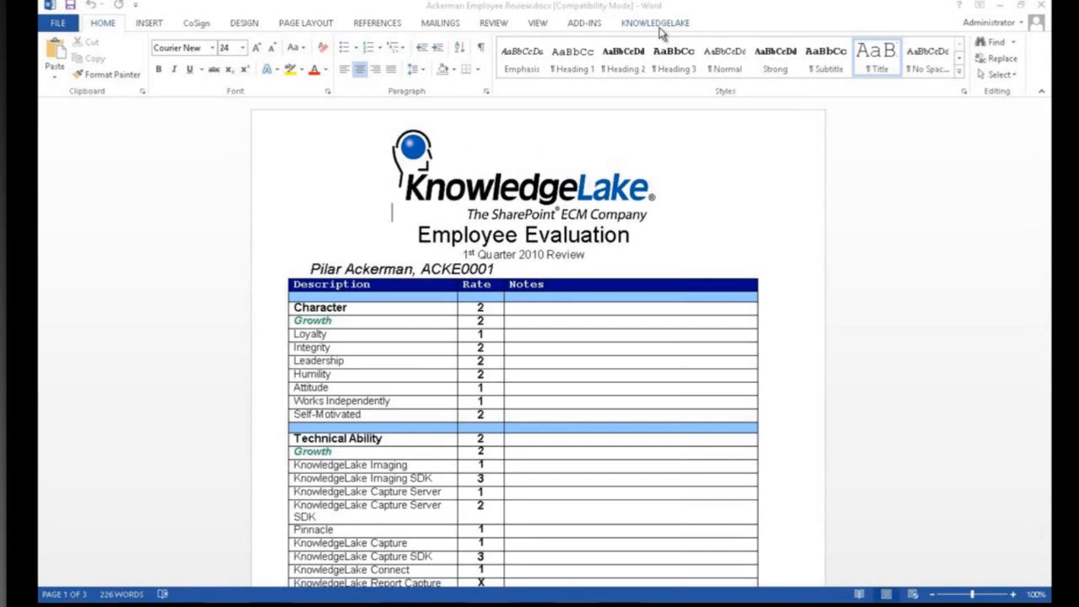
Step: File the evaluation to HR - Employee File with content type Performance Review
click(654, 23)
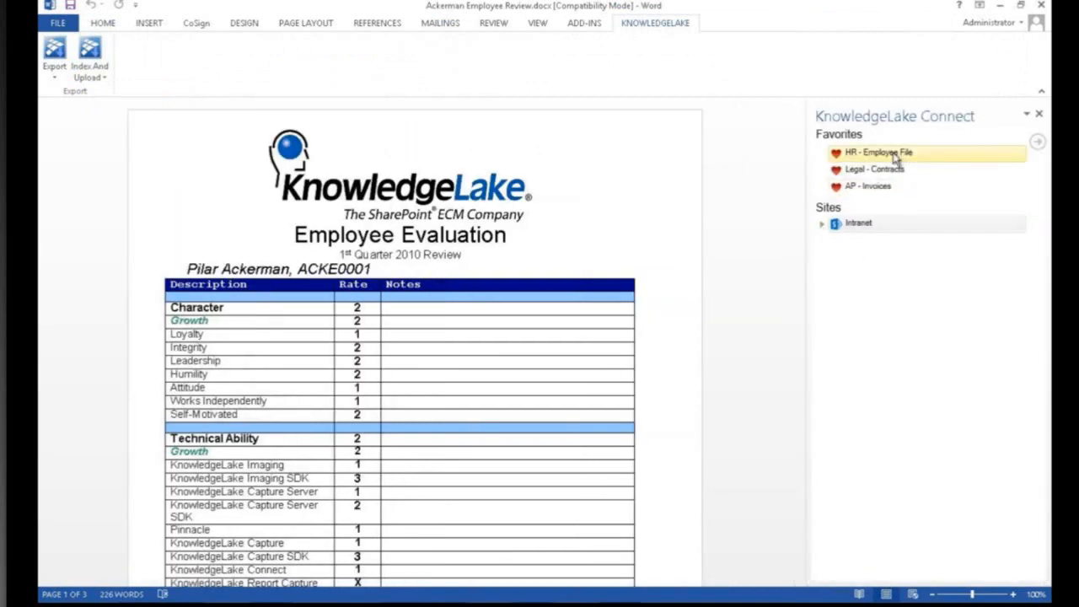
click(880, 152)
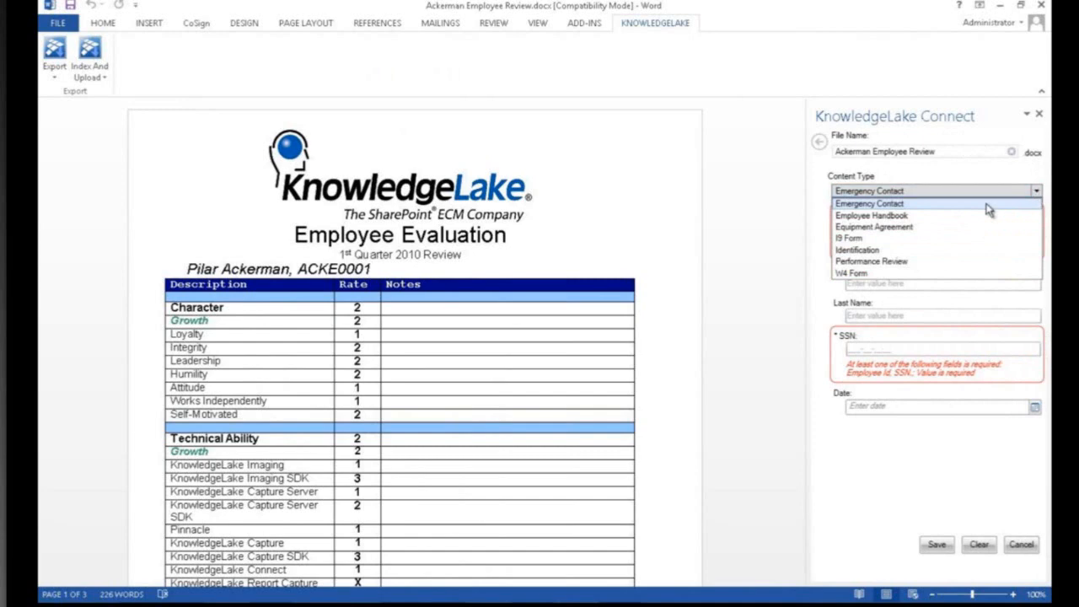
mouse_move(856, 250)
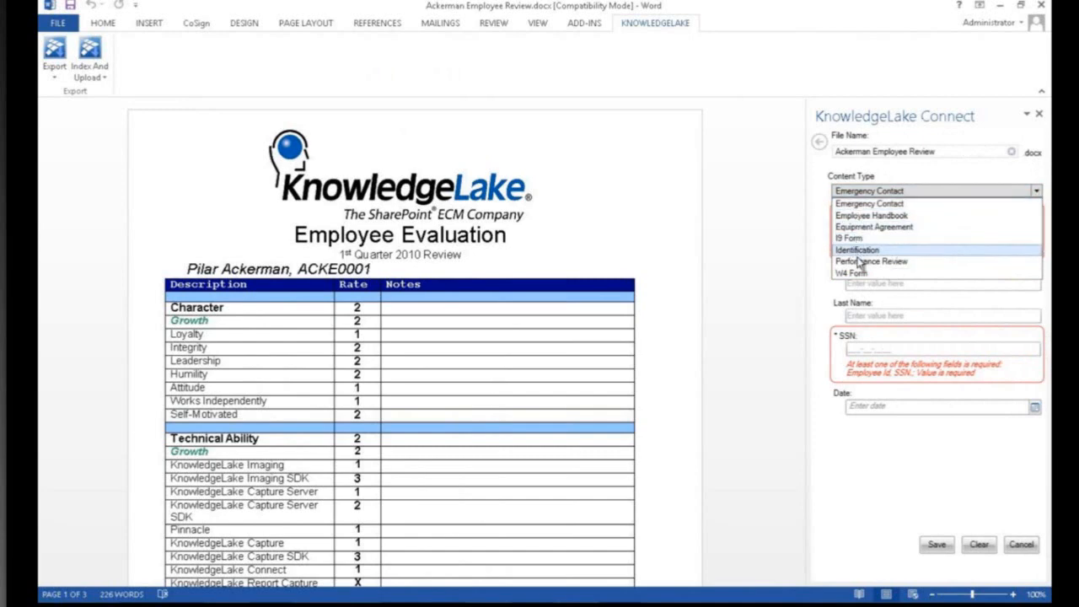
click(870, 262)
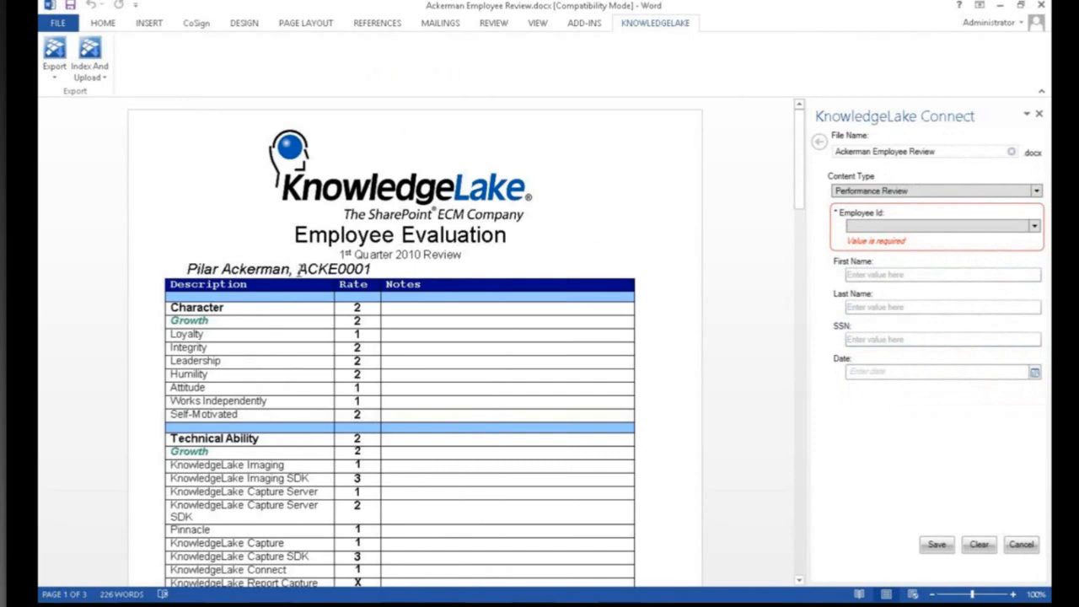
Step: Choose employee ID ACKE0001 so Pilar Ackerman's name and SSN auto-fill
double_click(334, 268)
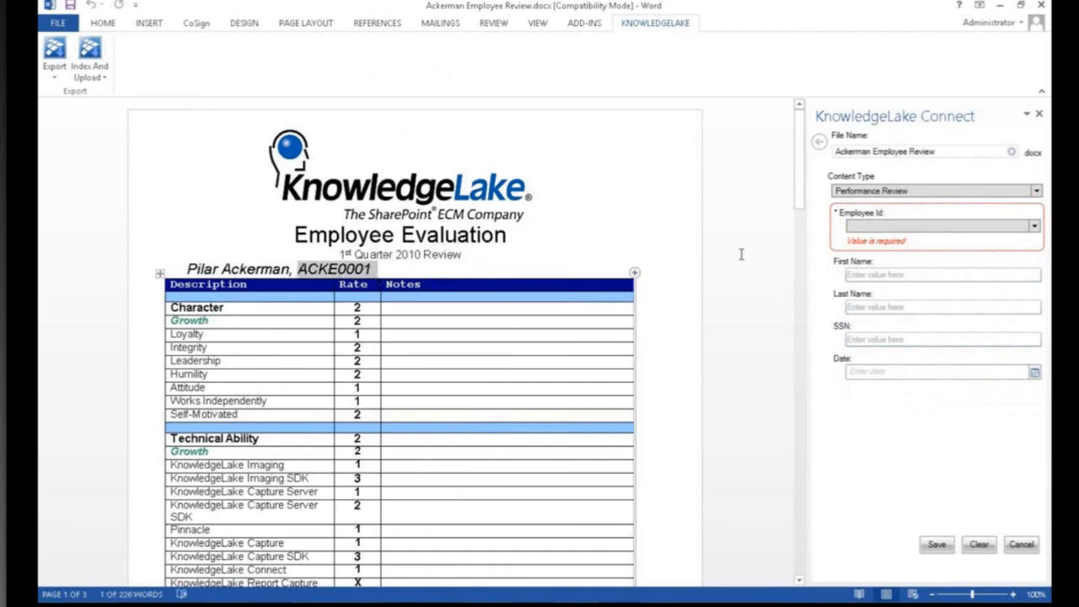
click(1035, 225)
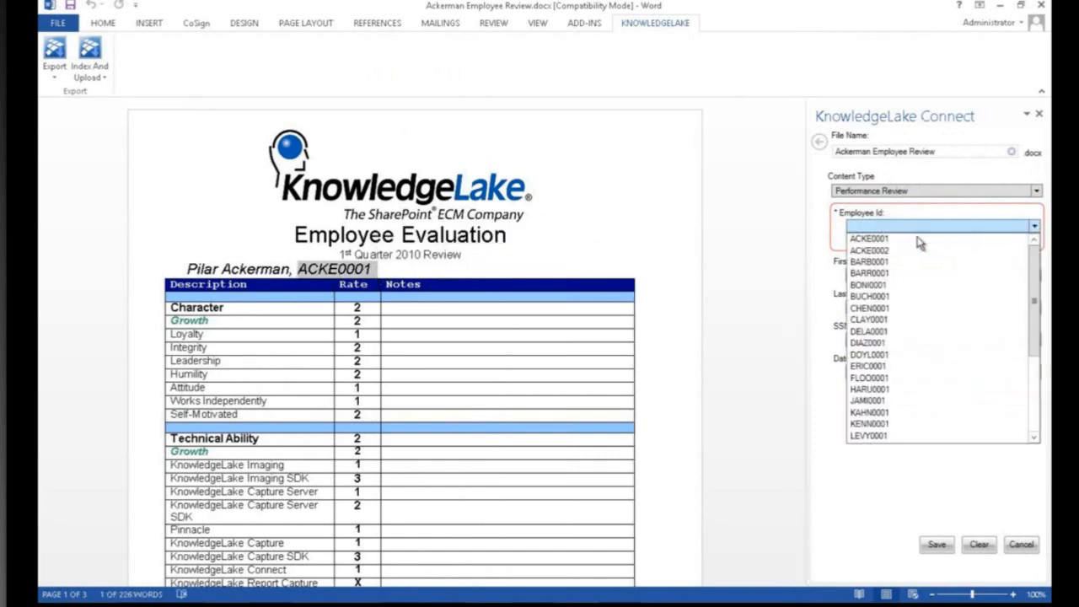
click(870, 237)
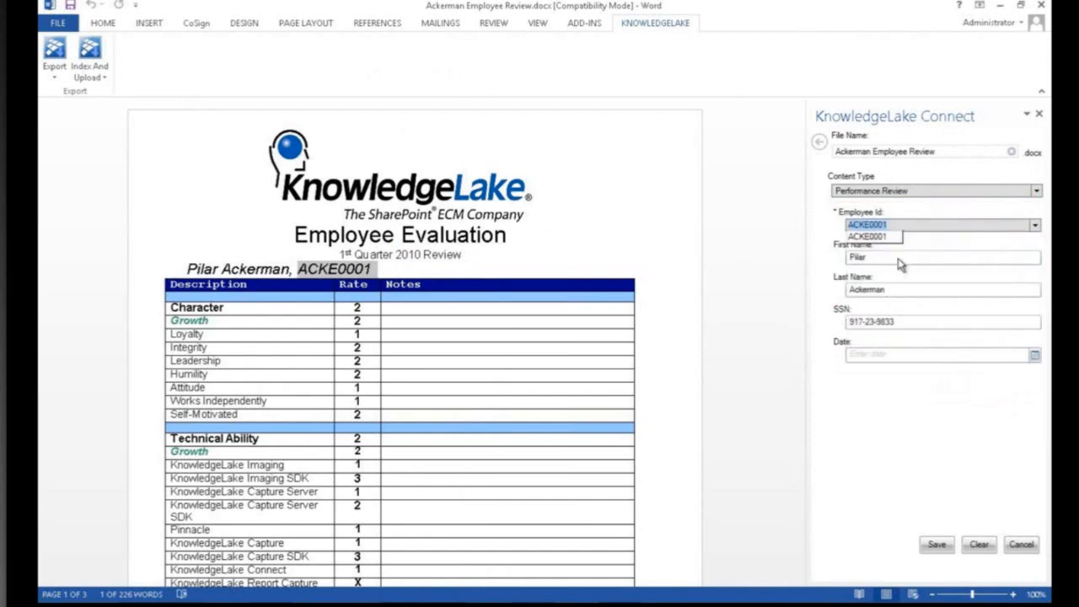
click(913, 321)
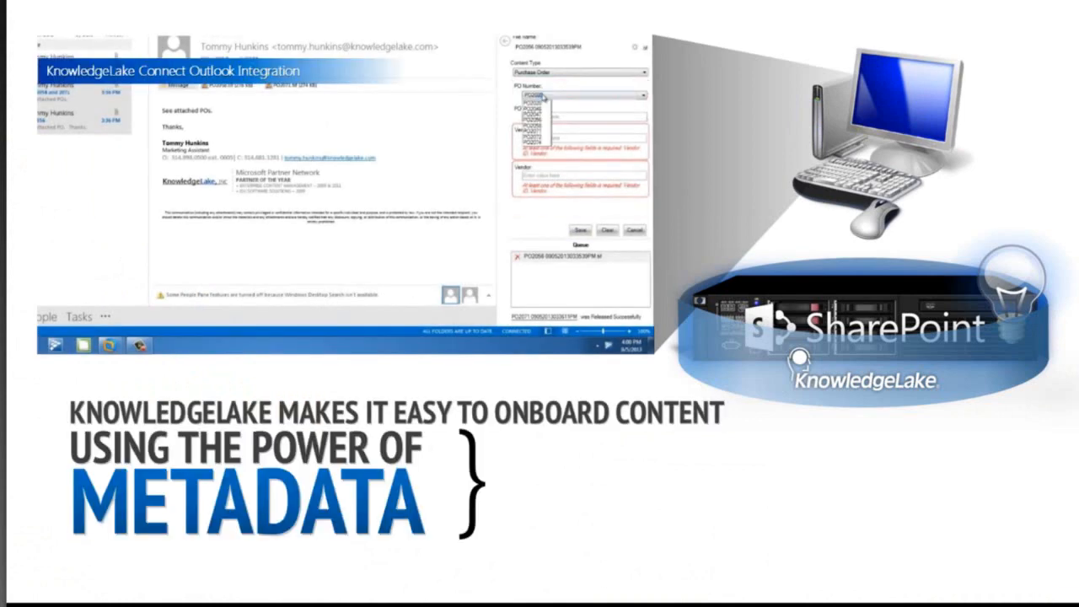
Step: Pick the email's PO Number so PO Amount, Vendor ID and Vendor auto-populate
click(529, 101)
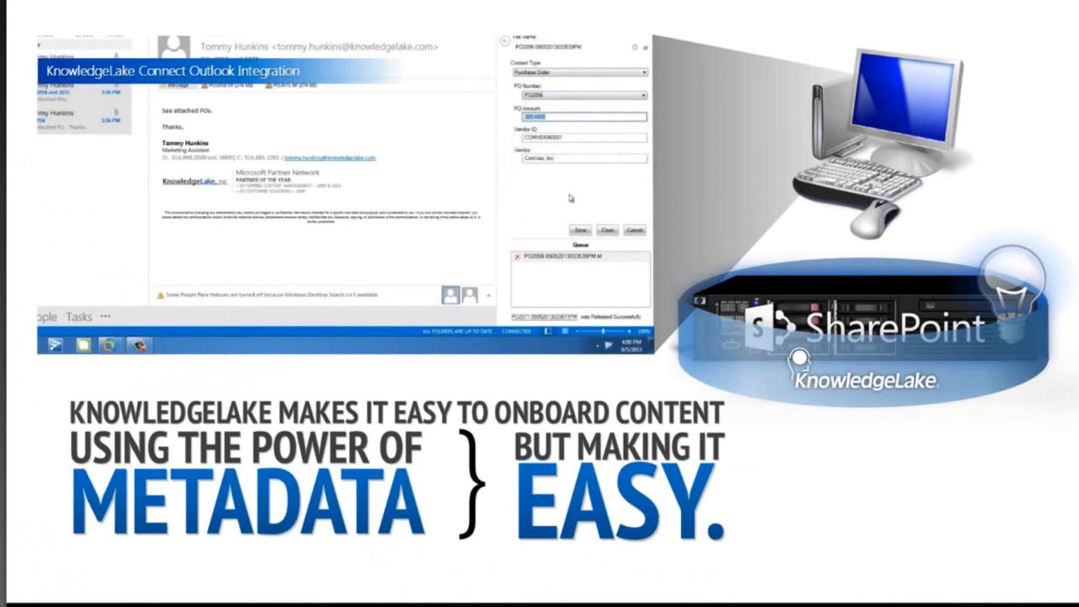
click(580, 229)
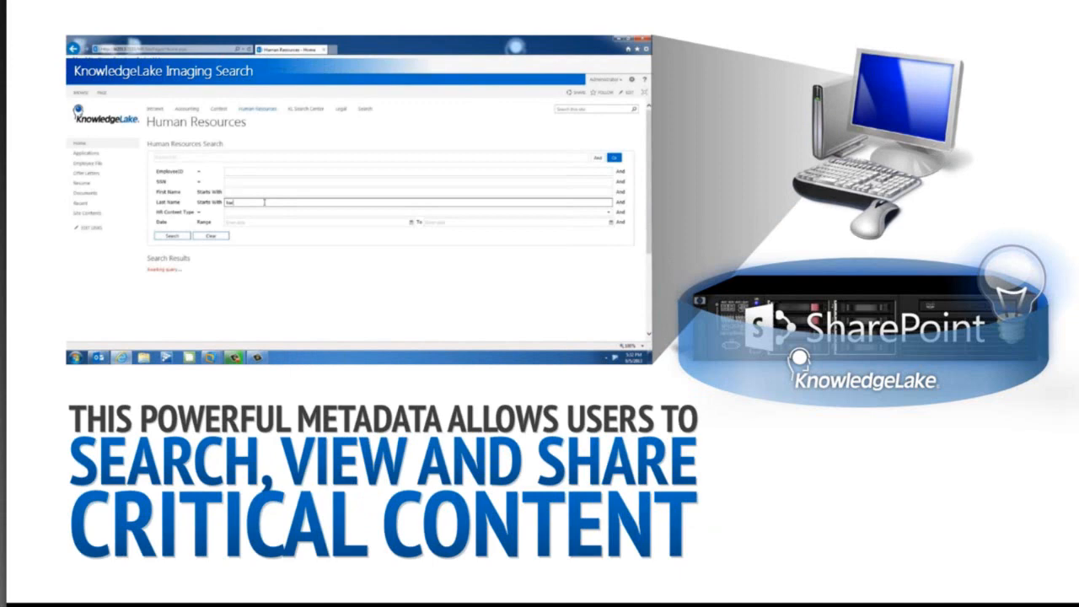
Step: Run the Human Resources search, expand the matching group and preview one employee document
click(172, 236)
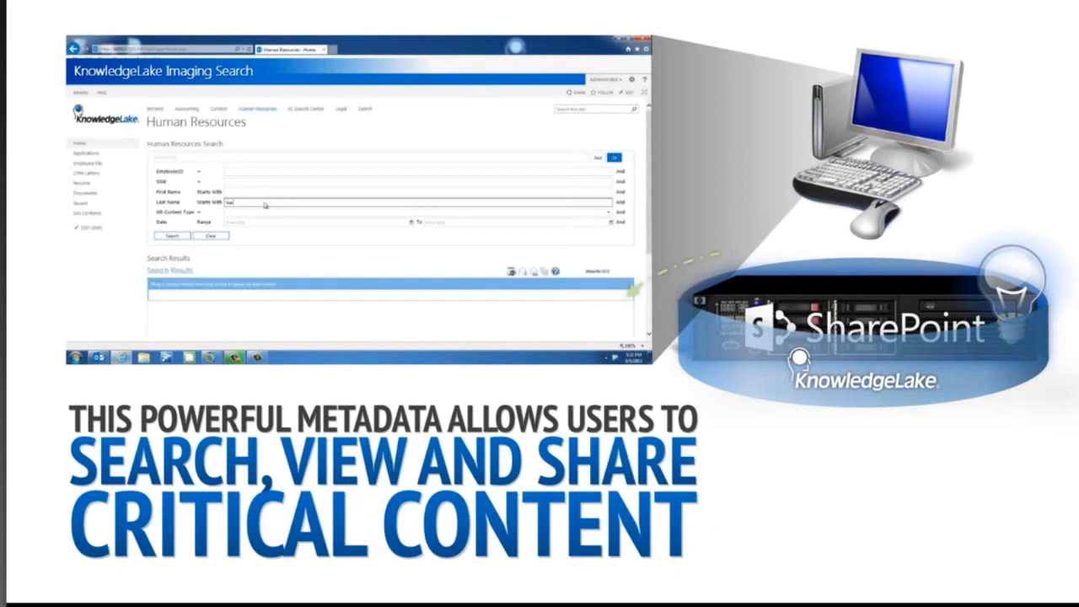
click(172, 162)
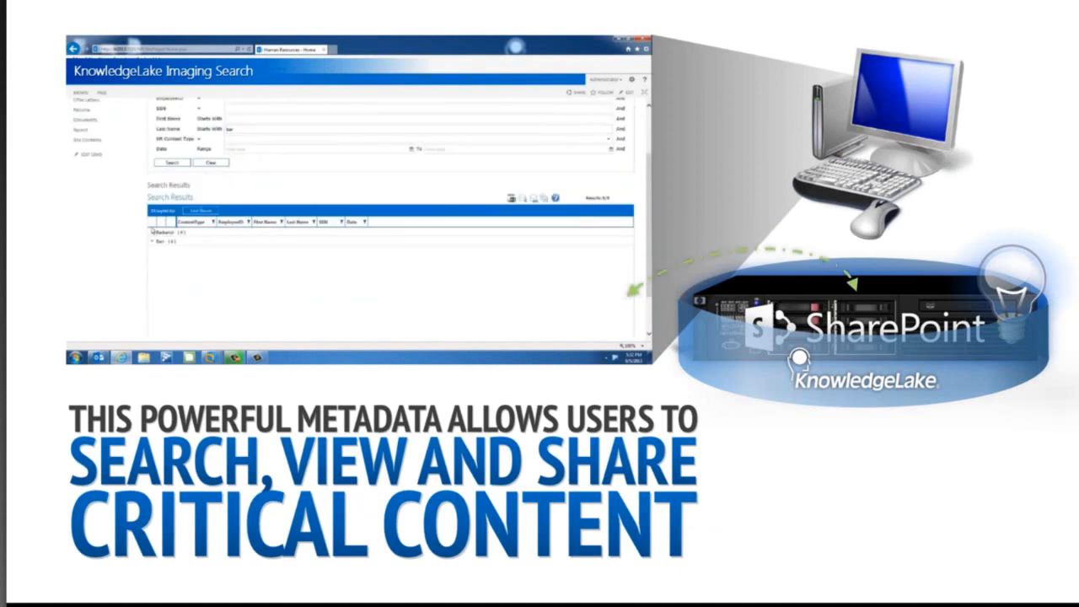
click(159, 231)
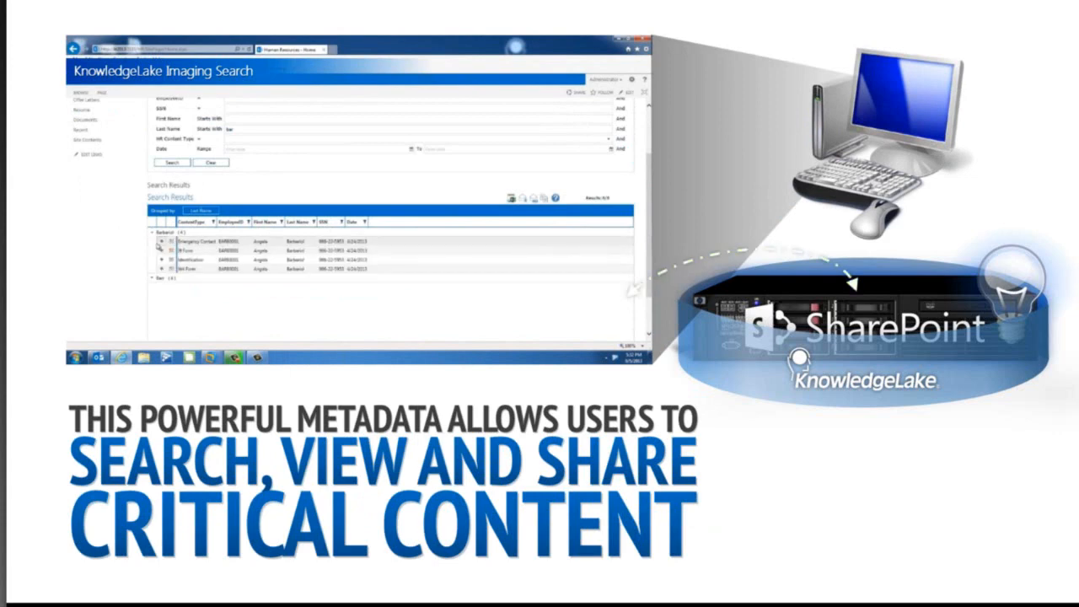
click(161, 243)
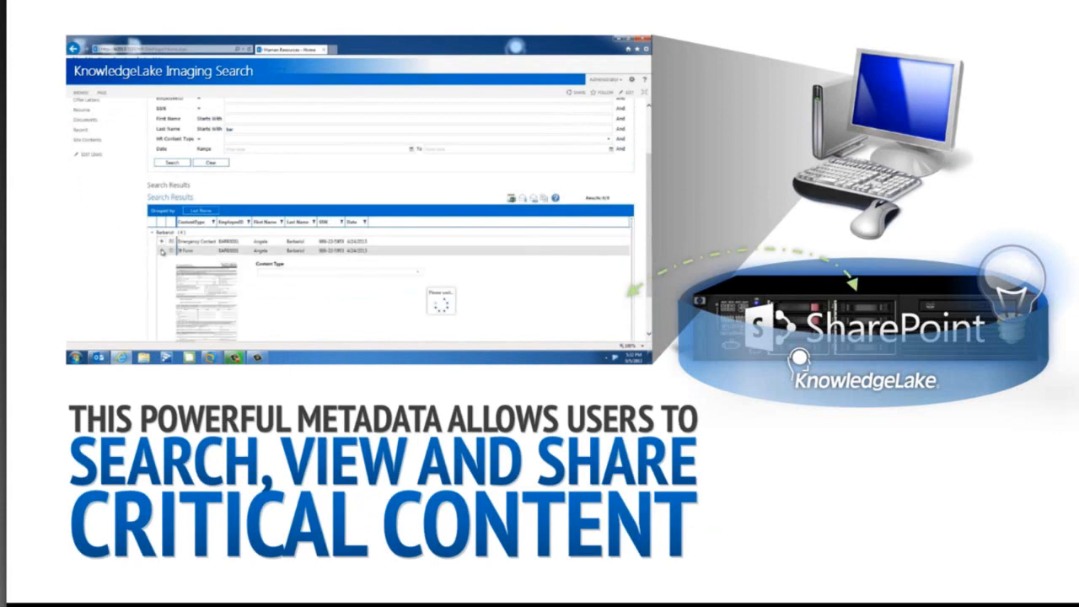